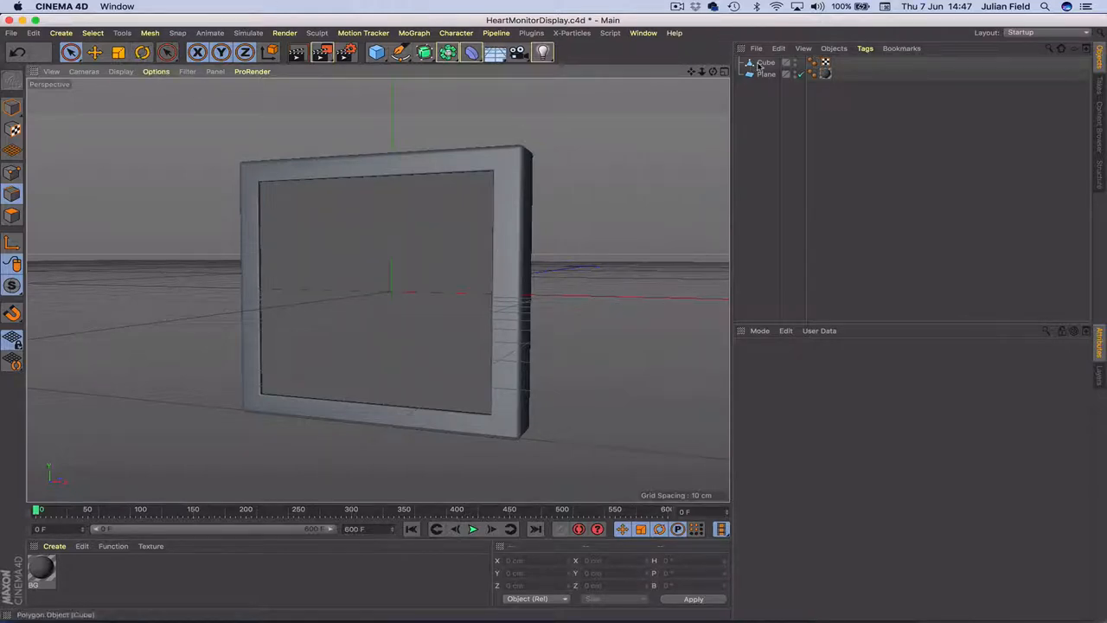
# Inspect the Cube and Plane objects in the Object Manager
pyautogui.click(766, 61)
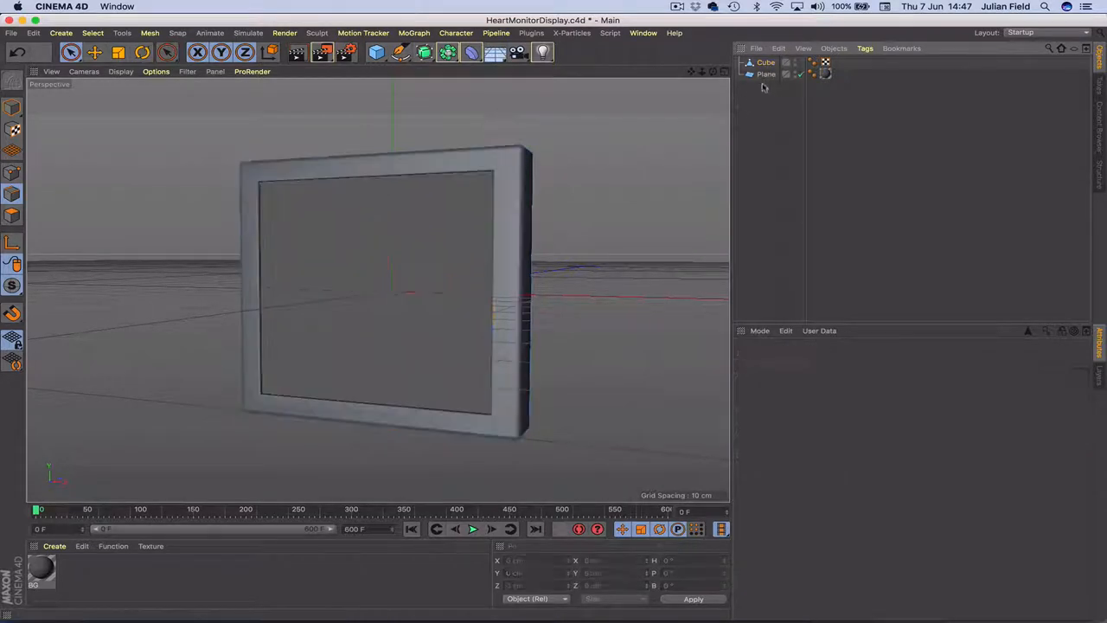
pyautogui.click(766, 74)
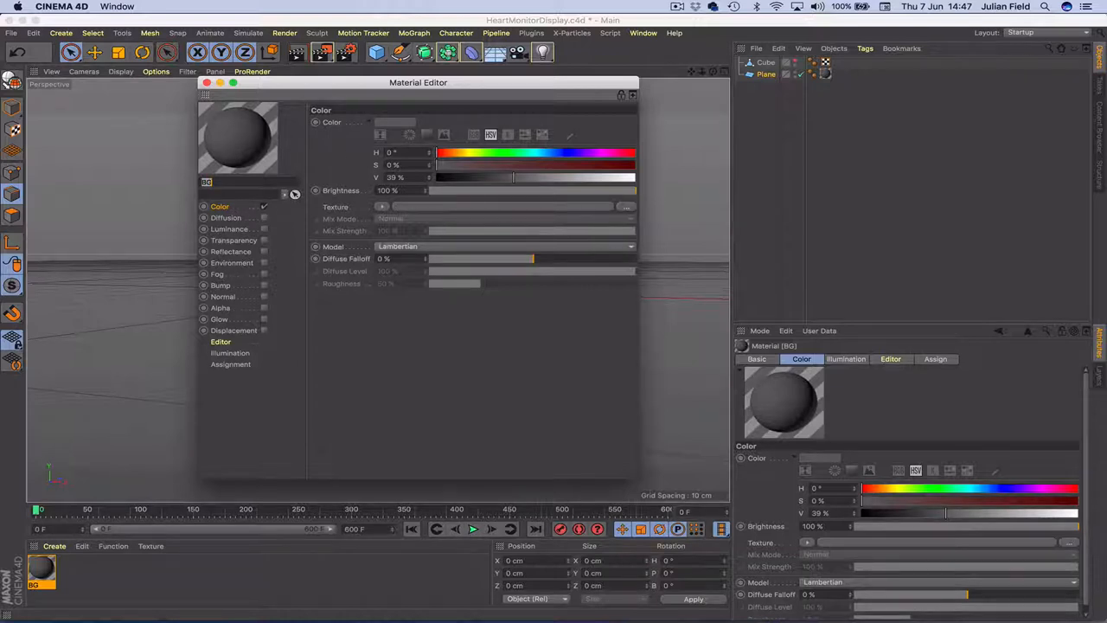
pyautogui.click(205, 82)
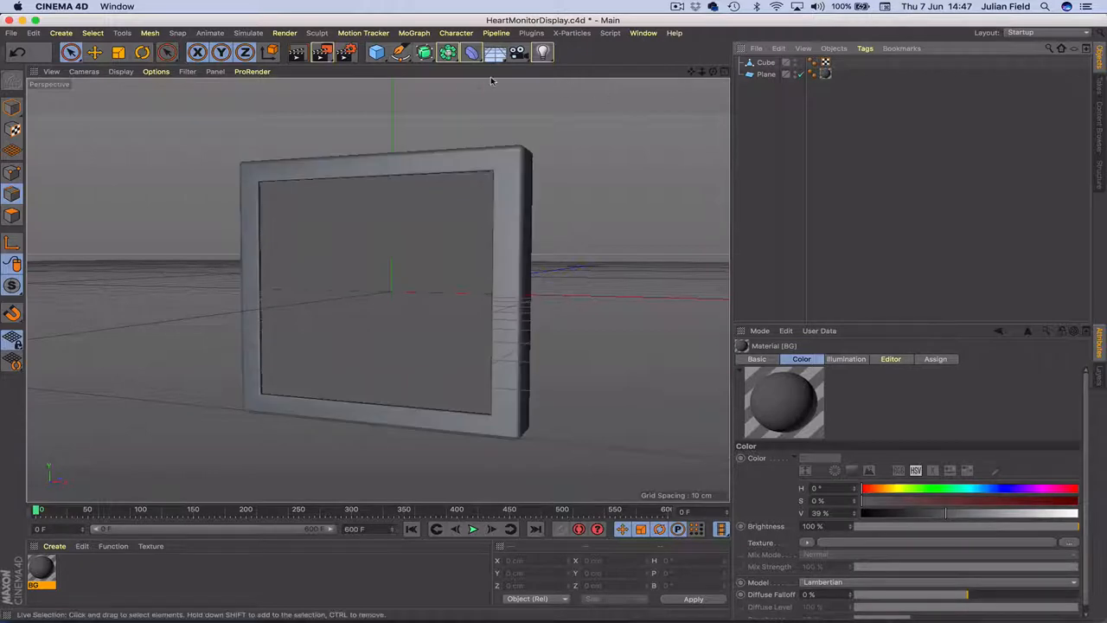
# Add a Null object from the primitives palette and rename it TraceNull
pyautogui.click(375, 52)
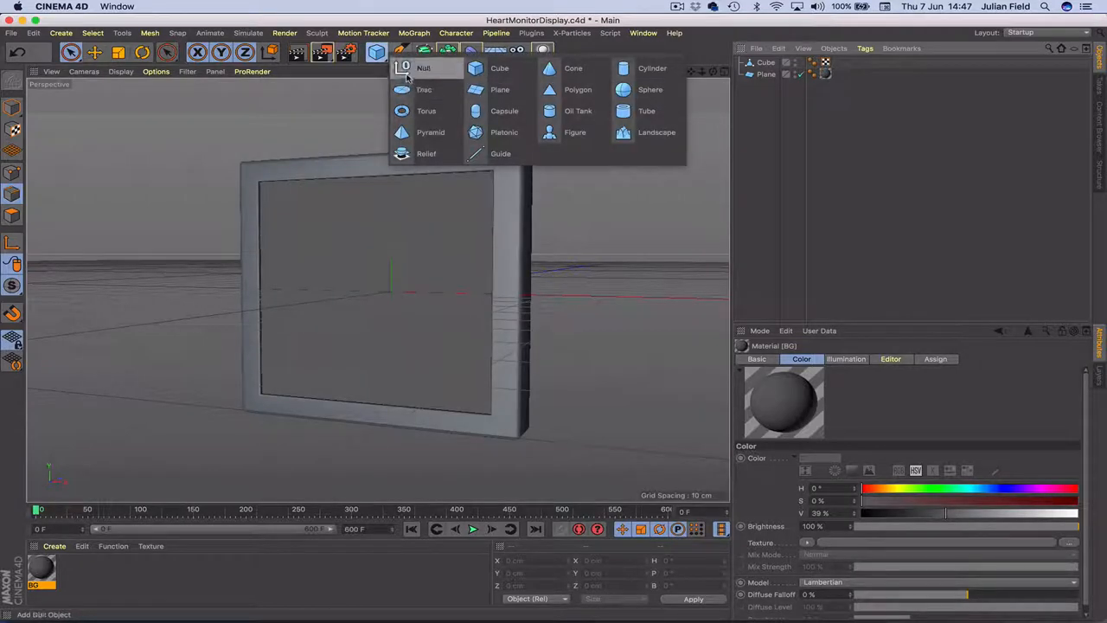
pyautogui.click(424, 68)
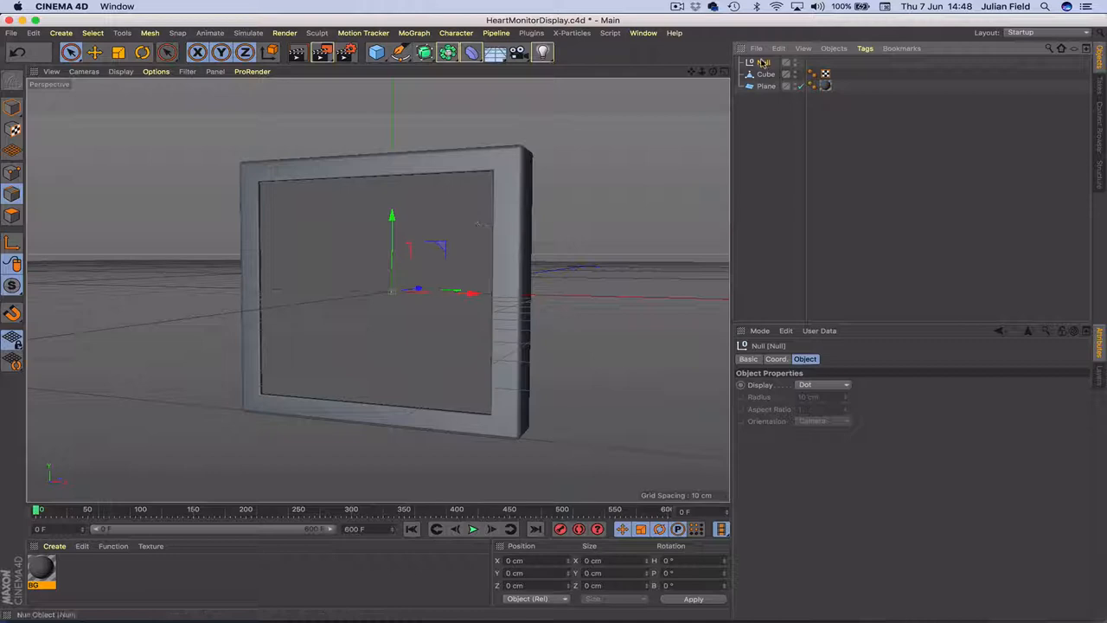
pyautogui.doubleClick(759, 62)
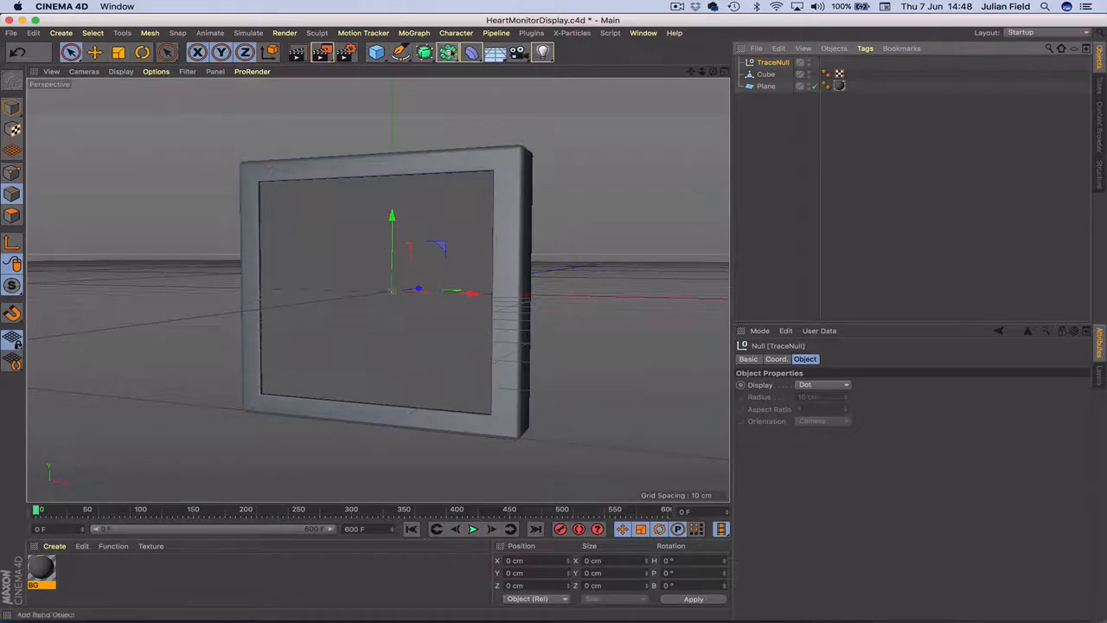
pyautogui.click(414, 32)
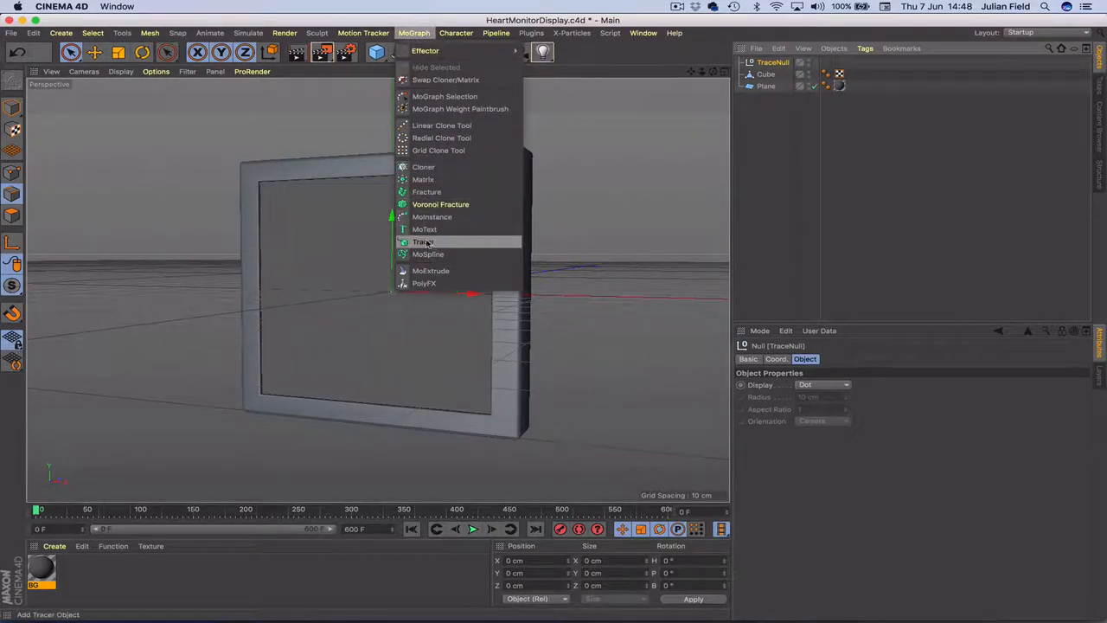
# Create a Tracer on TraceNull with Bezier type, From End limit, and amount 140
pyautogui.click(423, 241)
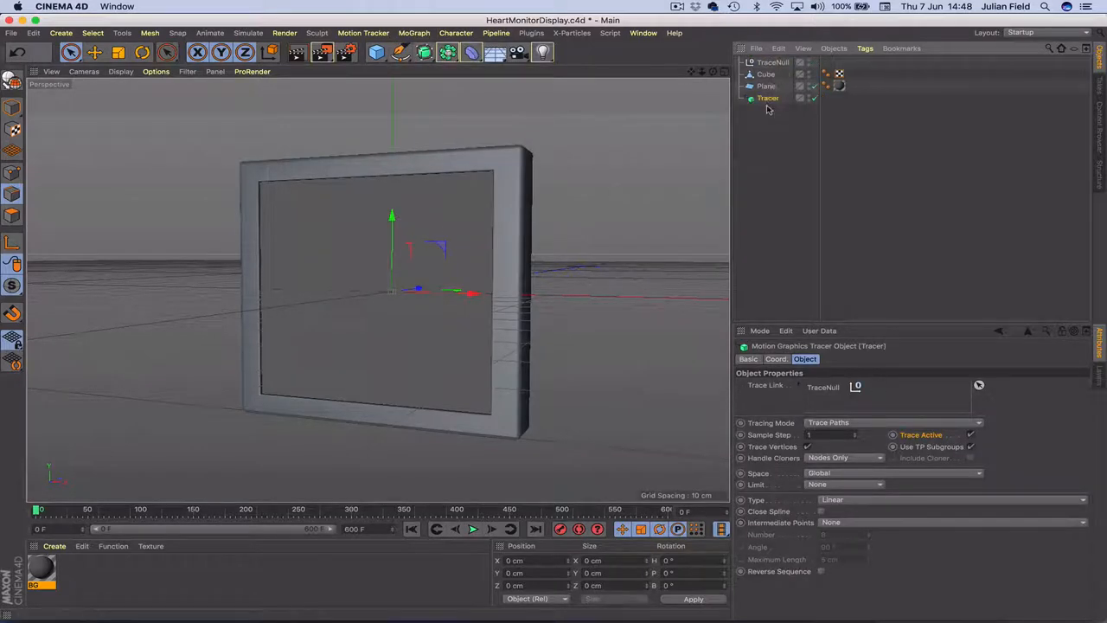
pyautogui.click(772, 86)
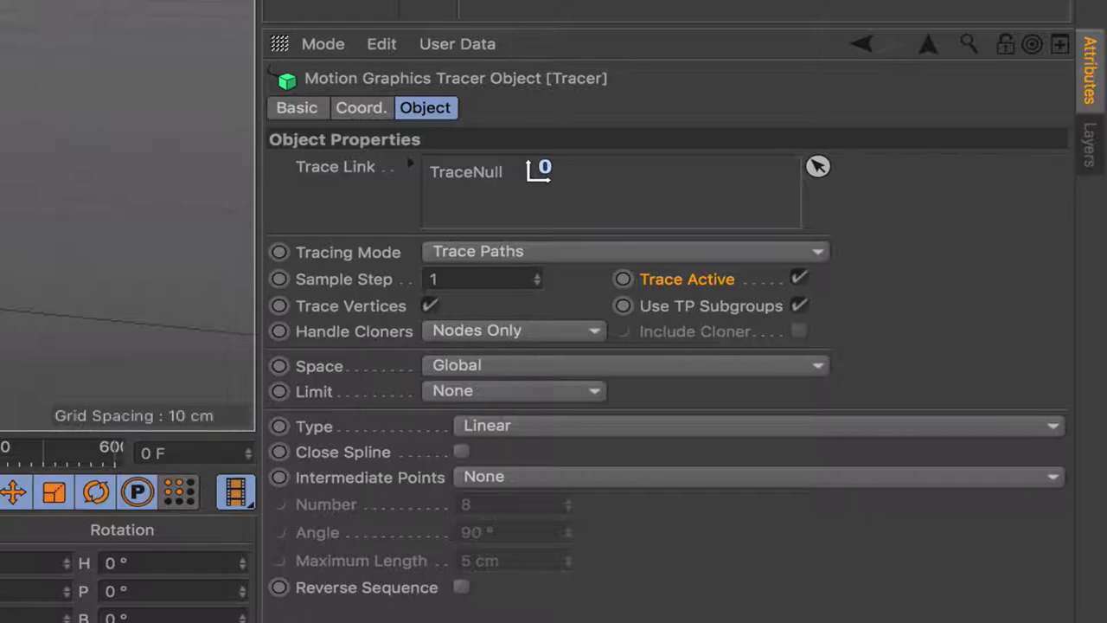
pyautogui.moveTo(309, 450)
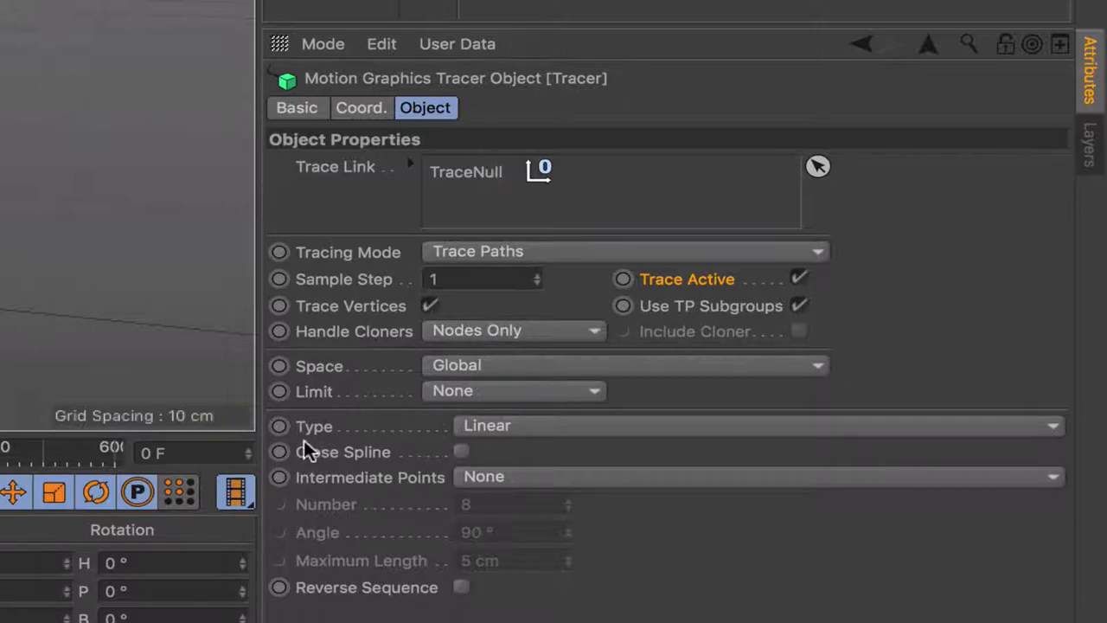
pyautogui.click(756, 424)
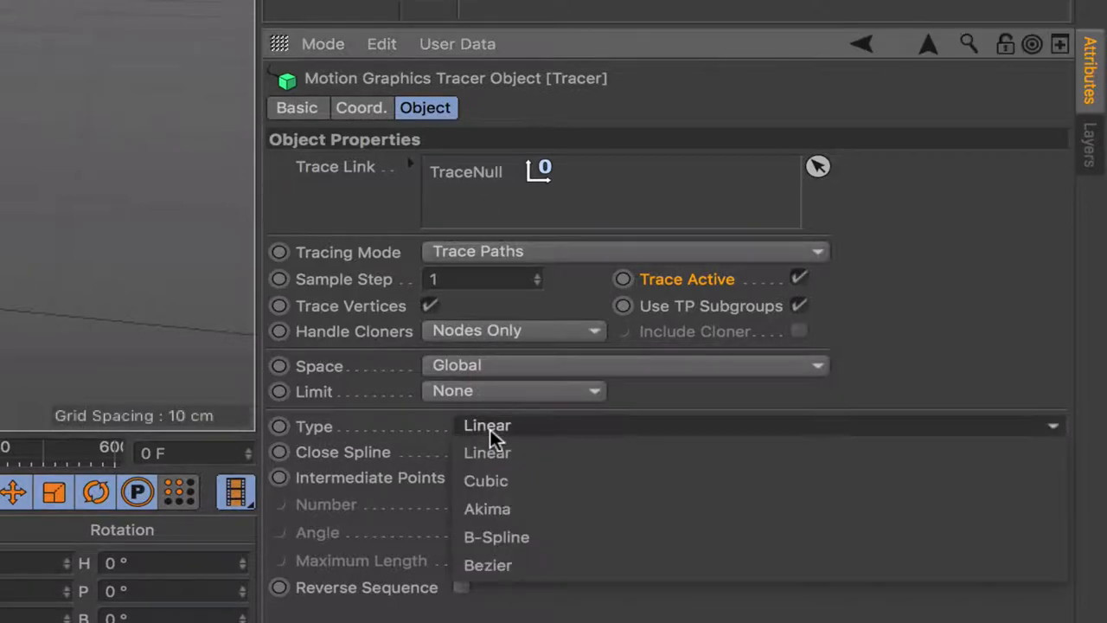
pyautogui.click(487, 564)
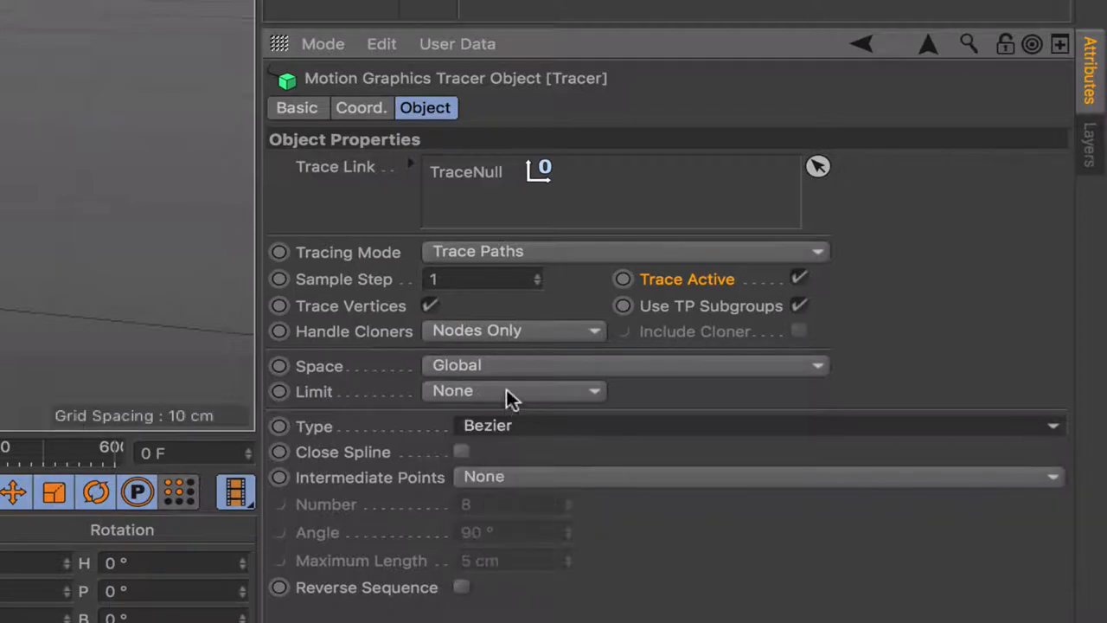
pyautogui.moveTo(500, 402)
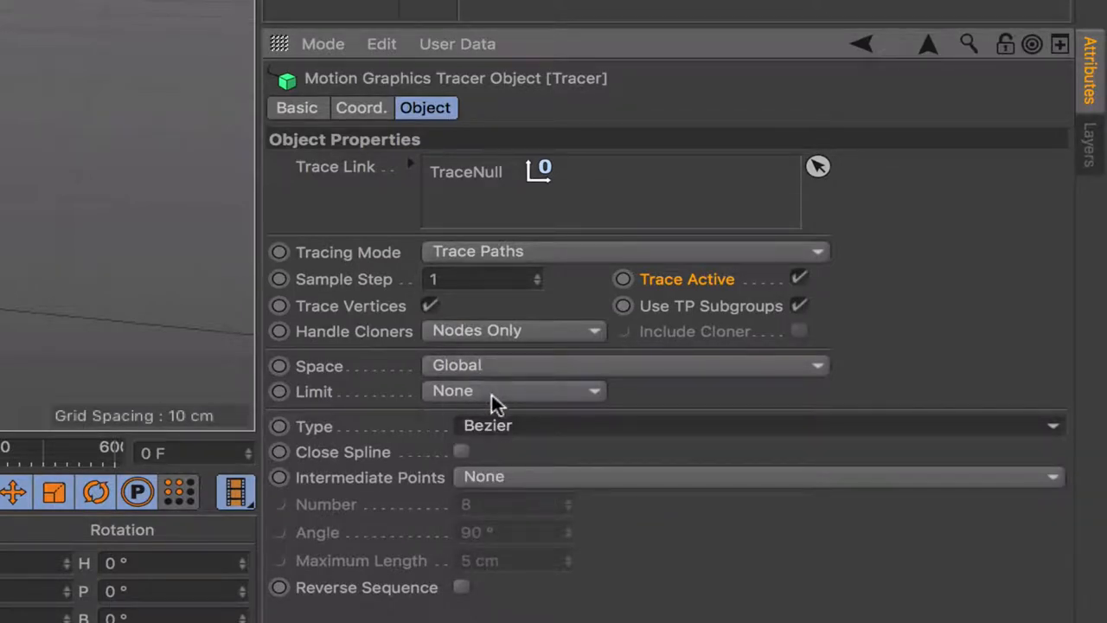
pyautogui.click(514, 390)
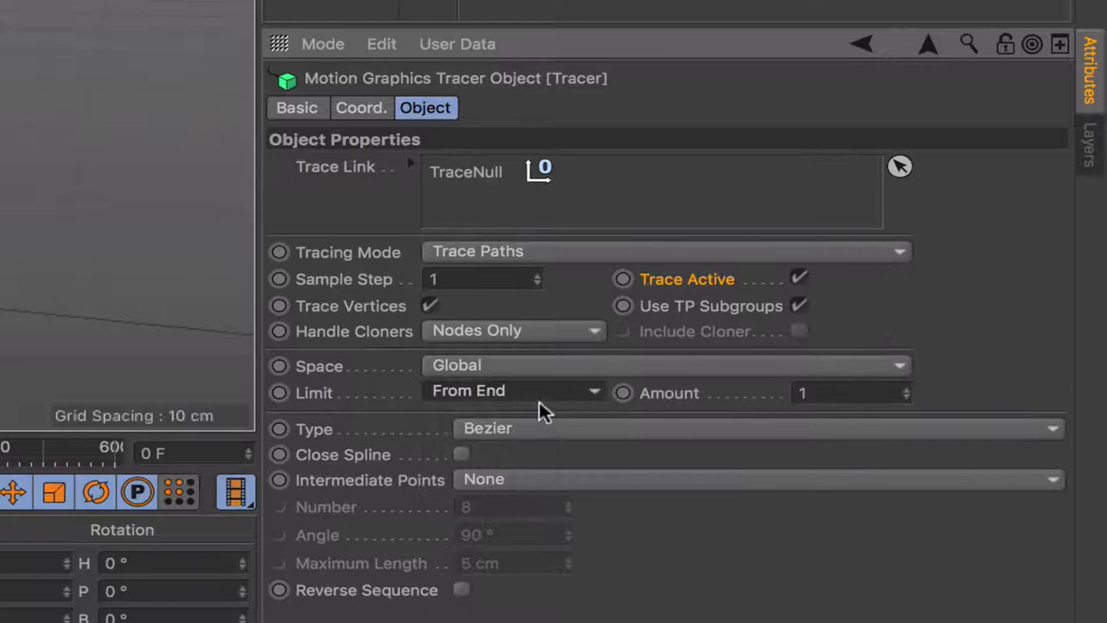
pyautogui.moveTo(821, 399)
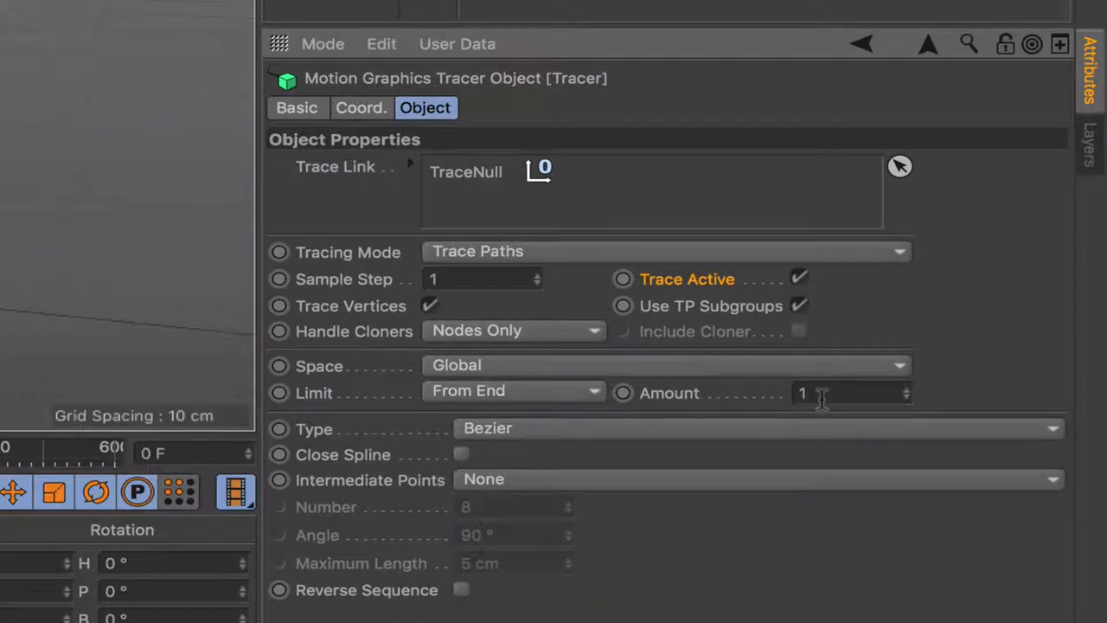
pyautogui.write('140')
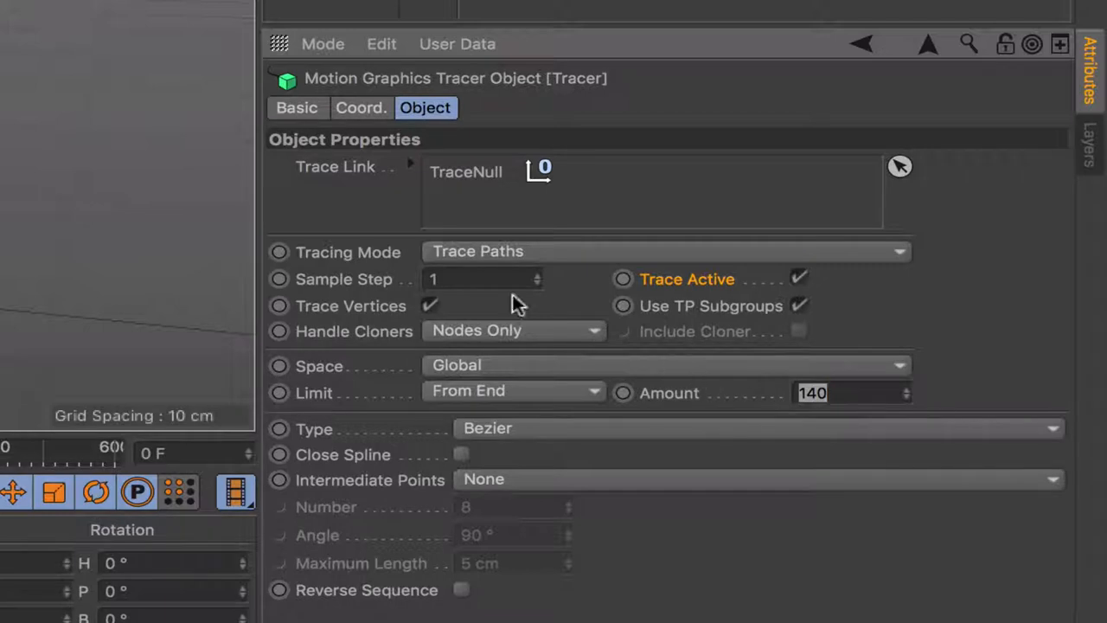
pyautogui.moveTo(489, 355)
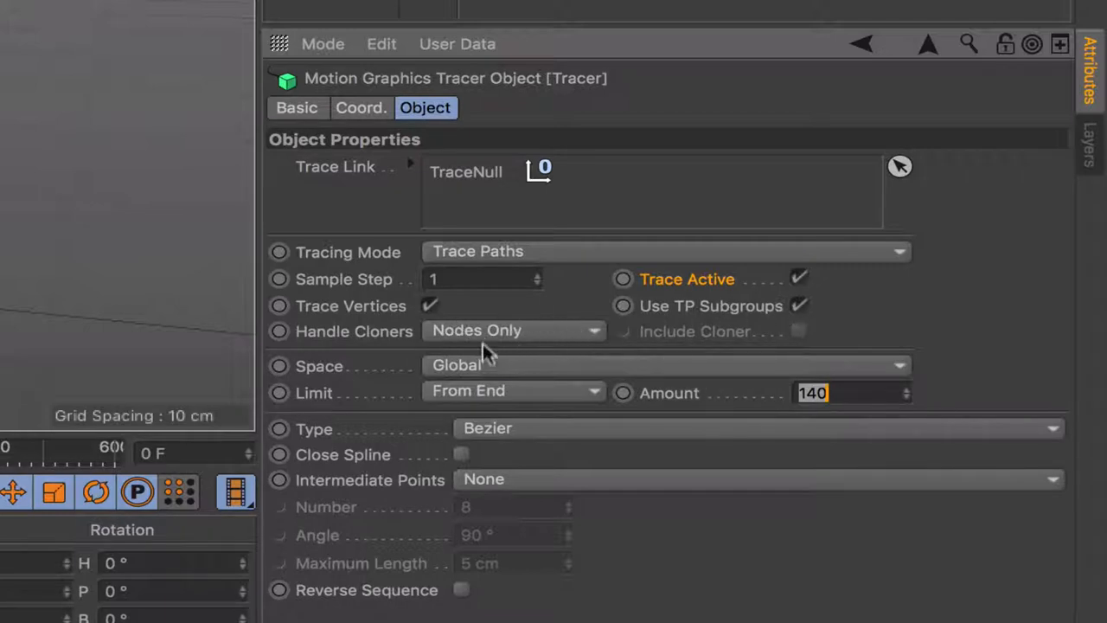
pyautogui.moveTo(696, 264)
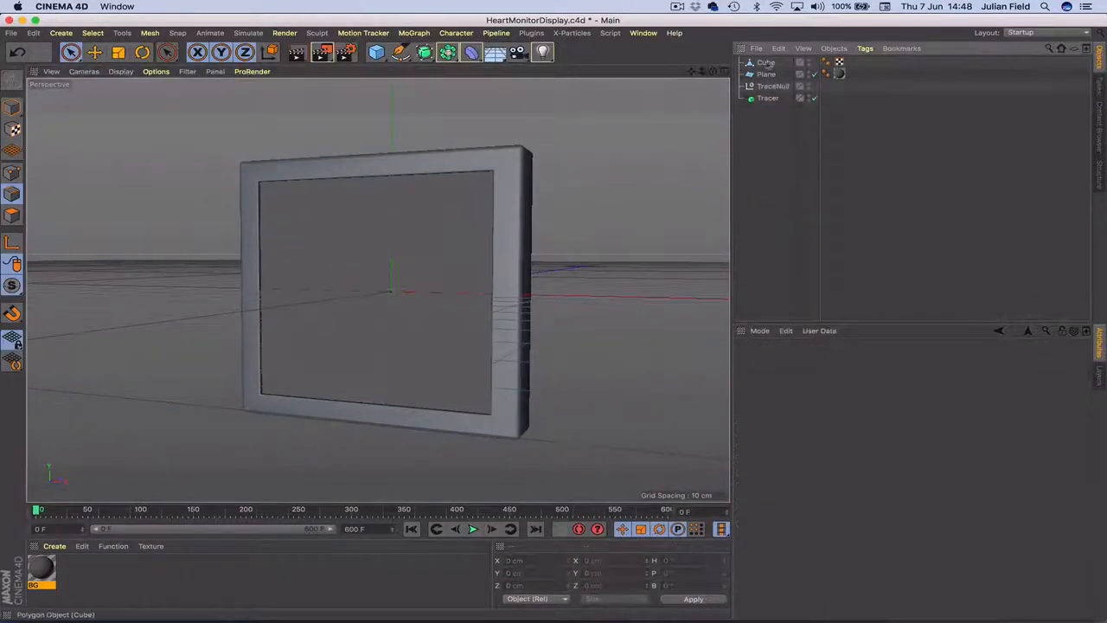
# Attach an XPresso tag to TraceNull and begin adding a user data parameter
pyautogui.click(772, 86)
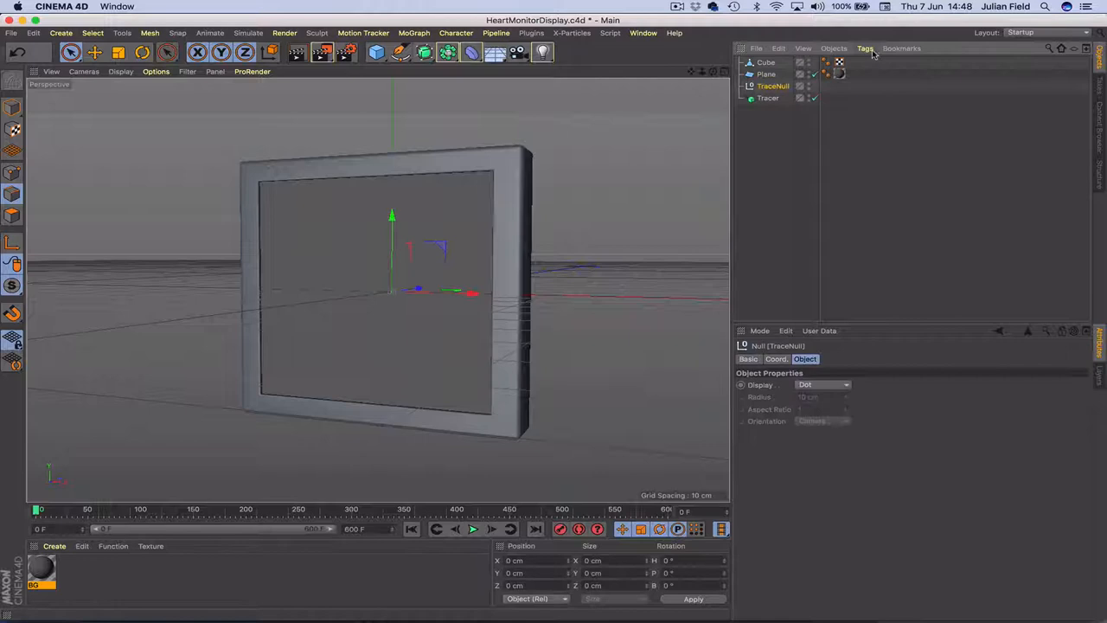
pyautogui.click(863, 48)
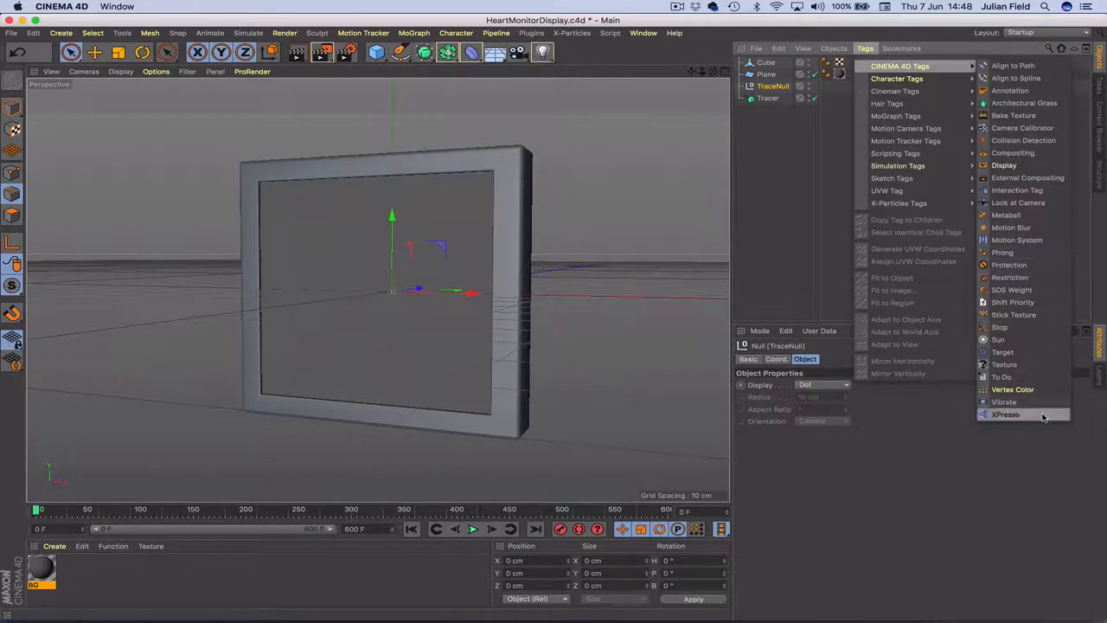
pyautogui.click(1005, 413)
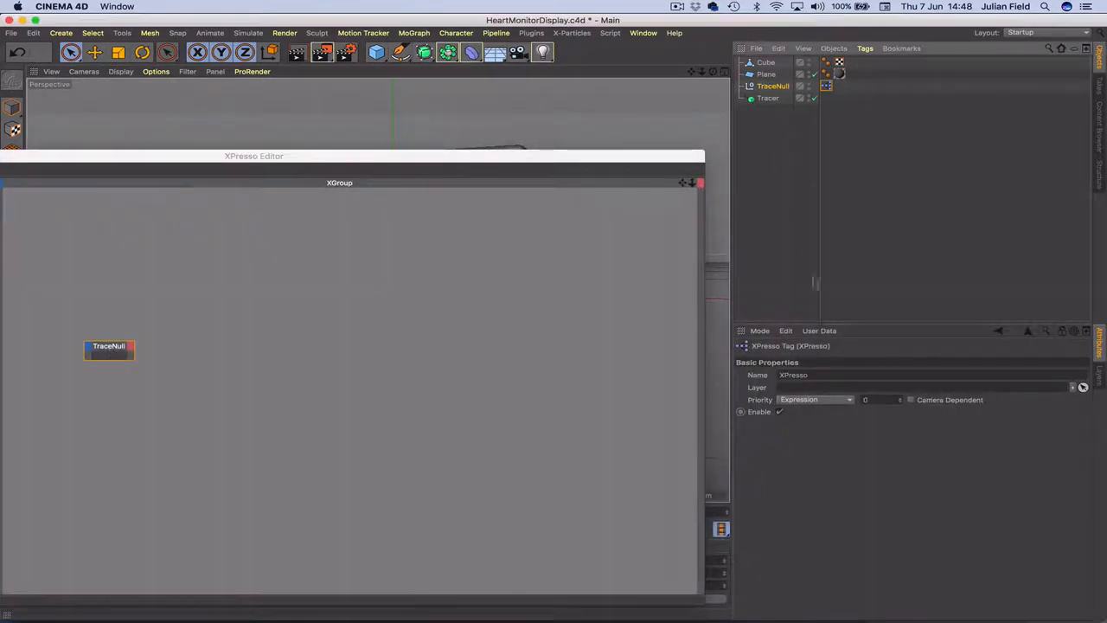
pyautogui.click(819, 330)
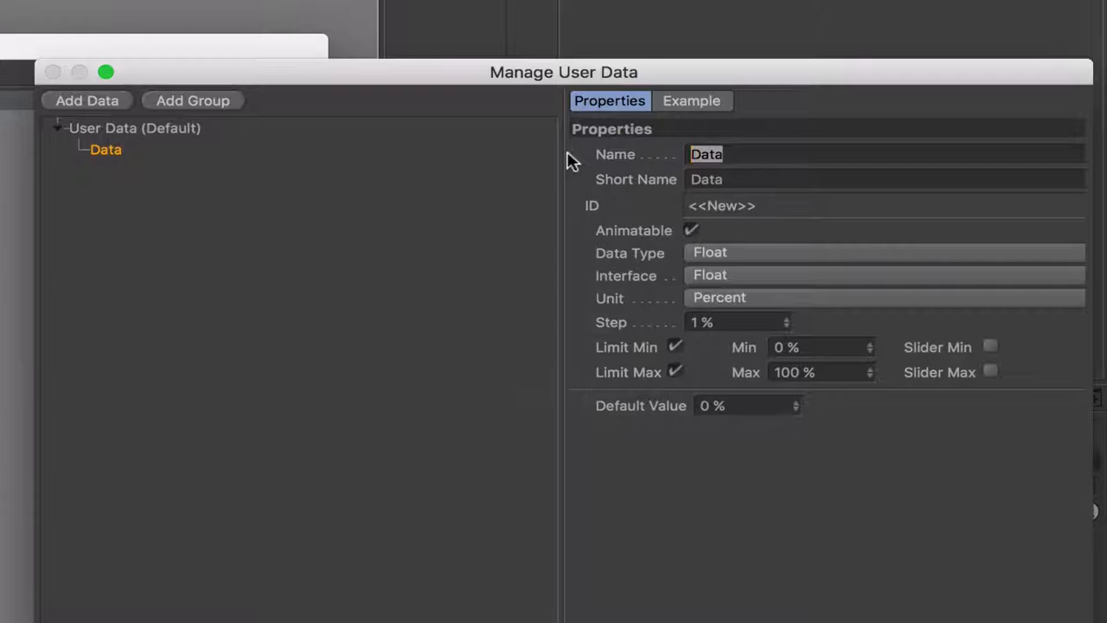
# Create Heart Rate user data as a Float Slider in Real units, min 15, max 30
pyautogui.write('Heart Rate')
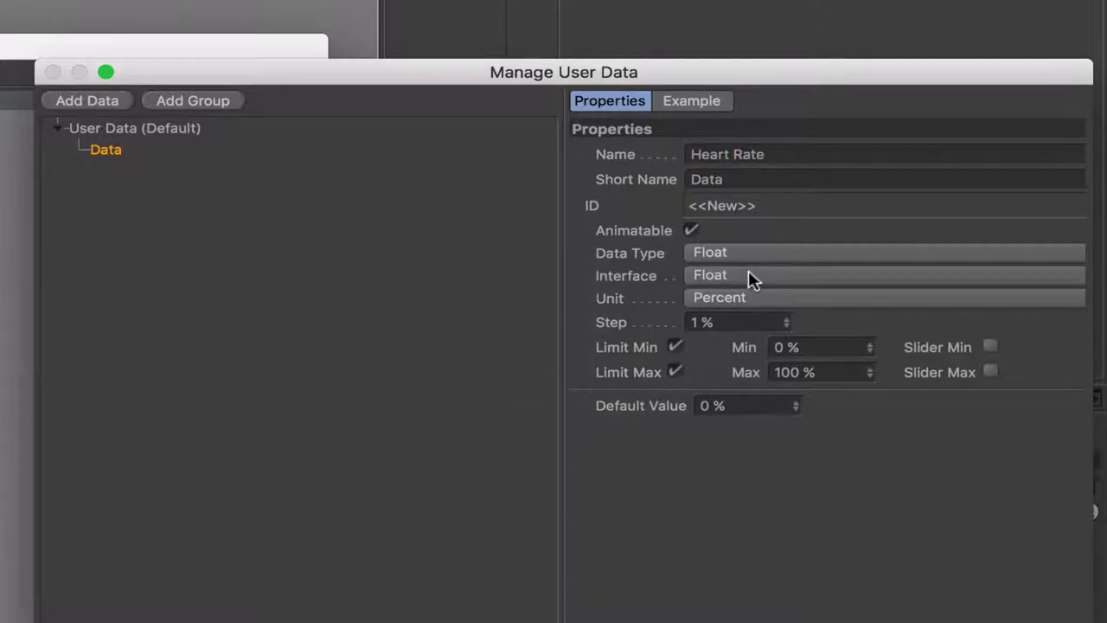
pyautogui.click(882, 275)
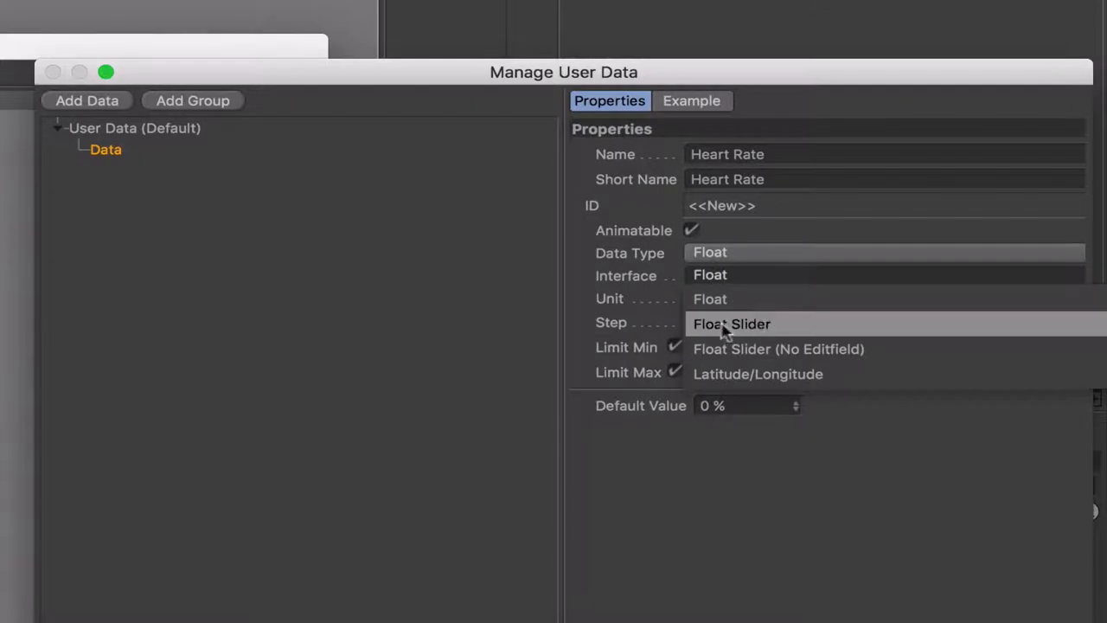
pyautogui.click(732, 324)
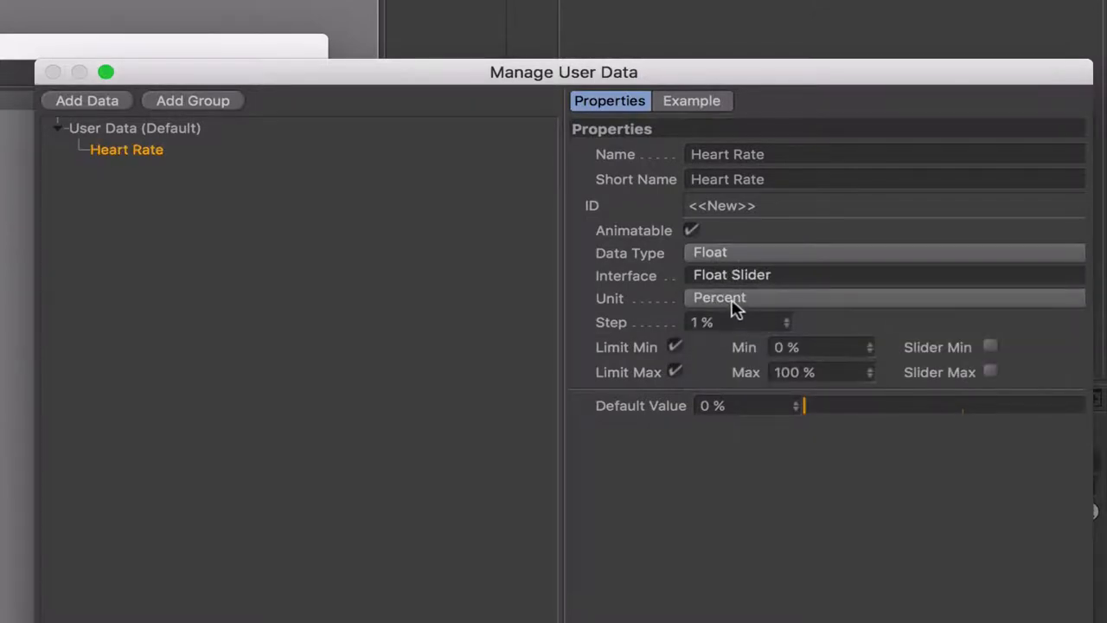
pyautogui.click(719, 297)
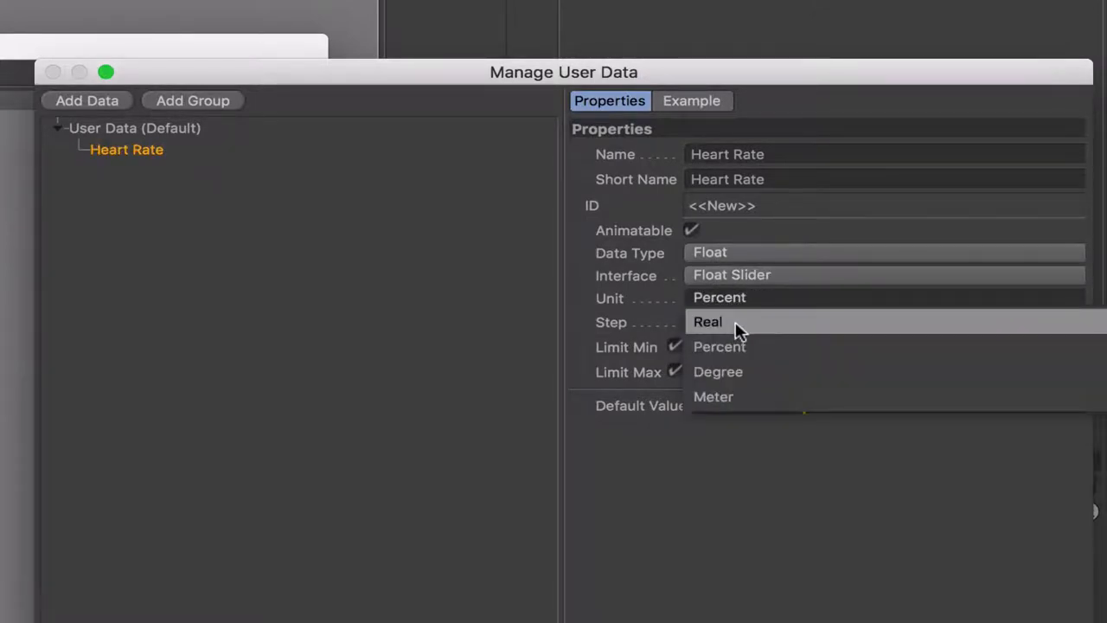
pyautogui.click(707, 320)
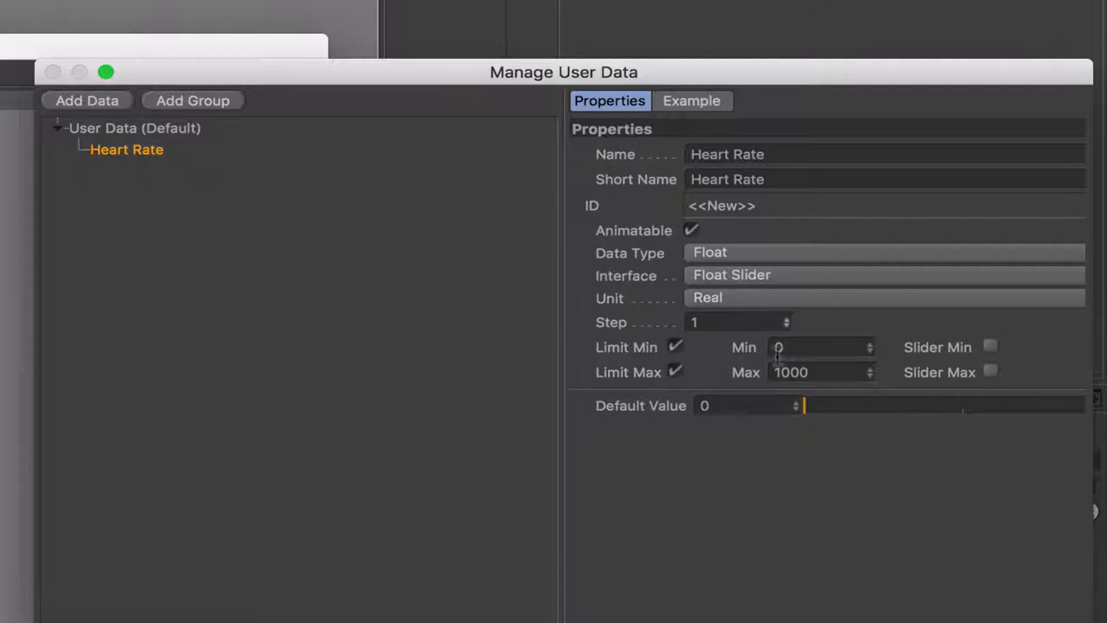
pyautogui.write('15')
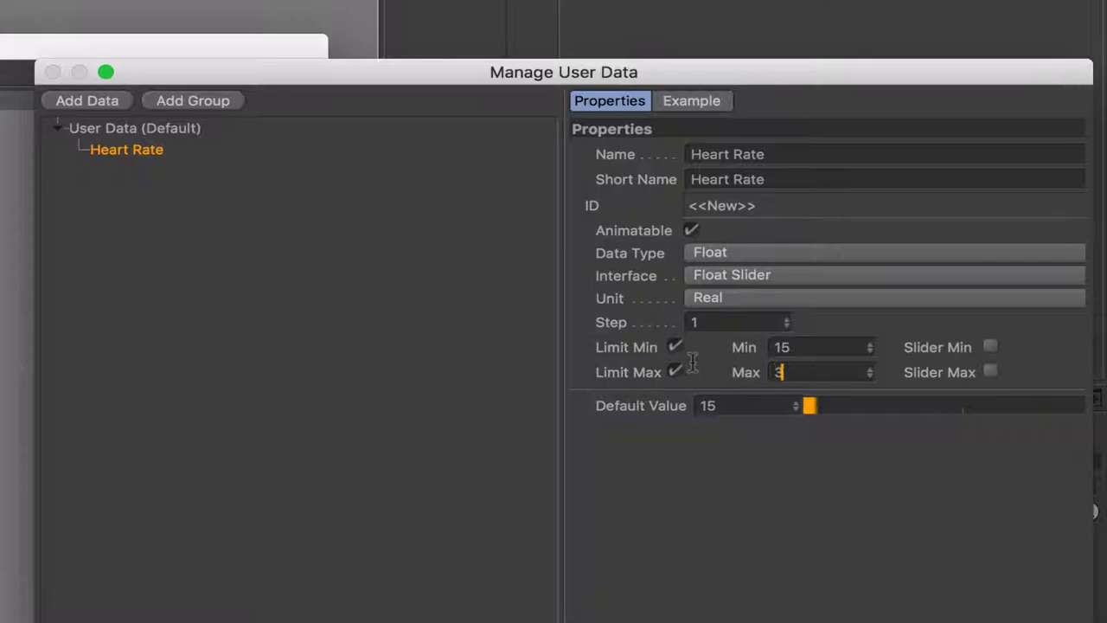
pyautogui.write('30')
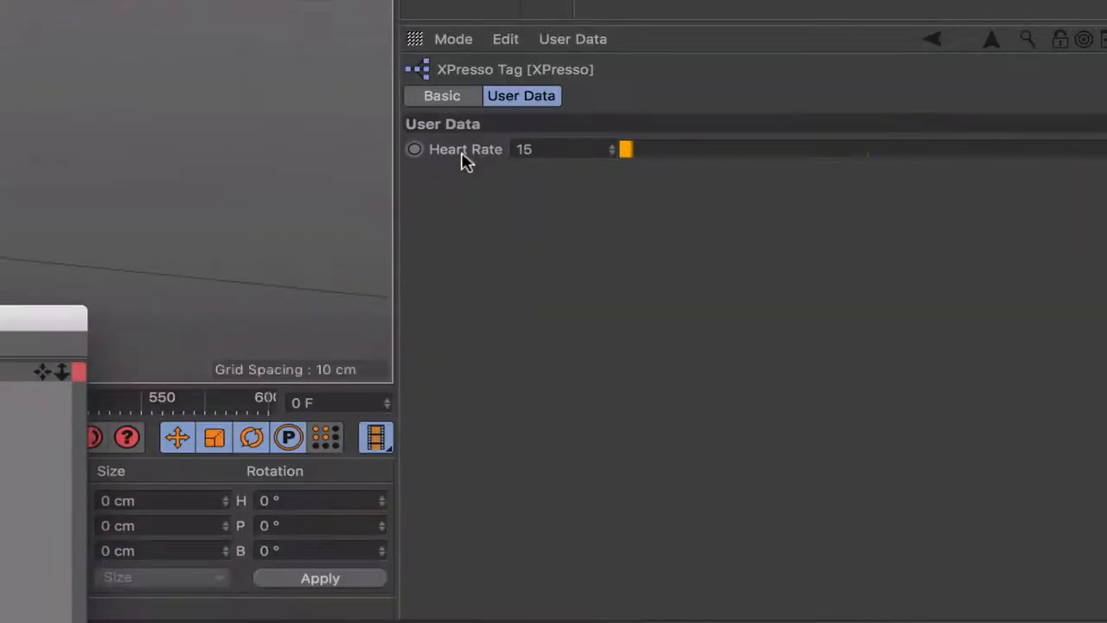
# Add the Heart Rate slider to the viewport HUD and enlarge the XPresso Editor
pyautogui.rightClick(465, 148)
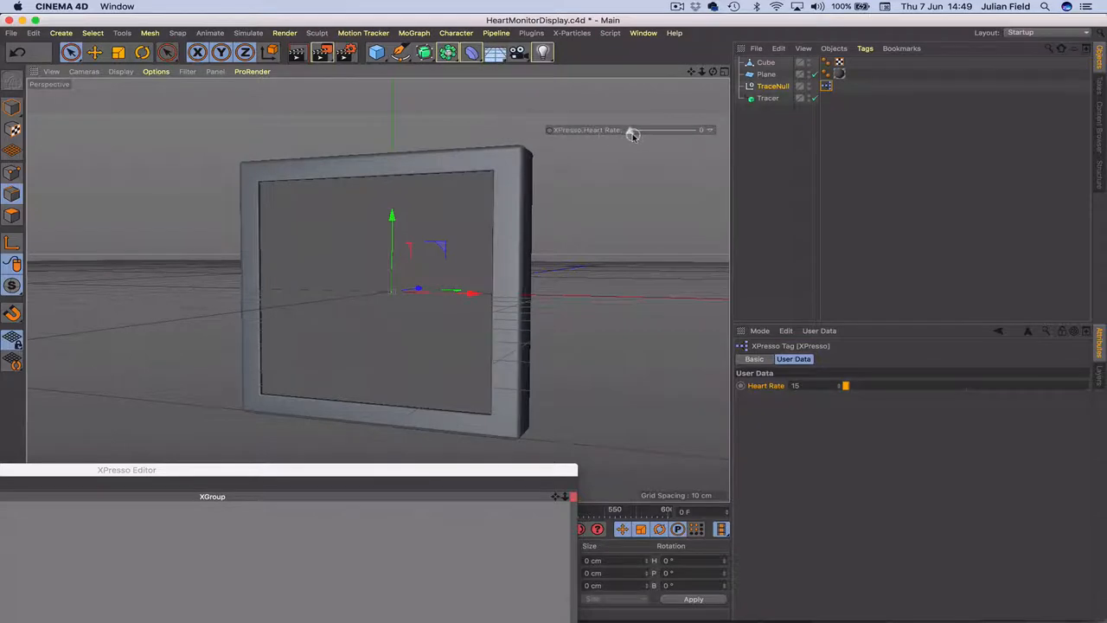
pyautogui.moveTo(631, 130); pyautogui.dragTo(644, 130)
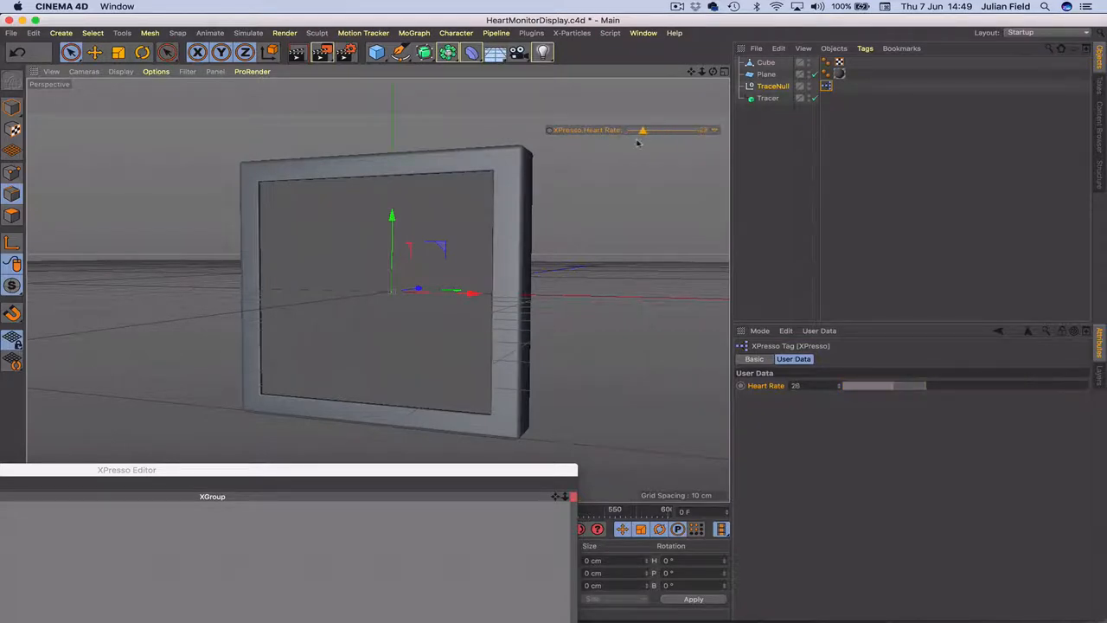
pyautogui.moveTo(642, 130); pyautogui.dragTo(629, 130)
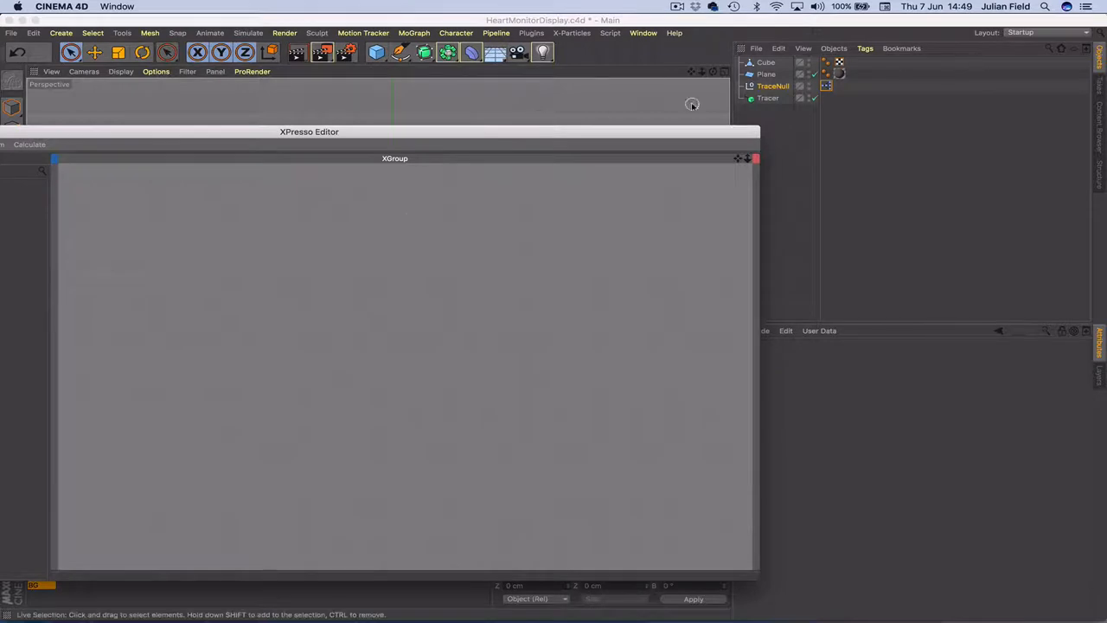
# Review TraceNull, Tracer, Cube and Plane, then expose the tag's Heart Rate output port
pyautogui.click(772, 86)
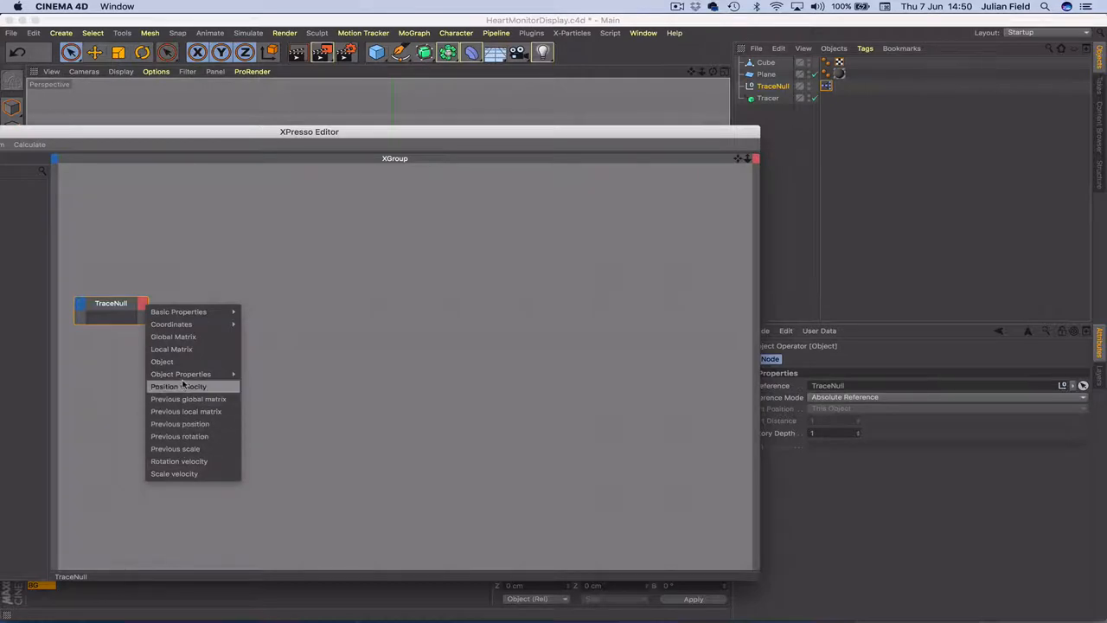
pyautogui.moveTo(173, 337)
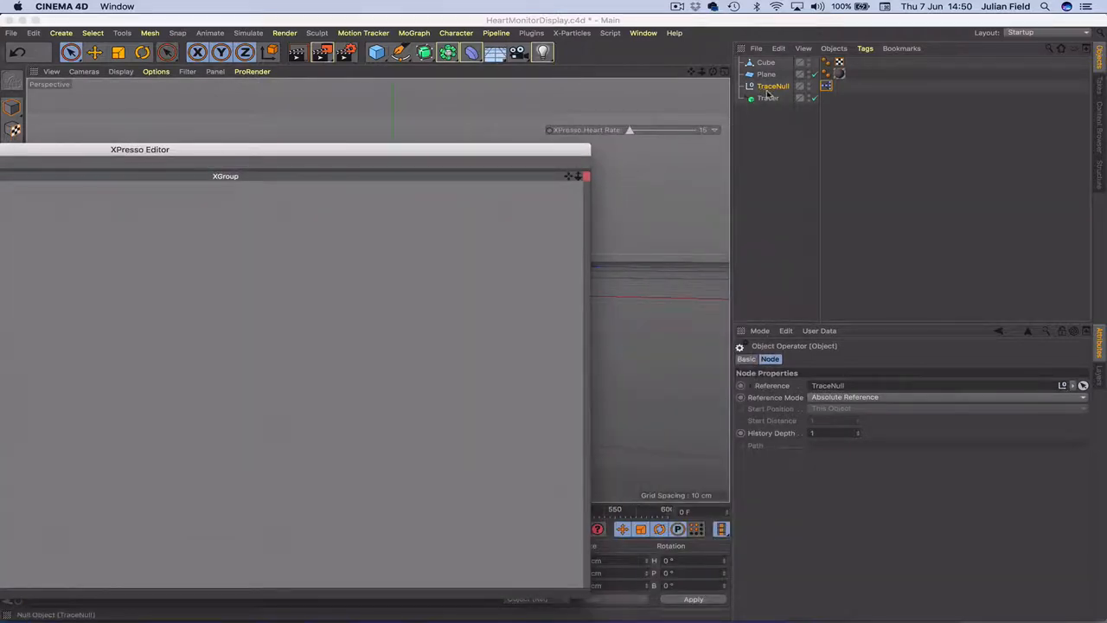
pyautogui.click(767, 98)
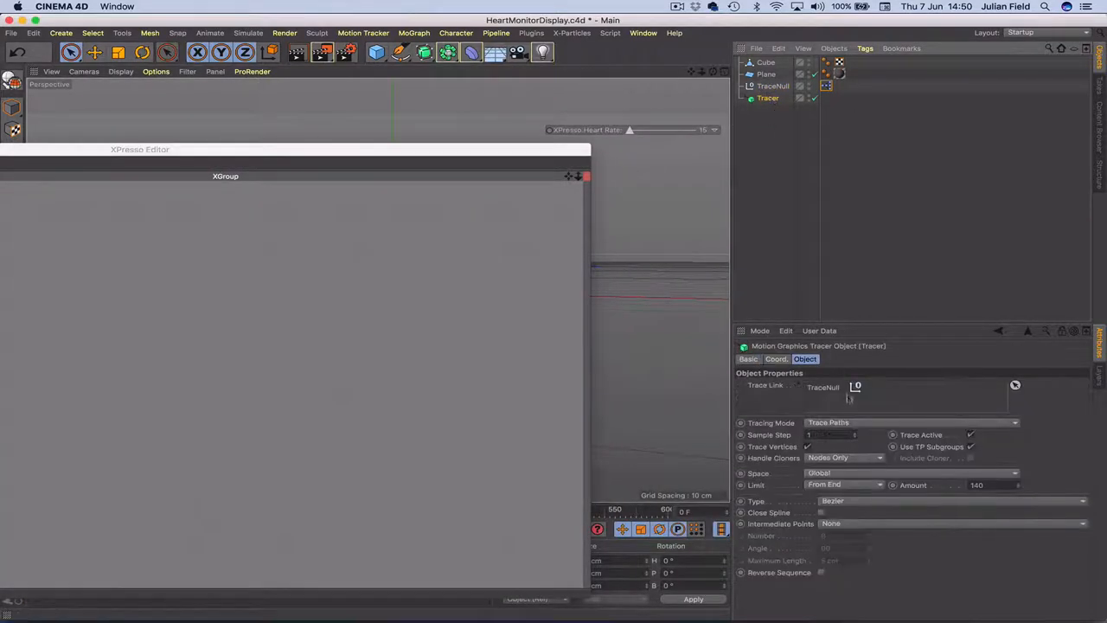
pyautogui.click(819, 330)
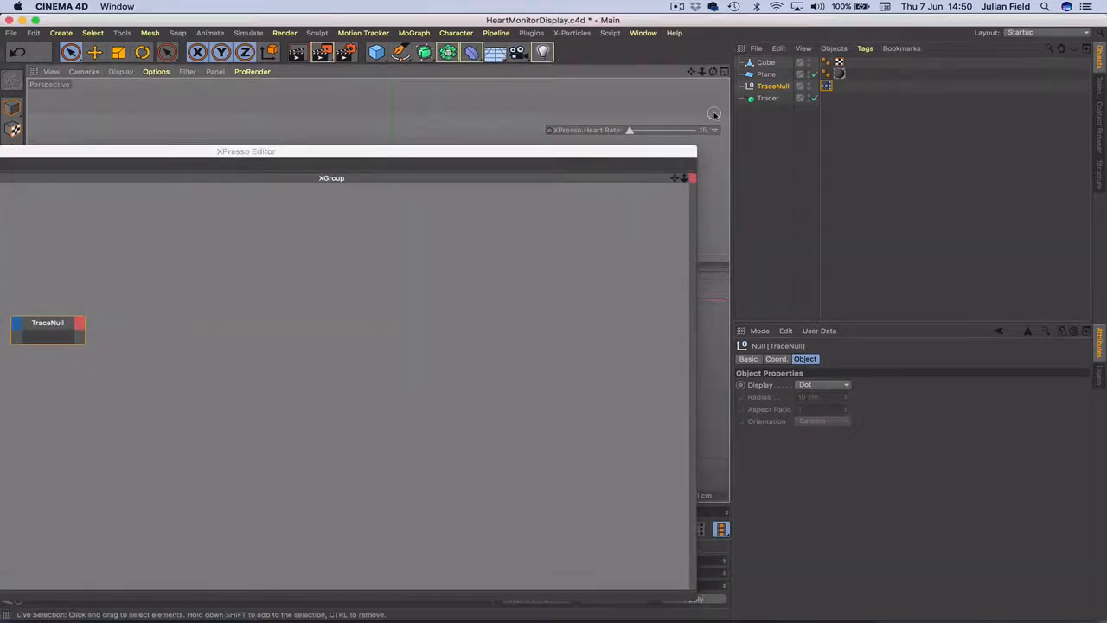
pyautogui.click(765, 62)
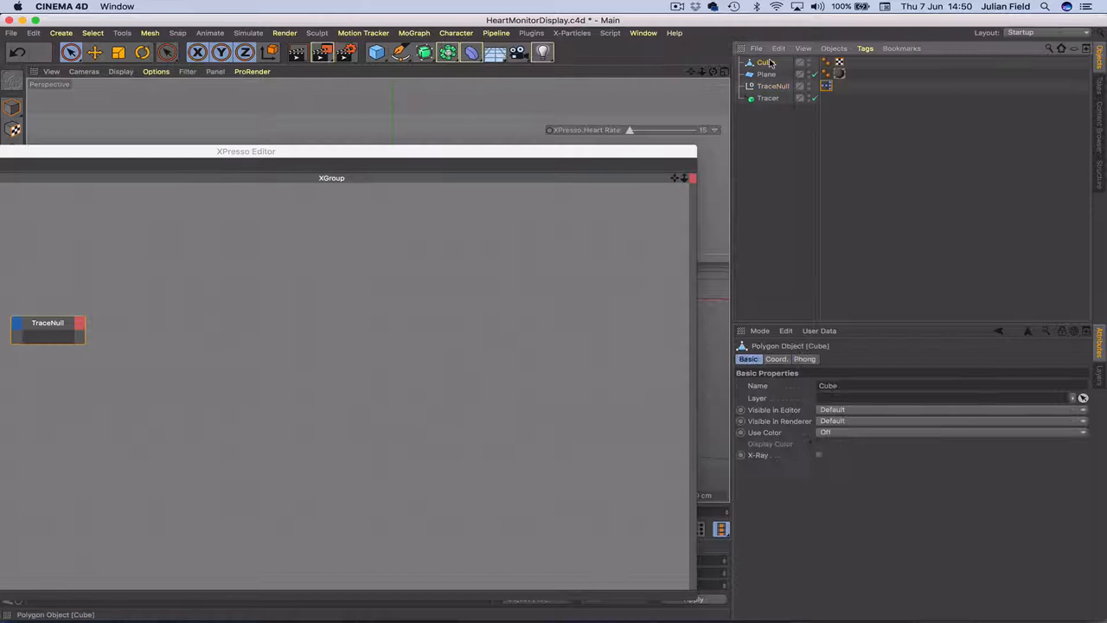
pyautogui.click(766, 74)
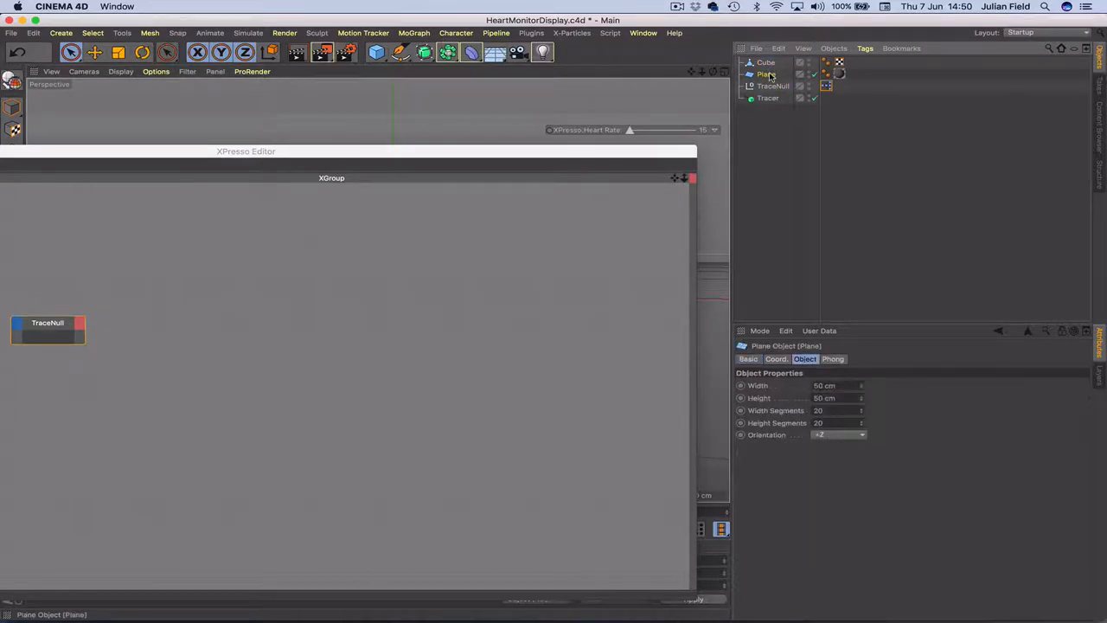
pyautogui.click(772, 85)
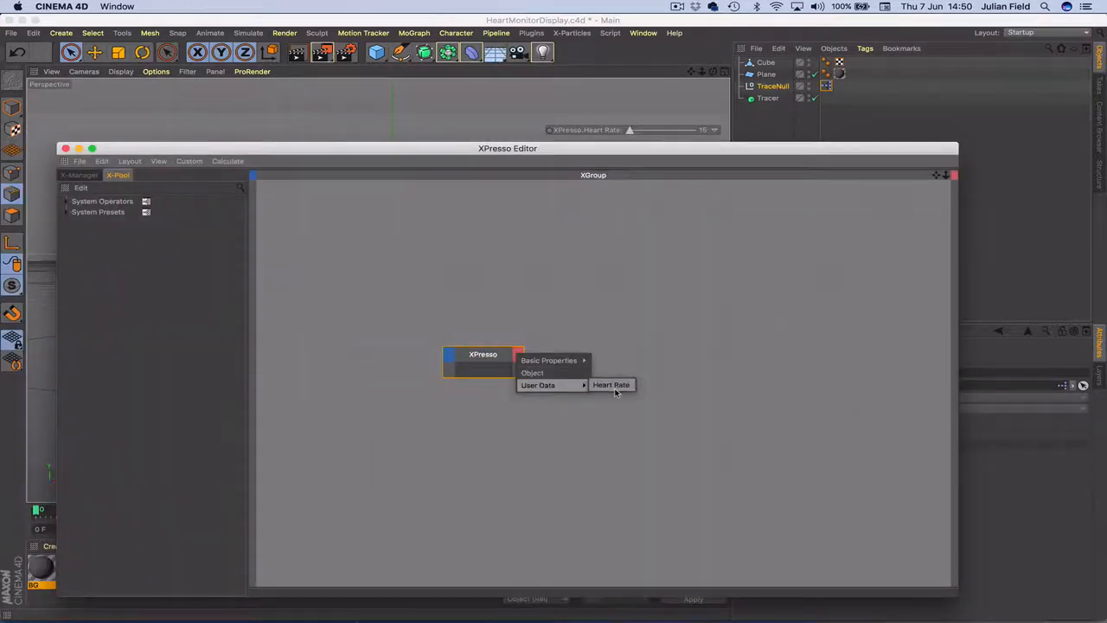
pyautogui.click(611, 384)
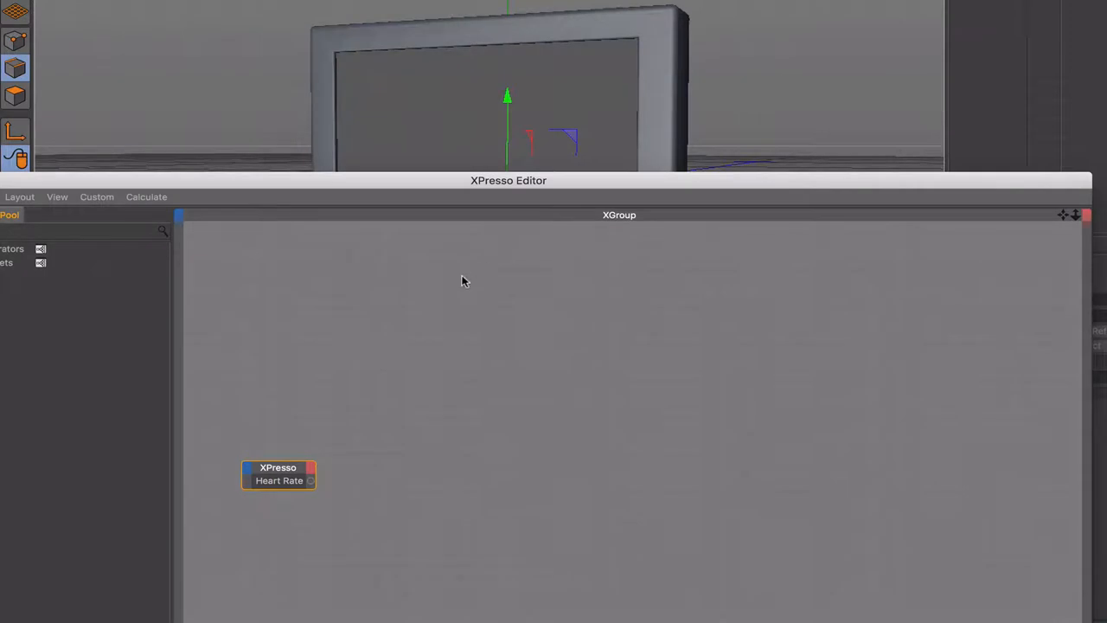
# Add a Time node with a Frame output placed above Time
pyautogui.rightClick(419, 398)
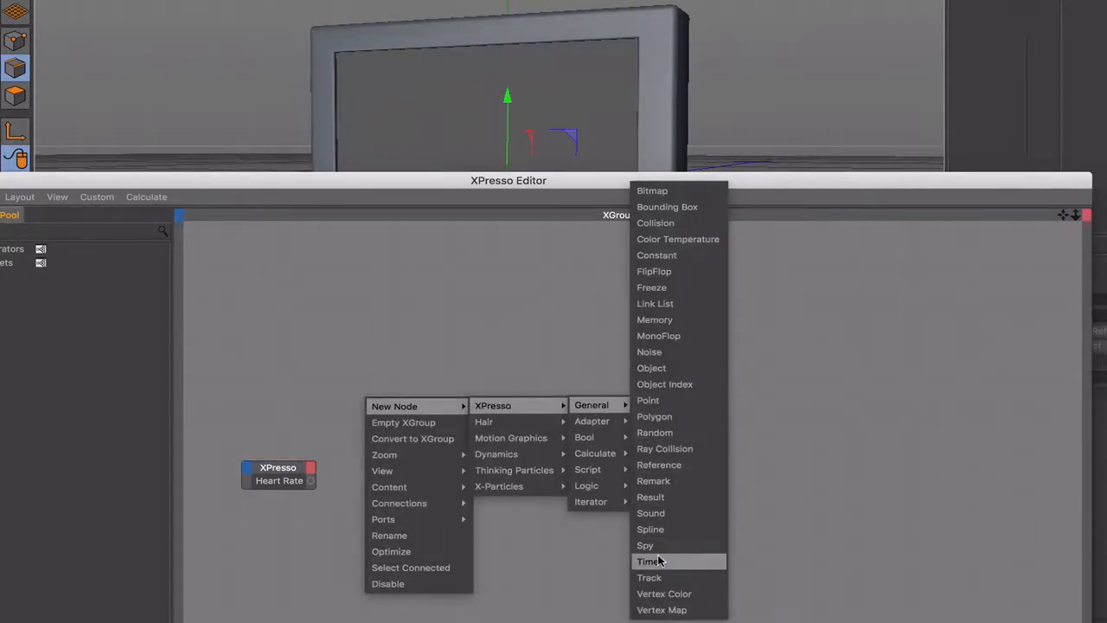
pyautogui.click(646, 560)
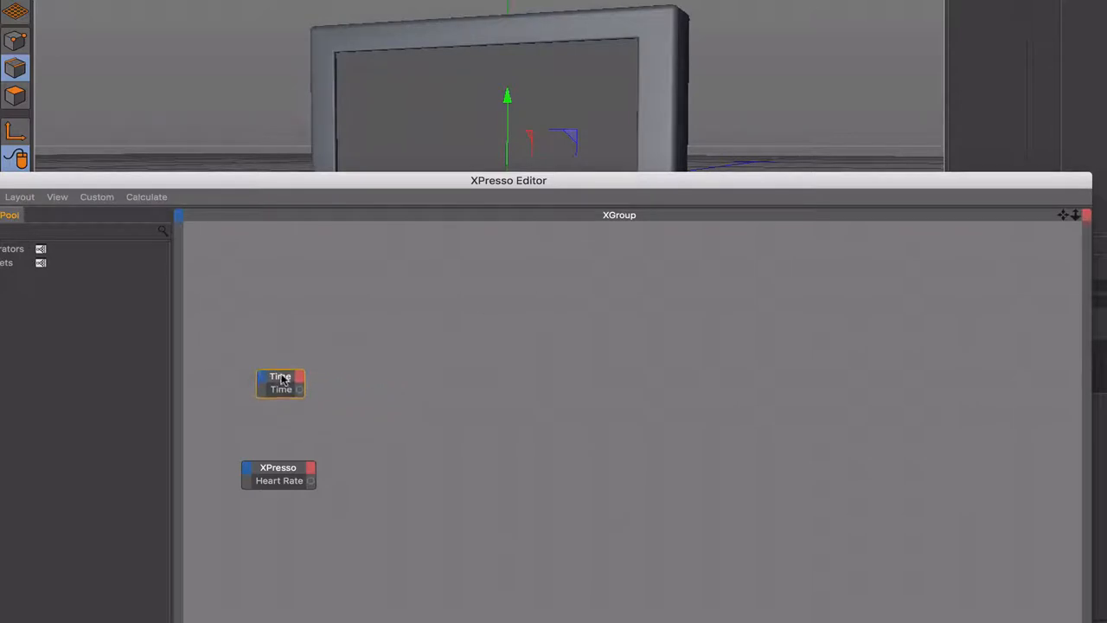
pyautogui.click(298, 388)
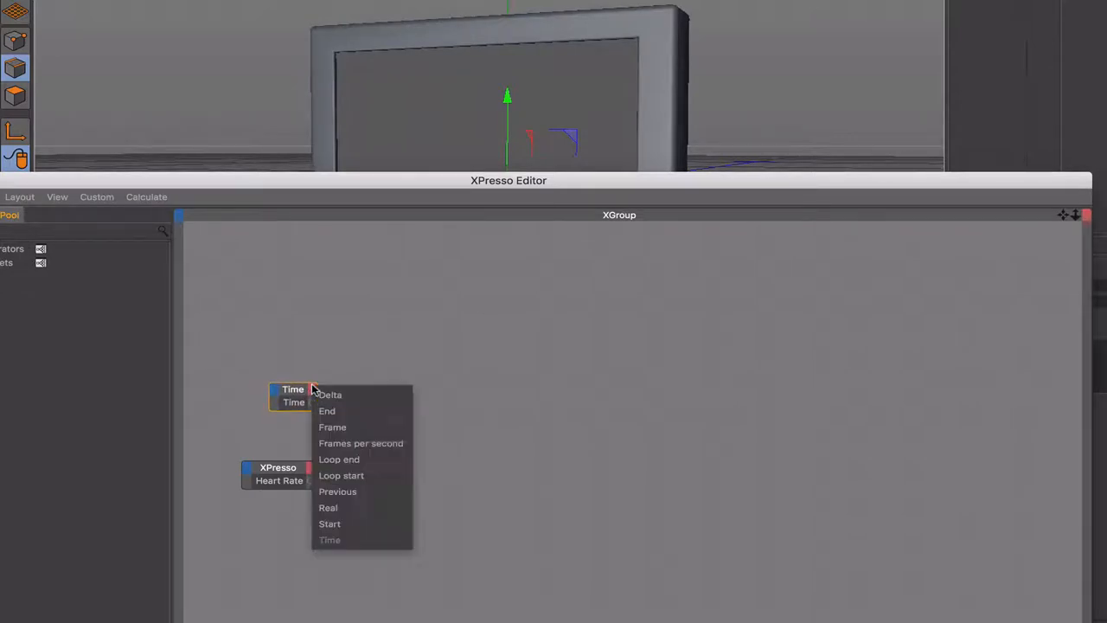
pyautogui.click(333, 427)
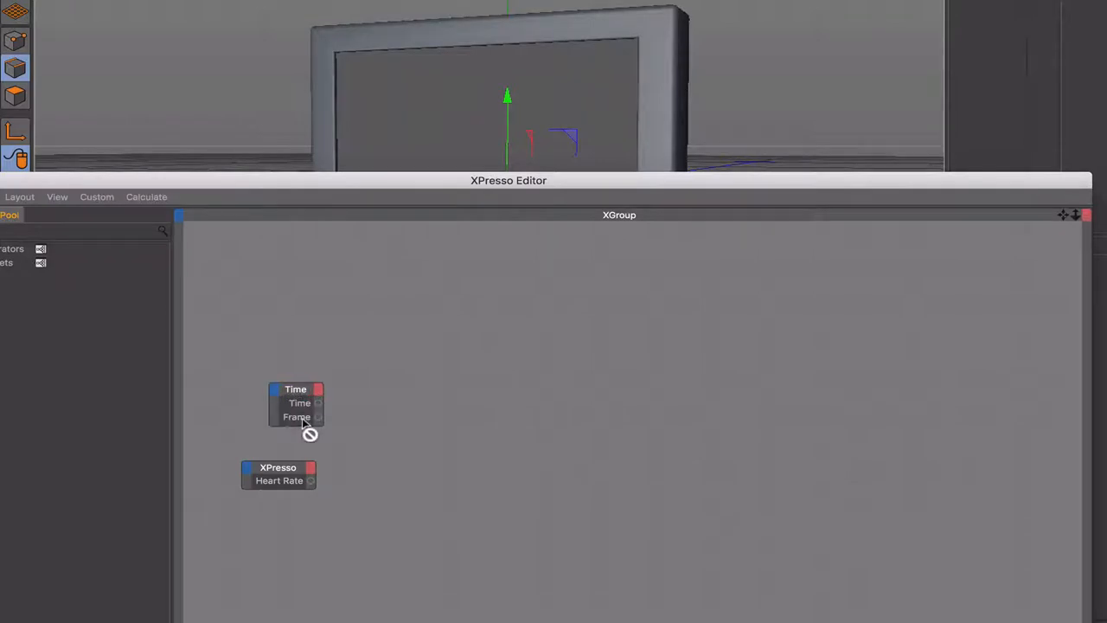
pyautogui.moveTo(295, 403); pyautogui.dragTo(272, 390)
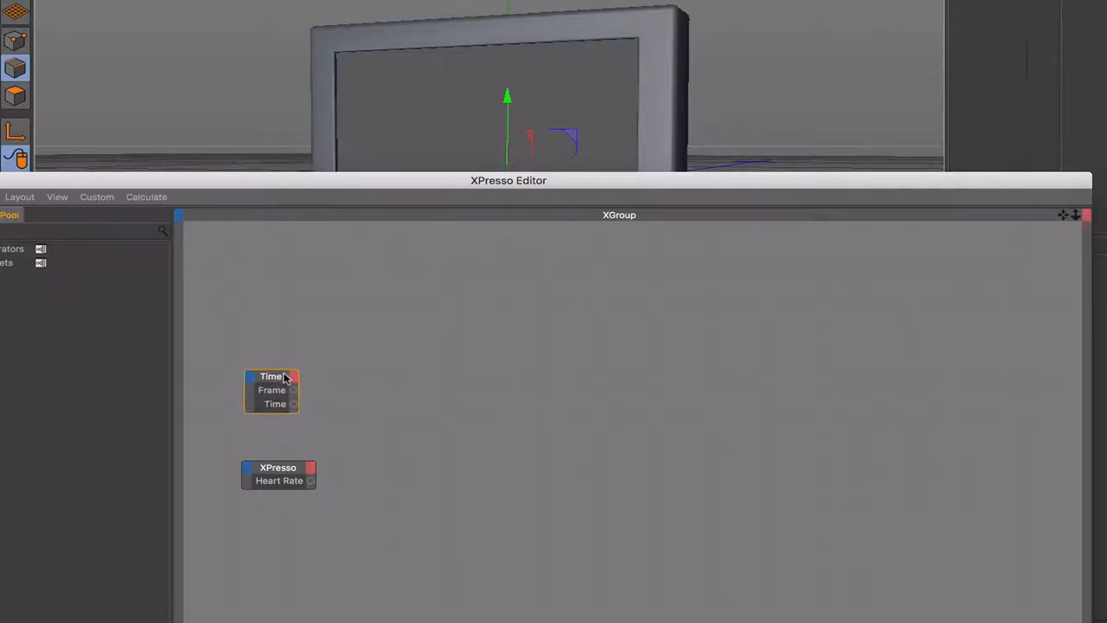
pyautogui.moveTo(271, 389); pyautogui.dragTo(292, 386)
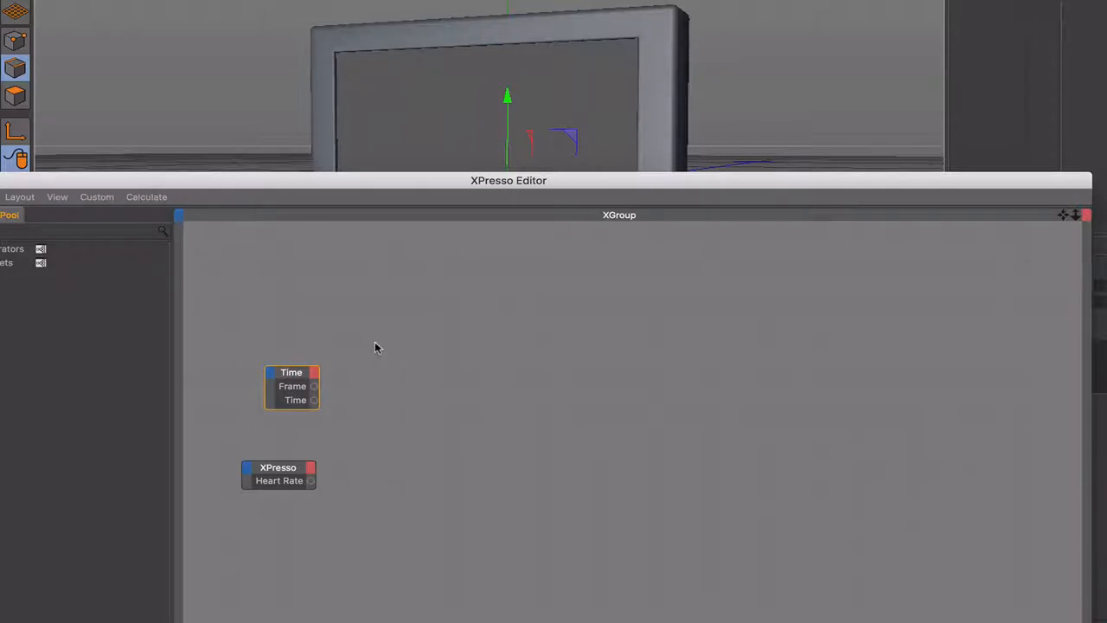
# Add a Math node set to Modulo and duplicate it below
pyautogui.rightClick(376, 347)
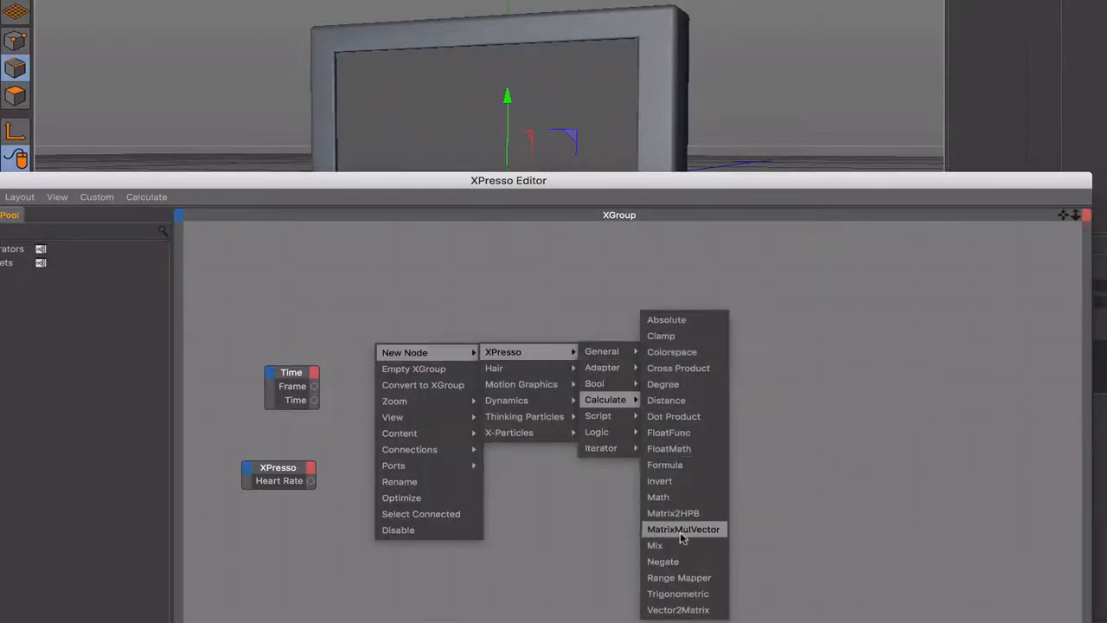
pyautogui.click(657, 496)
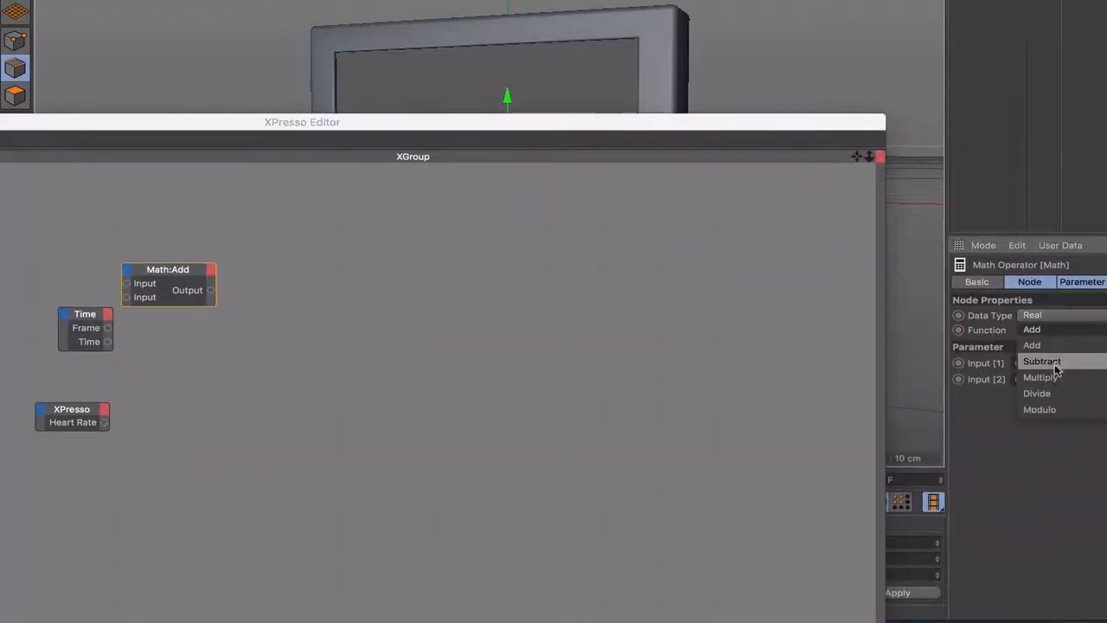
pyautogui.click(1039, 409)
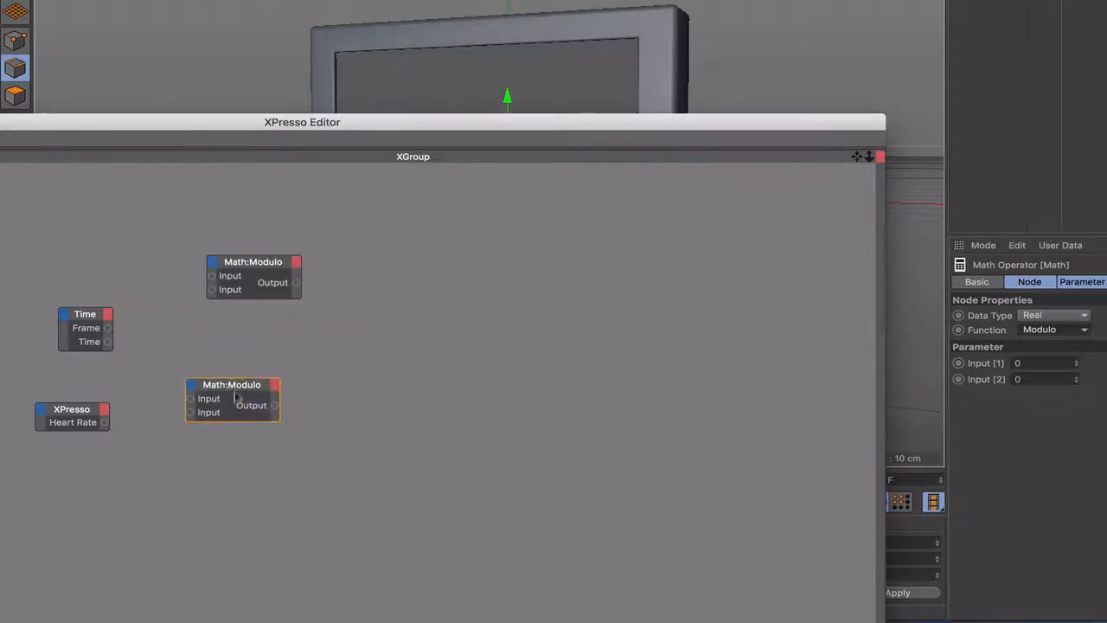
pyautogui.moveTo(232, 384); pyautogui.dragTo(245, 428)
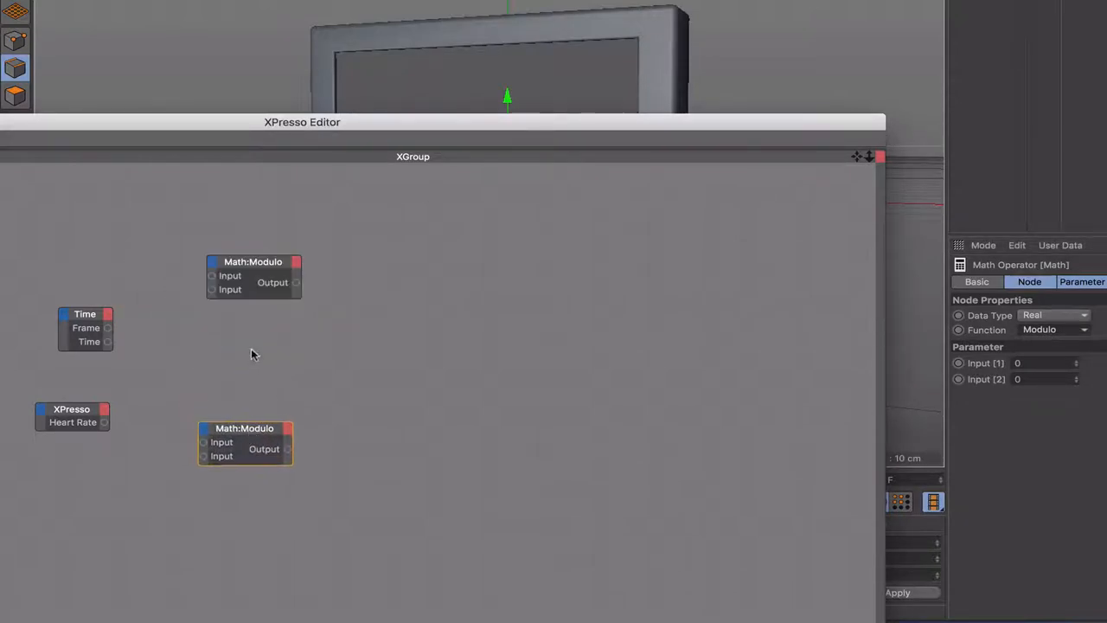
pyautogui.moveTo(253, 275); pyautogui.dragTo(240, 311)
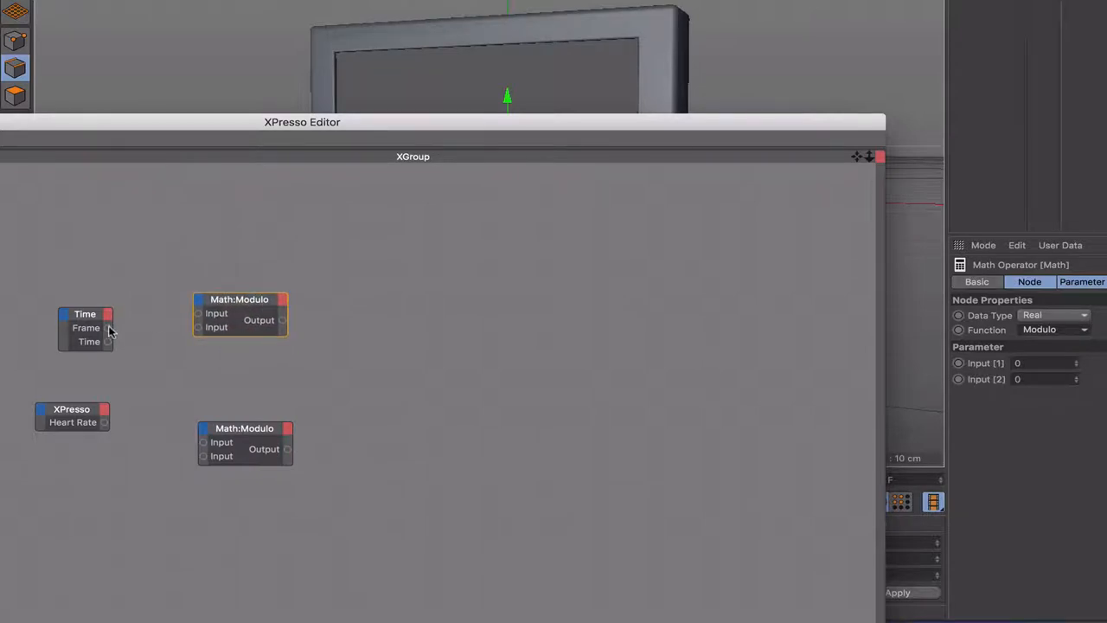
# Wire Frame into both Modulo nodes, Heart Rate into the lower, and set upper divisor 150
pyautogui.moveTo(109, 327); pyautogui.dragTo(201, 313)
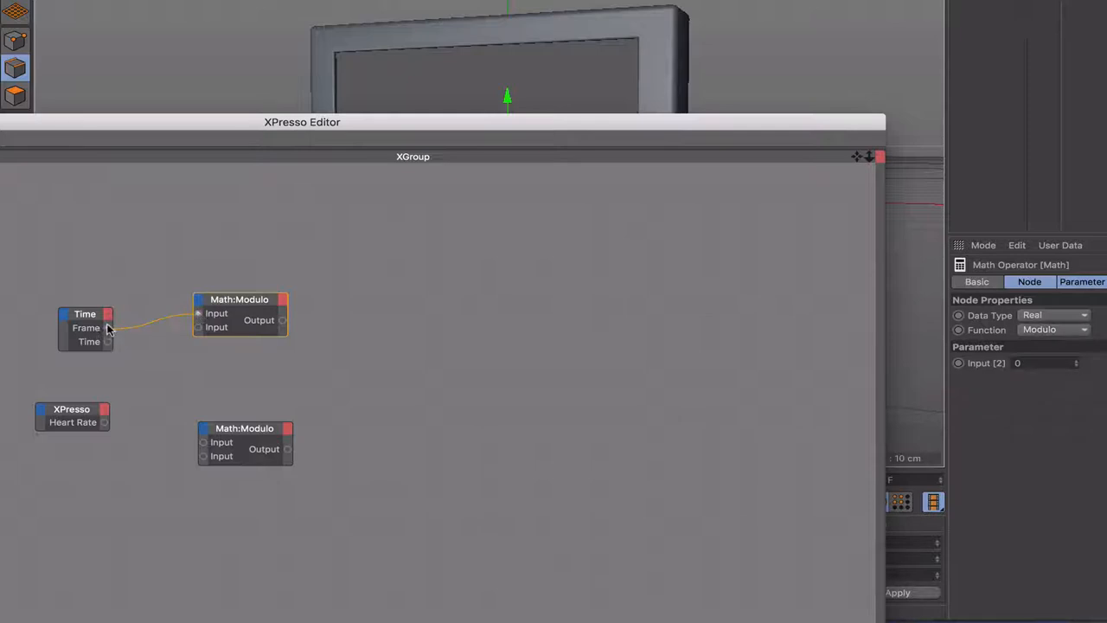
pyautogui.moveTo(107, 327); pyautogui.dragTo(203, 441)
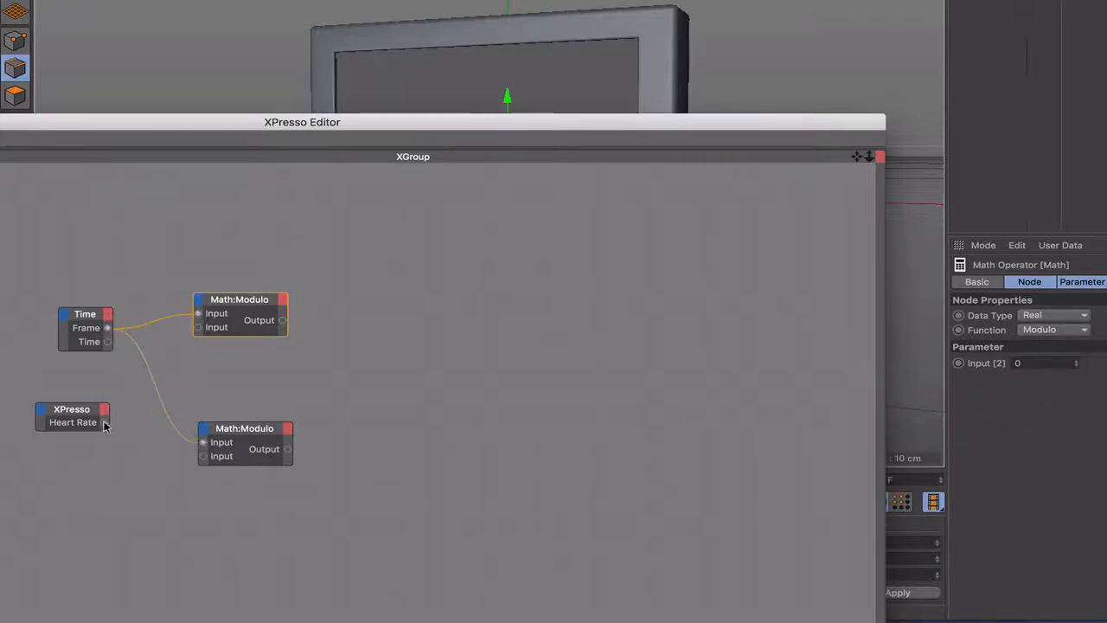
pyautogui.moveTo(106, 422); pyautogui.dragTo(203, 455)
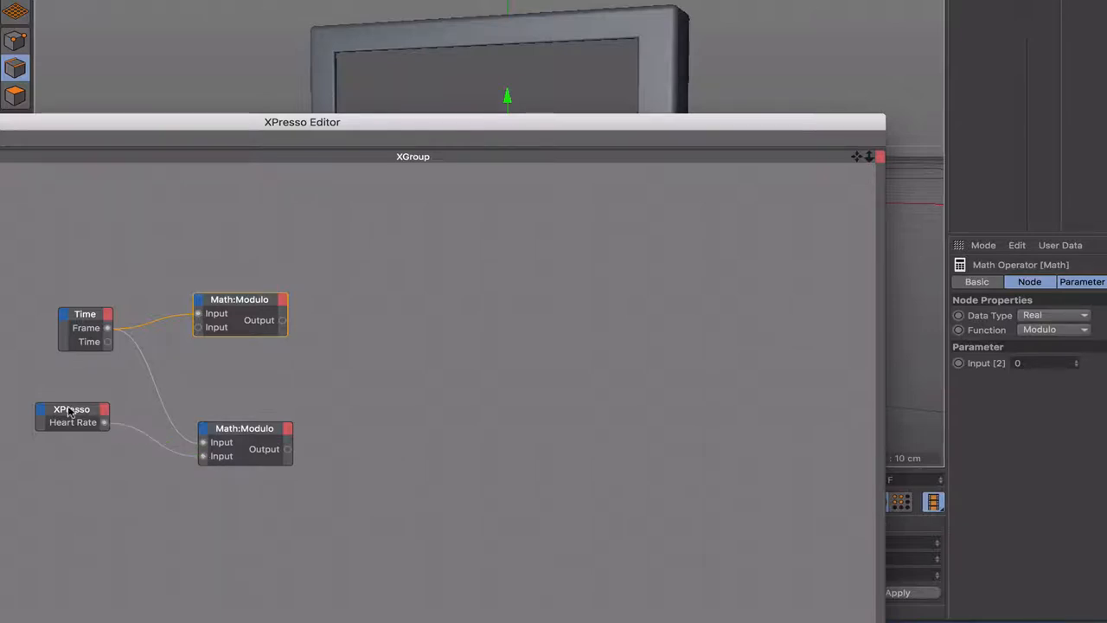
pyautogui.click(72, 420)
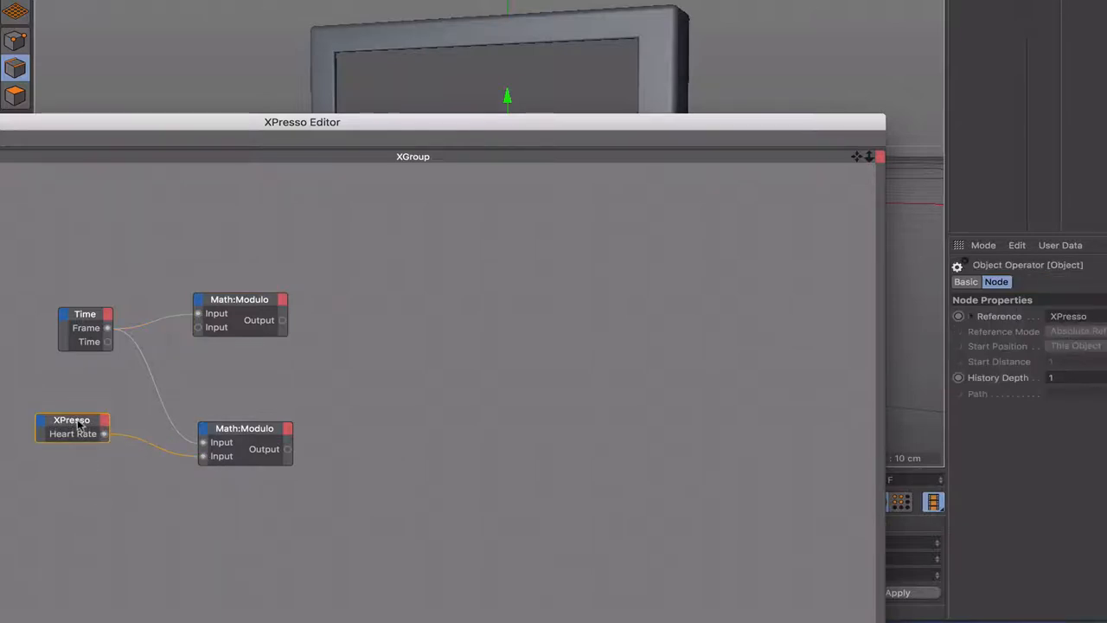
pyautogui.moveTo(73, 427); pyautogui.dragTo(107, 498)
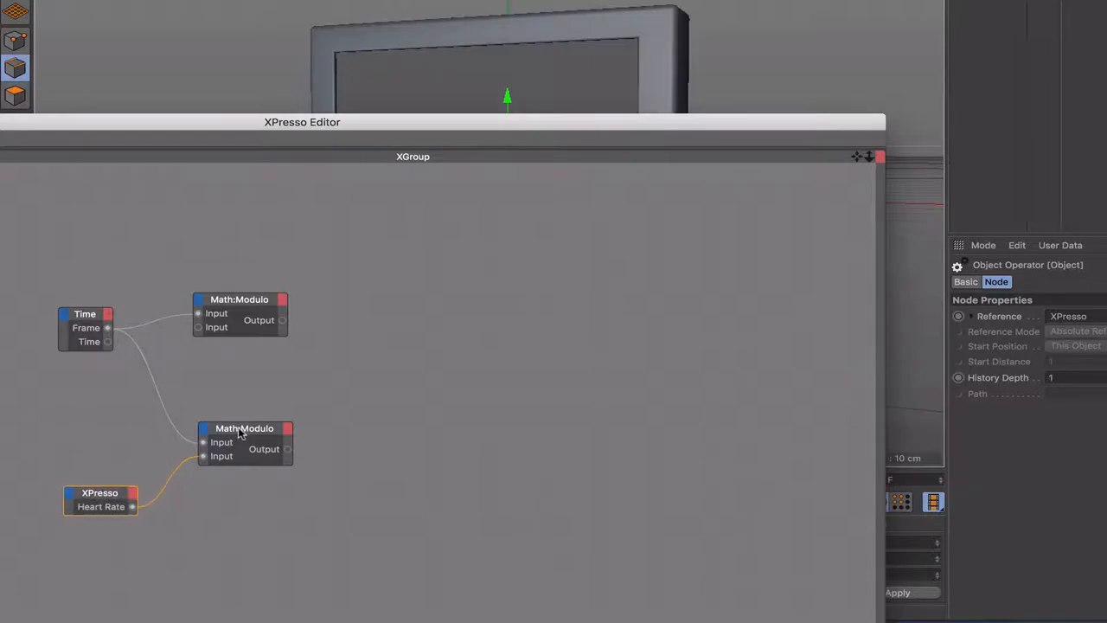
pyautogui.click(240, 299)
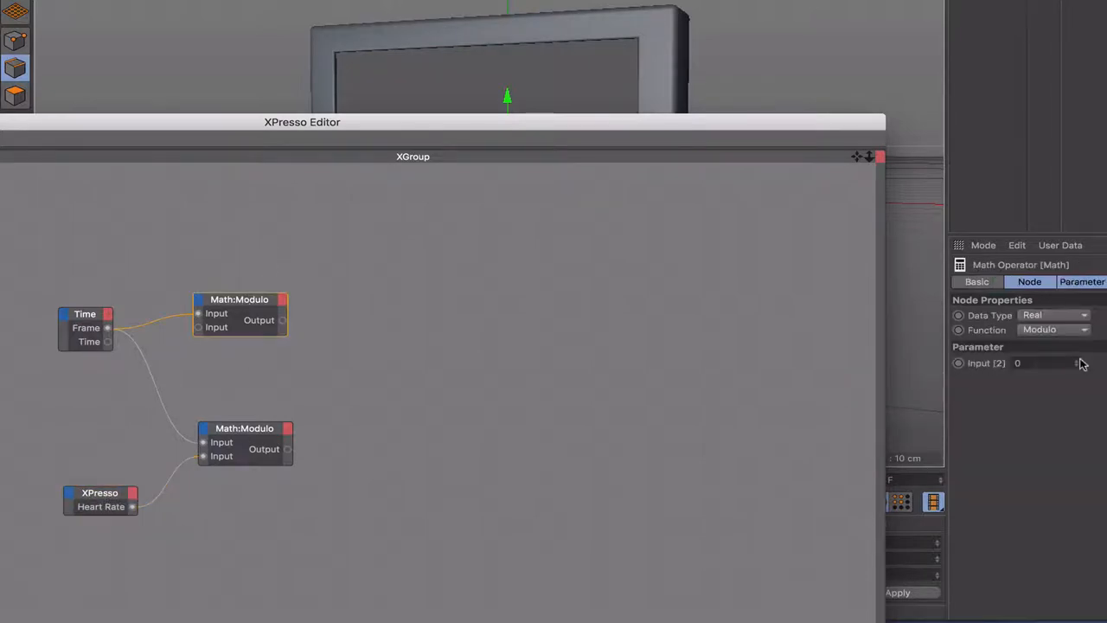
pyautogui.write('150')
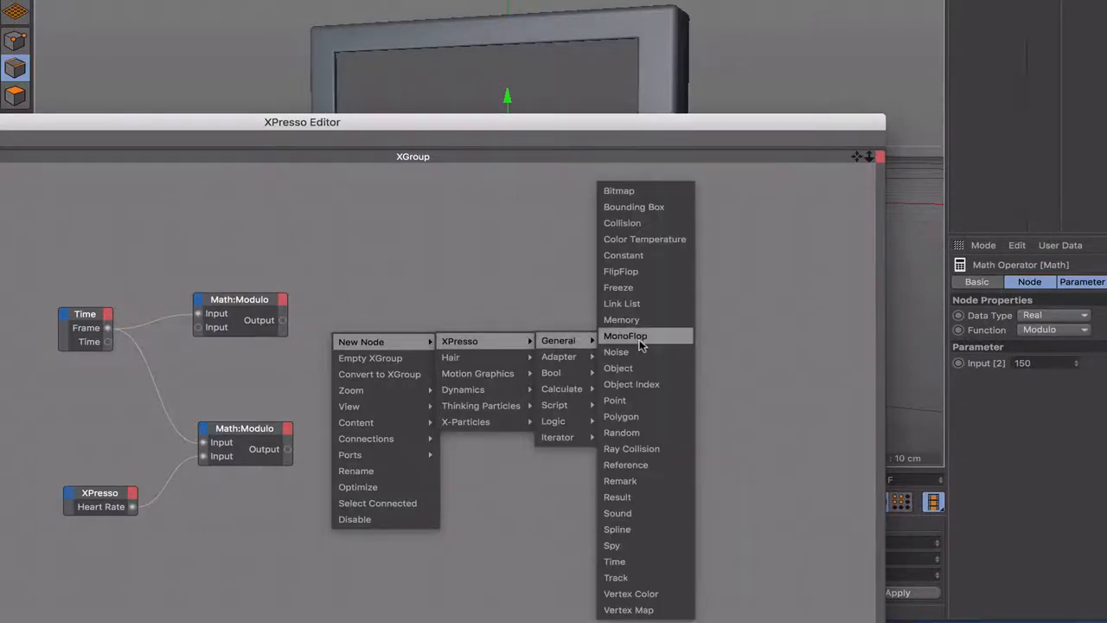
# Add a MonoFlop node, duplicate it, and arrange the two copies
pyautogui.click(624, 335)
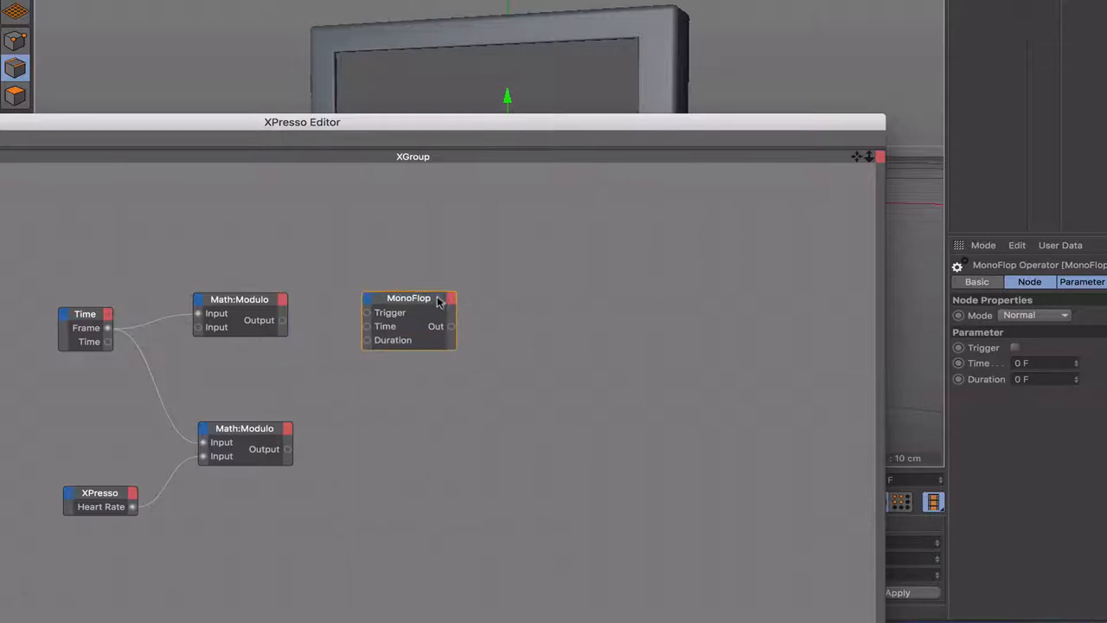
pyautogui.moveTo(408, 297); pyautogui.dragTo(434, 398)
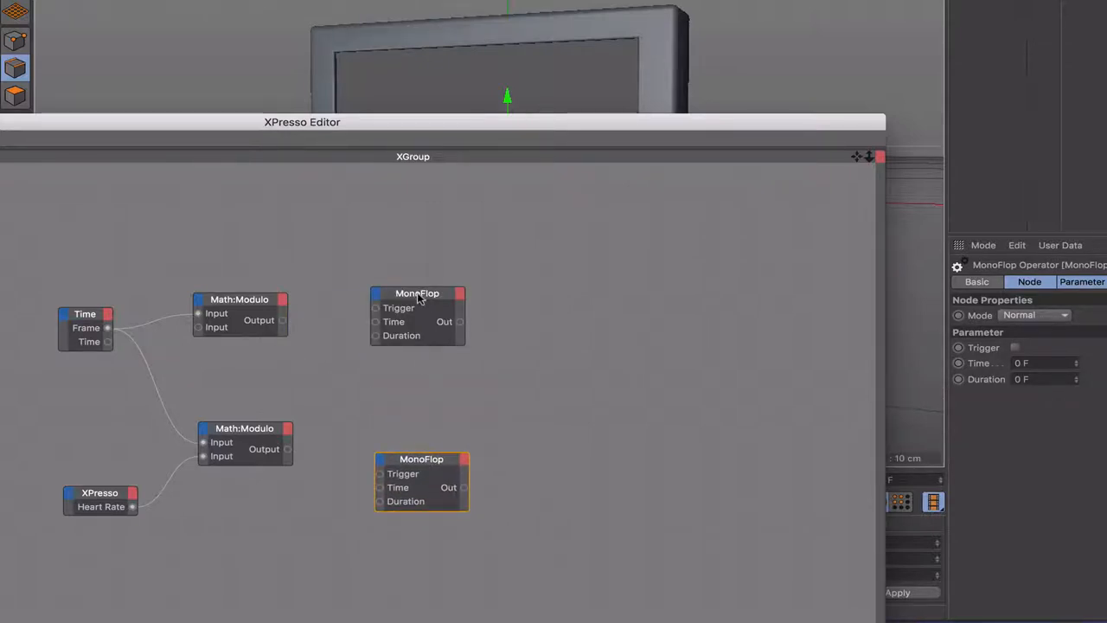
pyautogui.moveTo(418, 294); pyautogui.dragTo(480, 264)
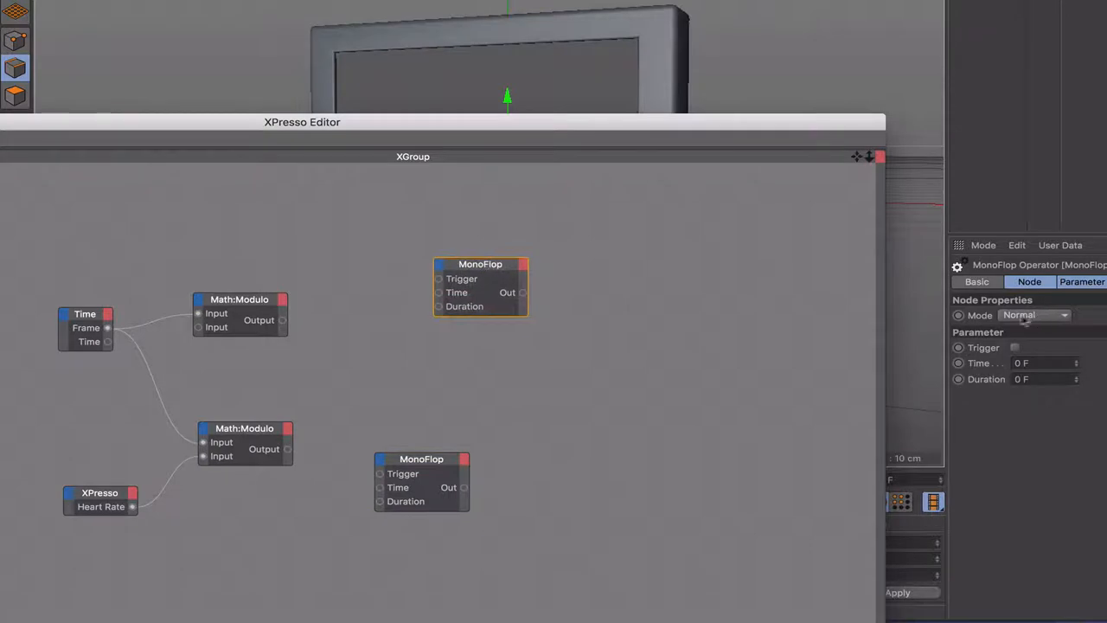
pyautogui.click(421, 458)
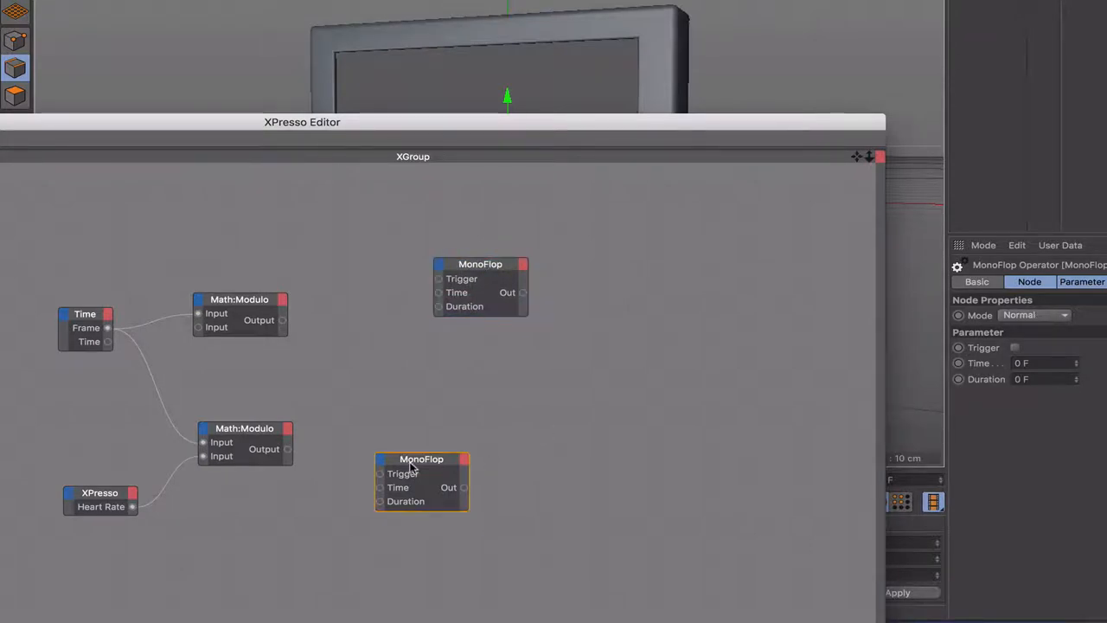
# Set the lower MonoFlop to OneShot and wire the lower Modulo output into its Trigger
pyautogui.click(1035, 314)
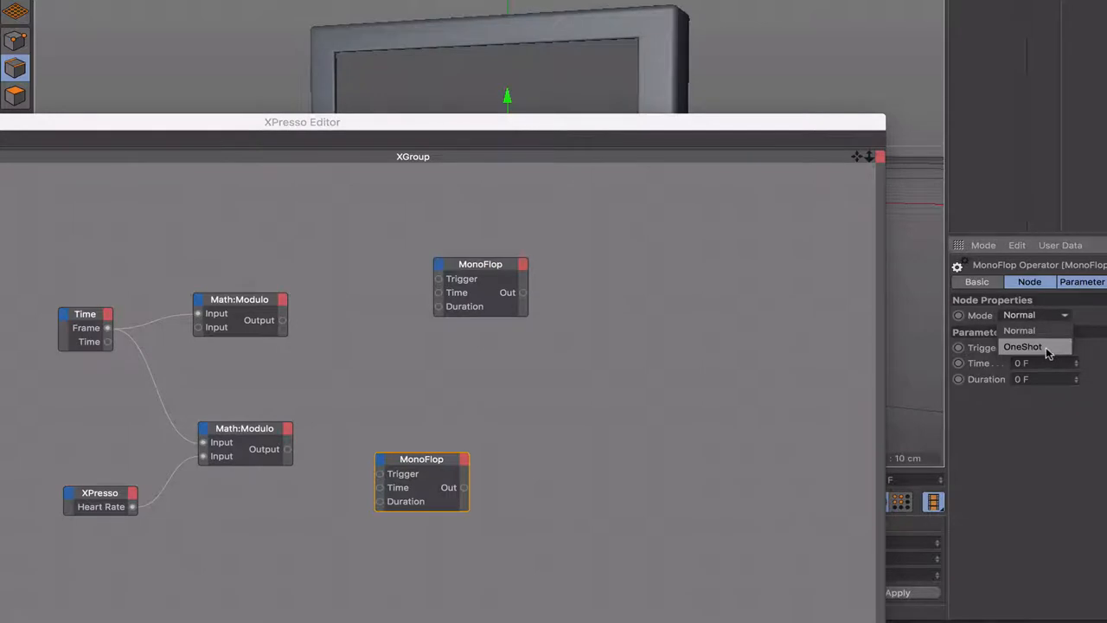
pyautogui.click(1022, 346)
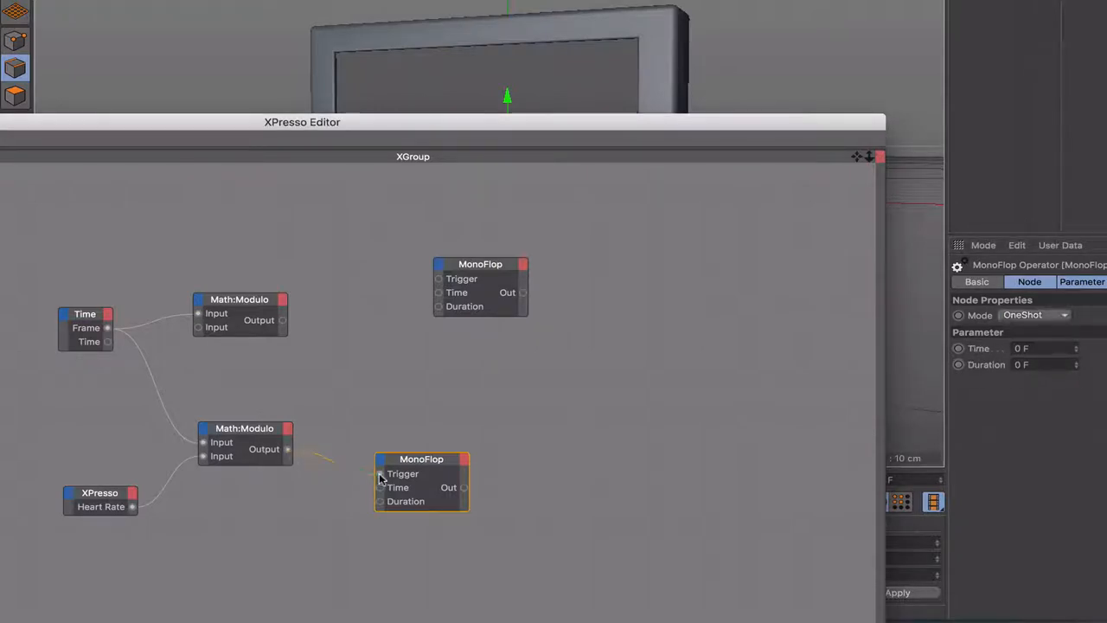
pyautogui.moveTo(288, 448); pyautogui.dragTo(379, 473)
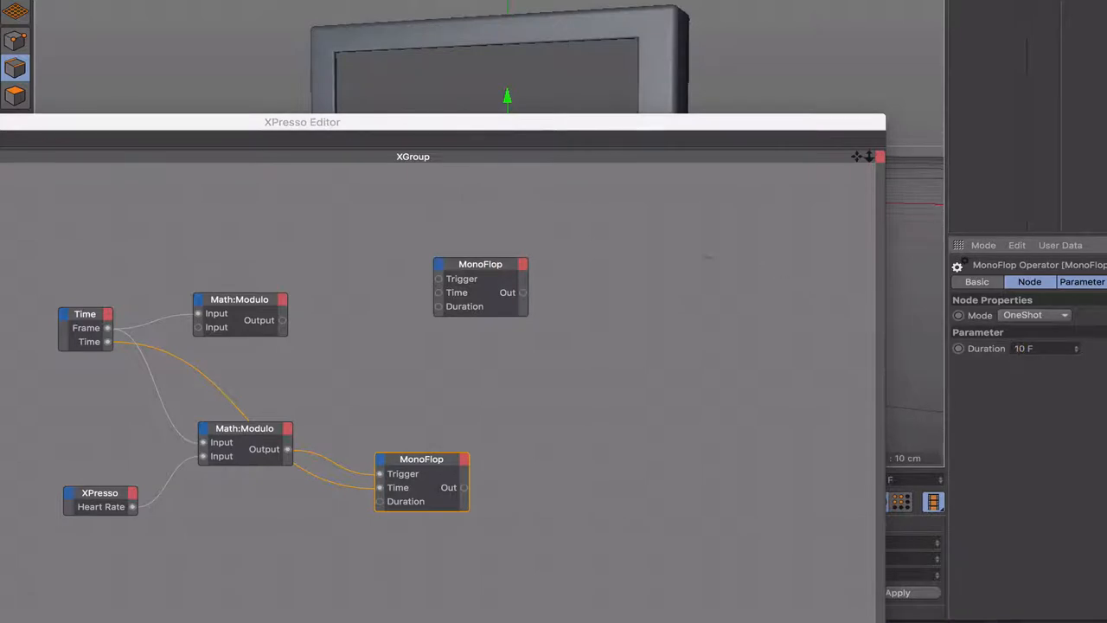
pyautogui.click(1035, 314)
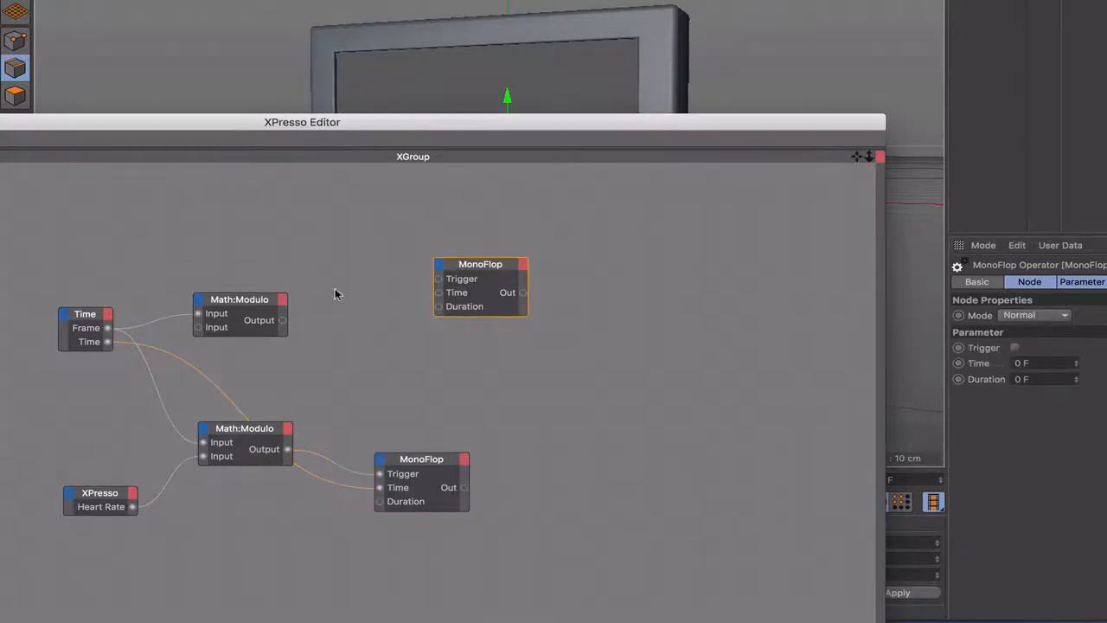
# Place a Compare node and wire the upper Modulo output into its Input 1
pyautogui.moveTo(479, 264); pyautogui.dragTo(558, 273)
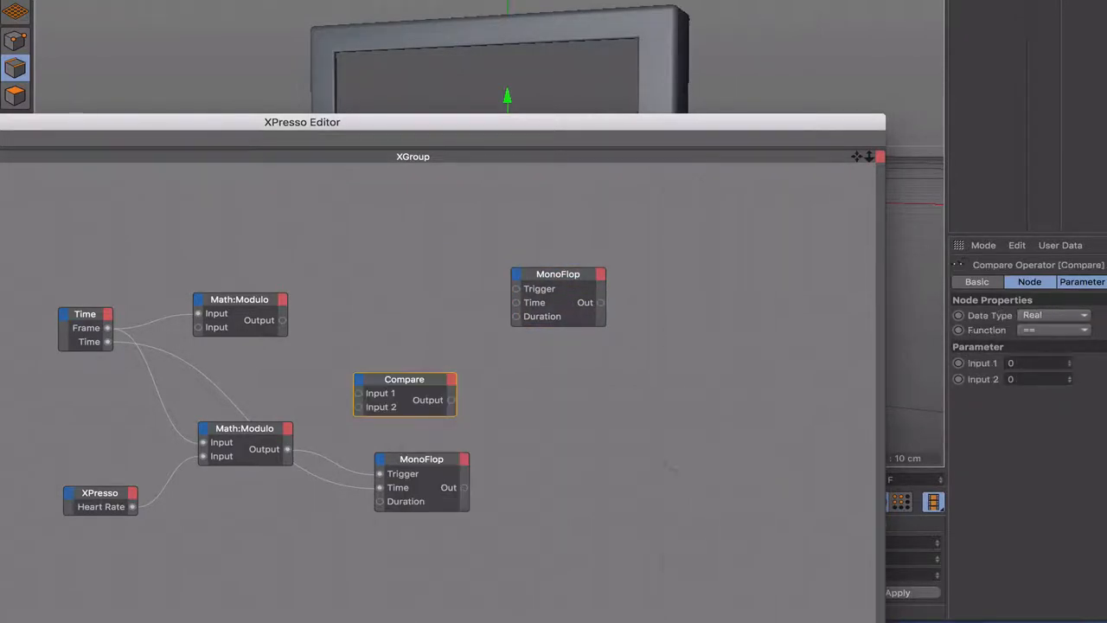
pyautogui.click(404, 379)
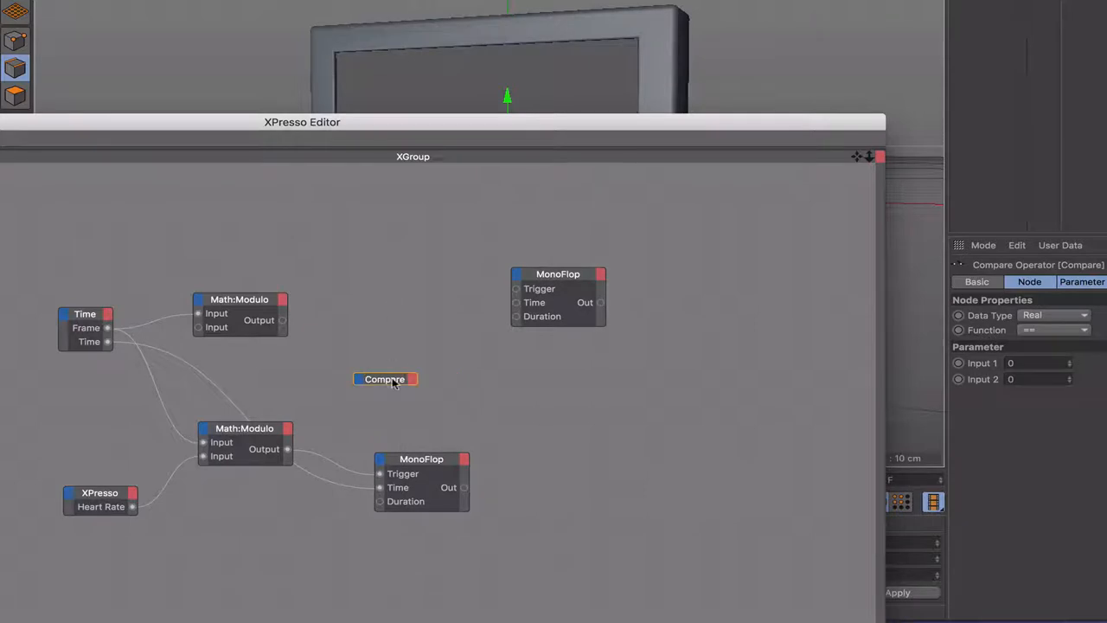
pyautogui.click(385, 379)
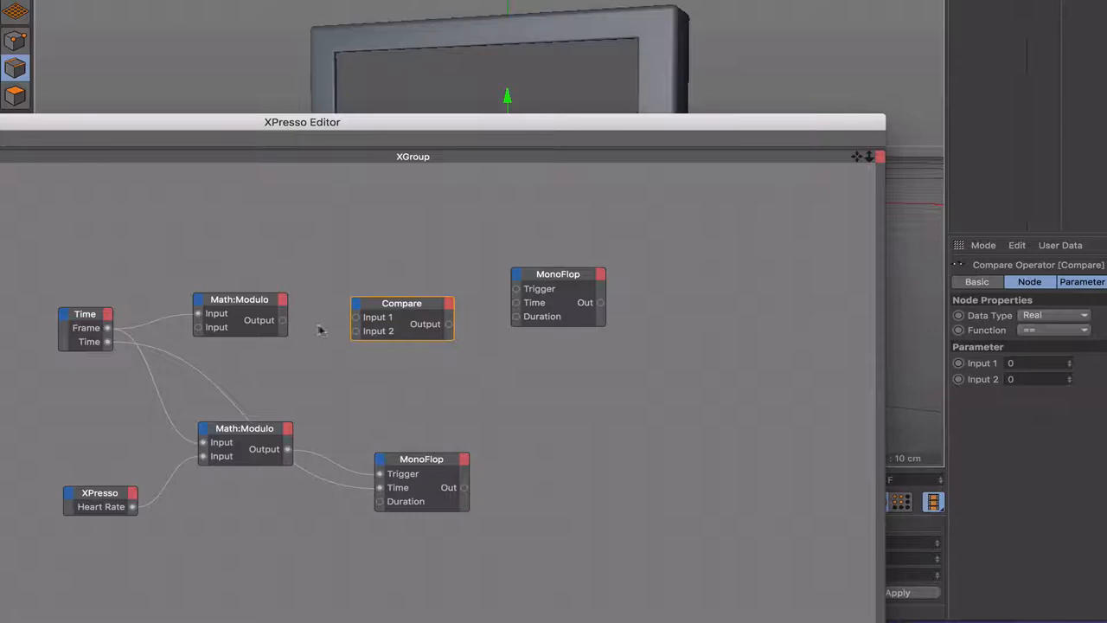
pyautogui.moveTo(283, 320); pyautogui.dragTo(354, 316)
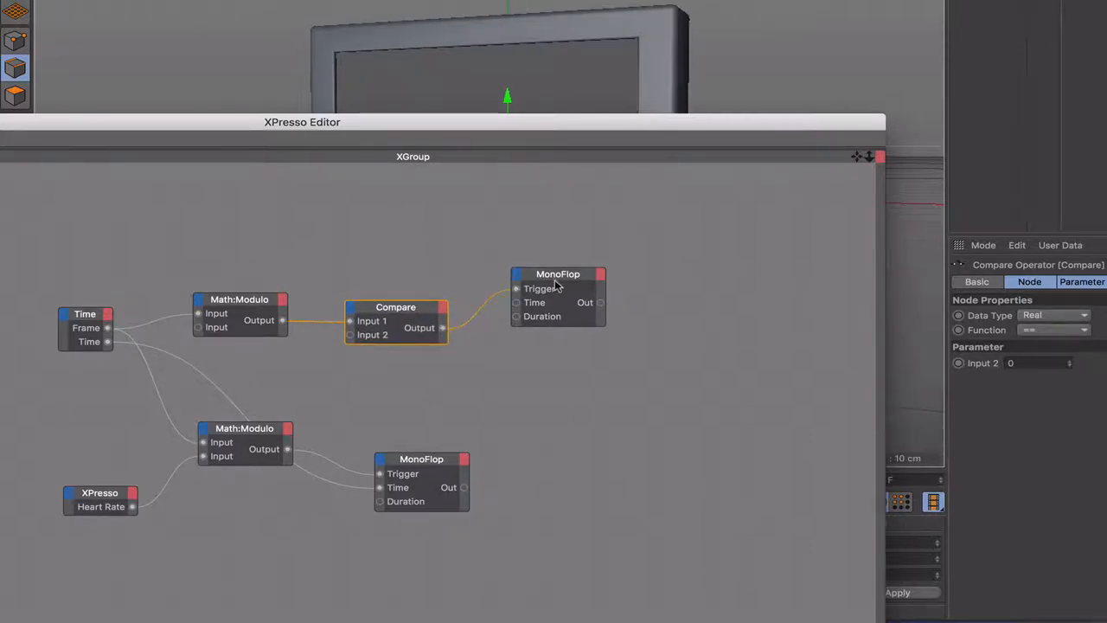
pyautogui.moveTo(560, 283)
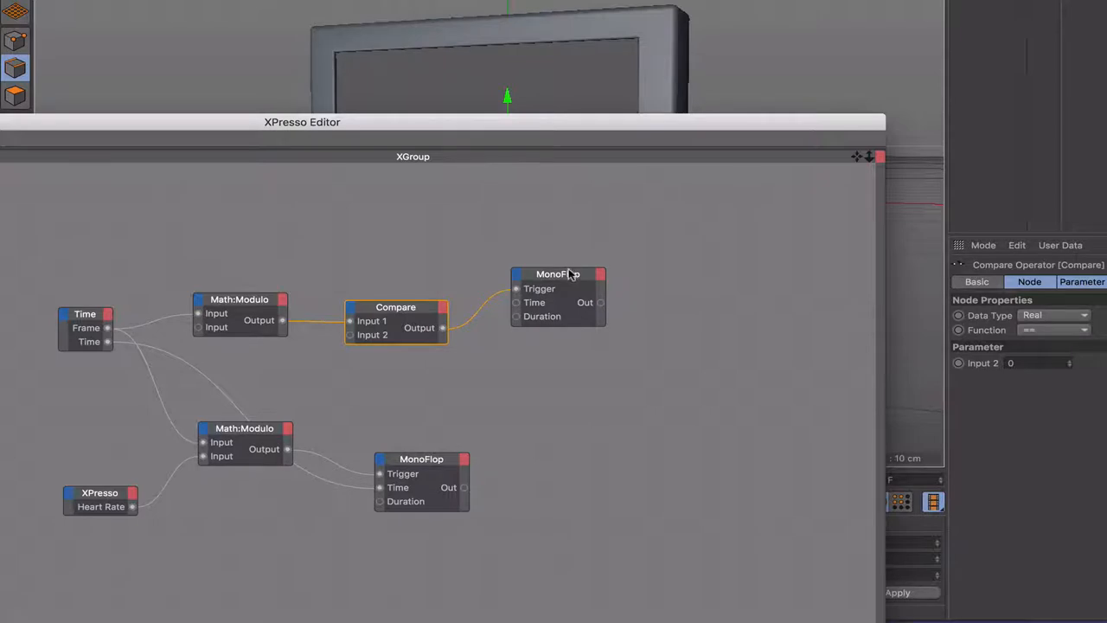
# Feed Time into the upper MonoFlop and set its Duration to 150 F
pyautogui.moveTo(558, 274); pyautogui.dragTo(546, 342)
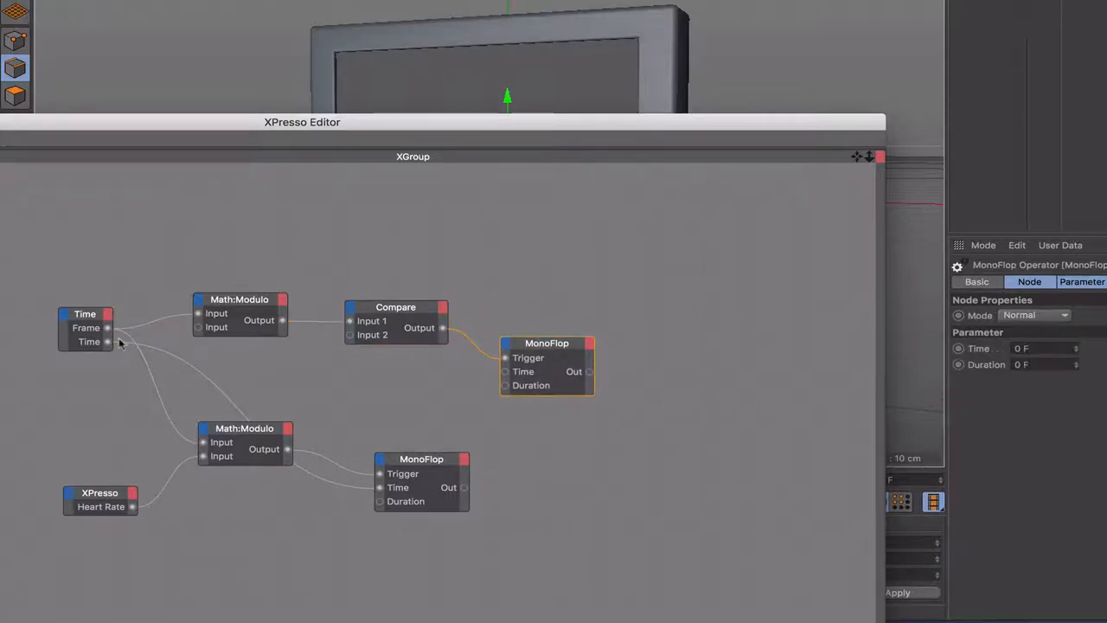
pyautogui.moveTo(108, 341); pyautogui.dragTo(506, 371)
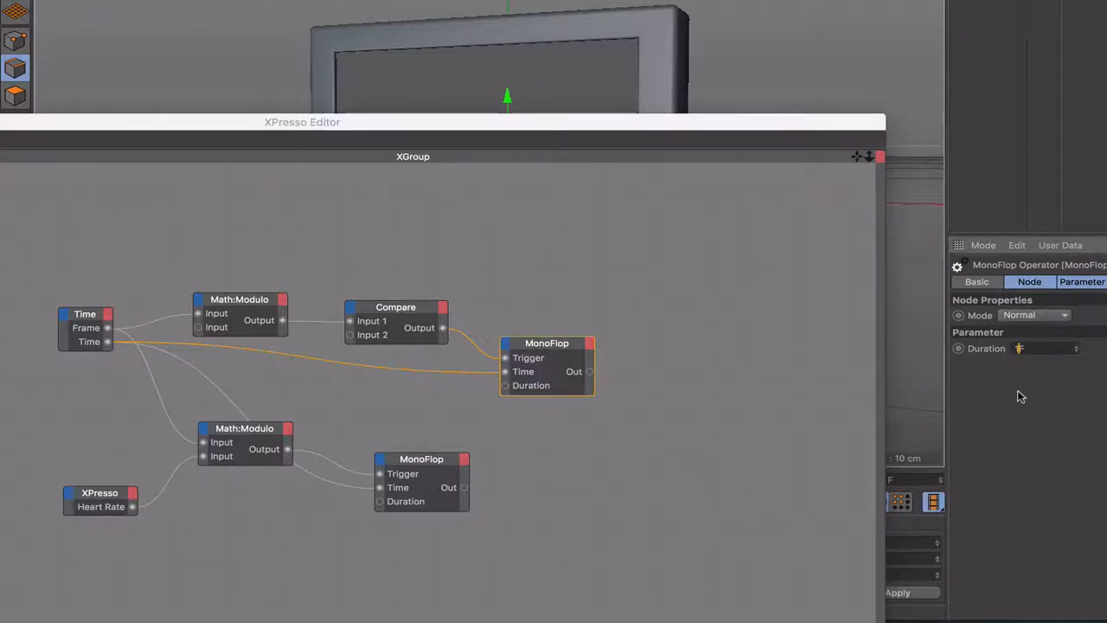
pyautogui.write('150F')
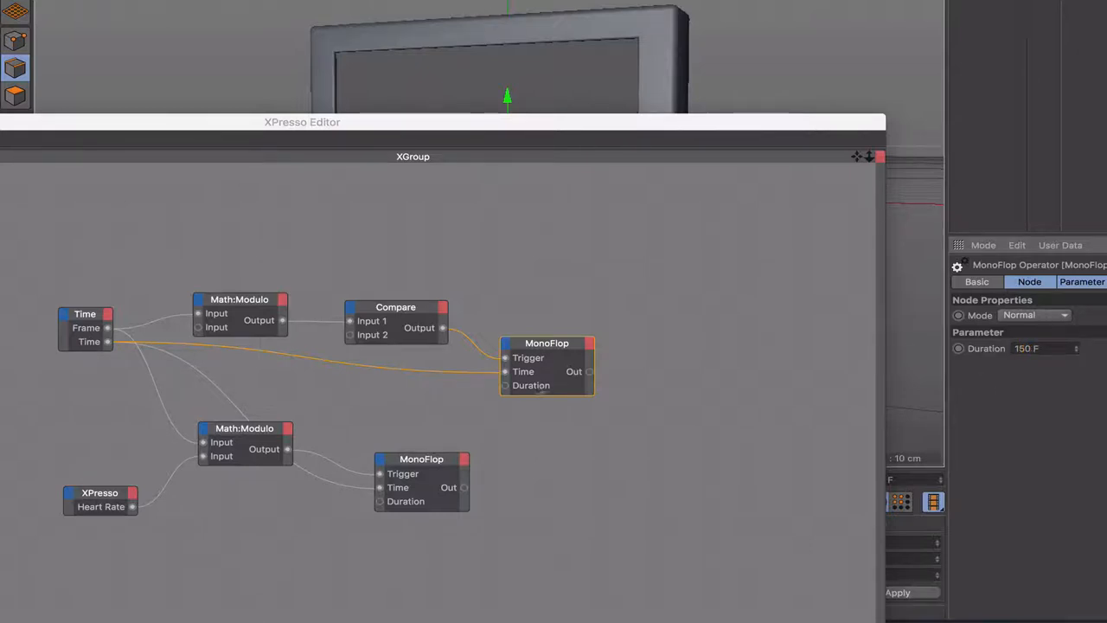
pyautogui.moveTo(569, 337)
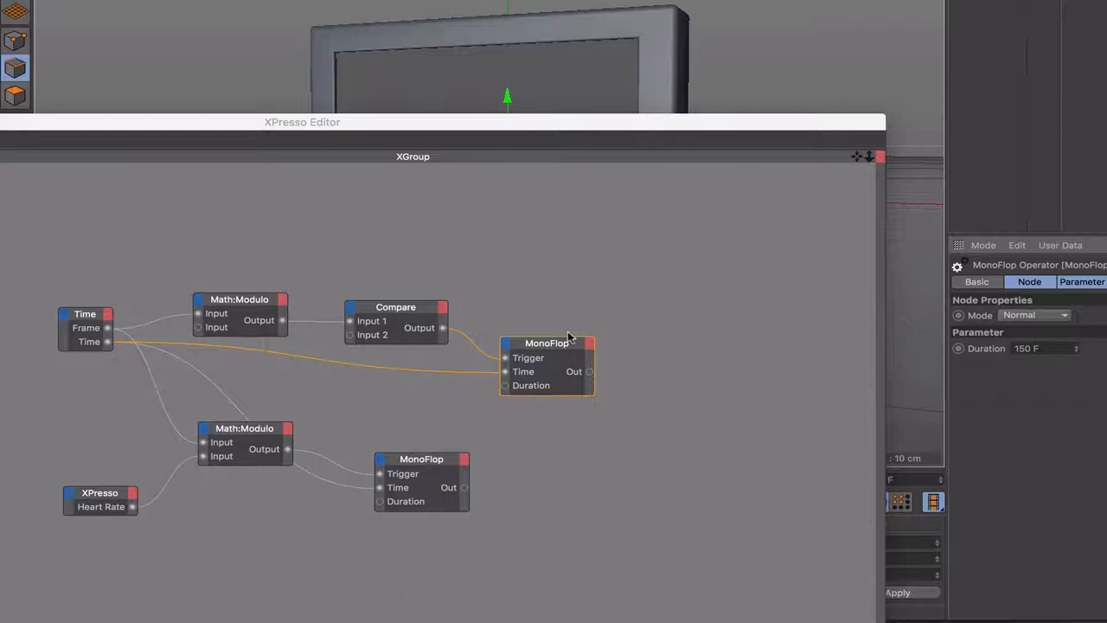
# Arrange the two MonoFlop nodes in a column, the lower directly under the upper
pyautogui.moveTo(546, 343); pyautogui.dragTo(529, 355)
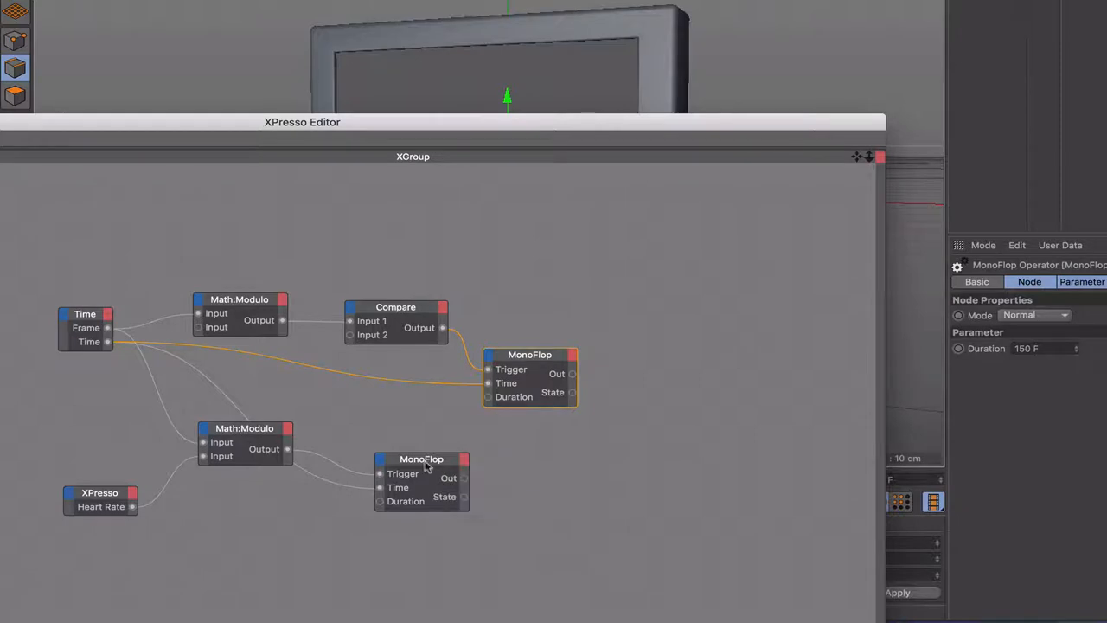
pyautogui.moveTo(421, 458); pyautogui.dragTo(528, 462)
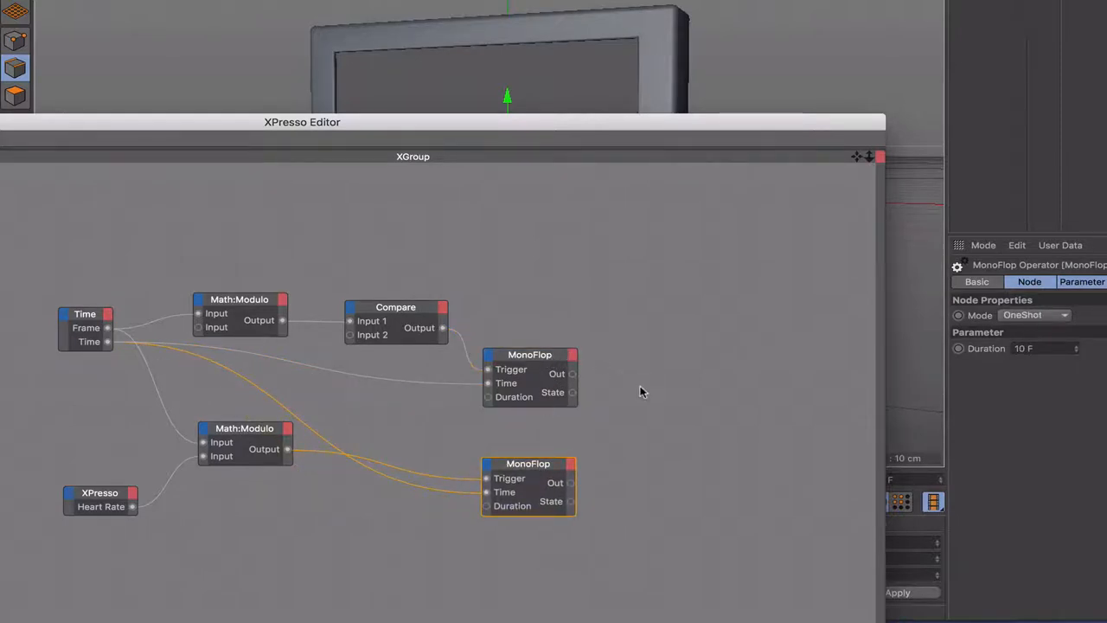
pyautogui.rightClick(640, 391)
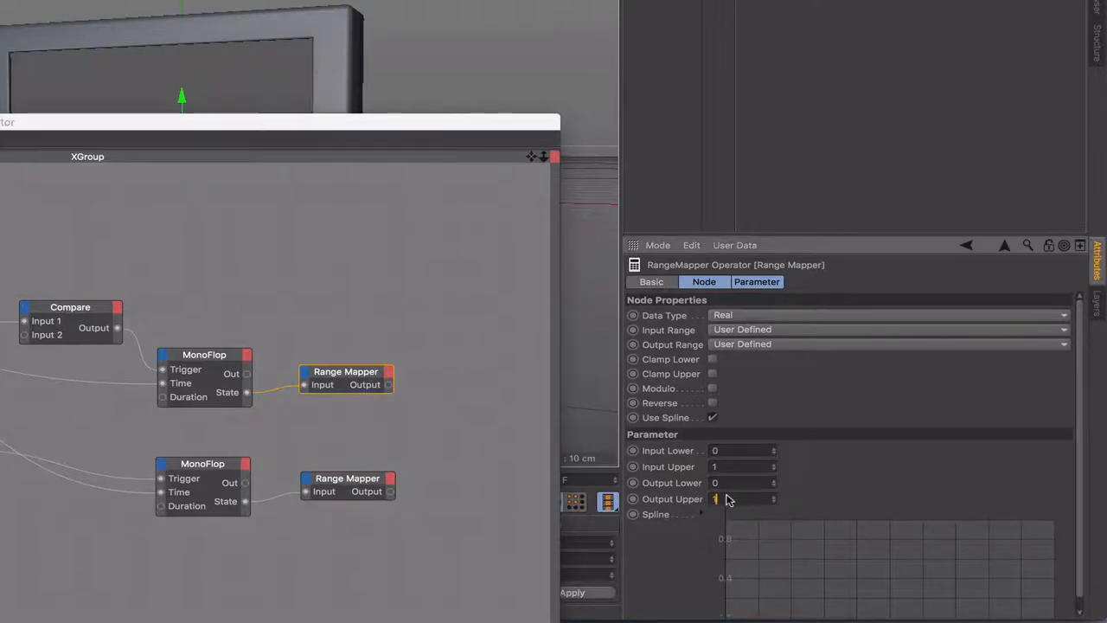
# Set the upper Range Mapper output to 0–100 and the lower to -10–40
pyautogui.write('100')
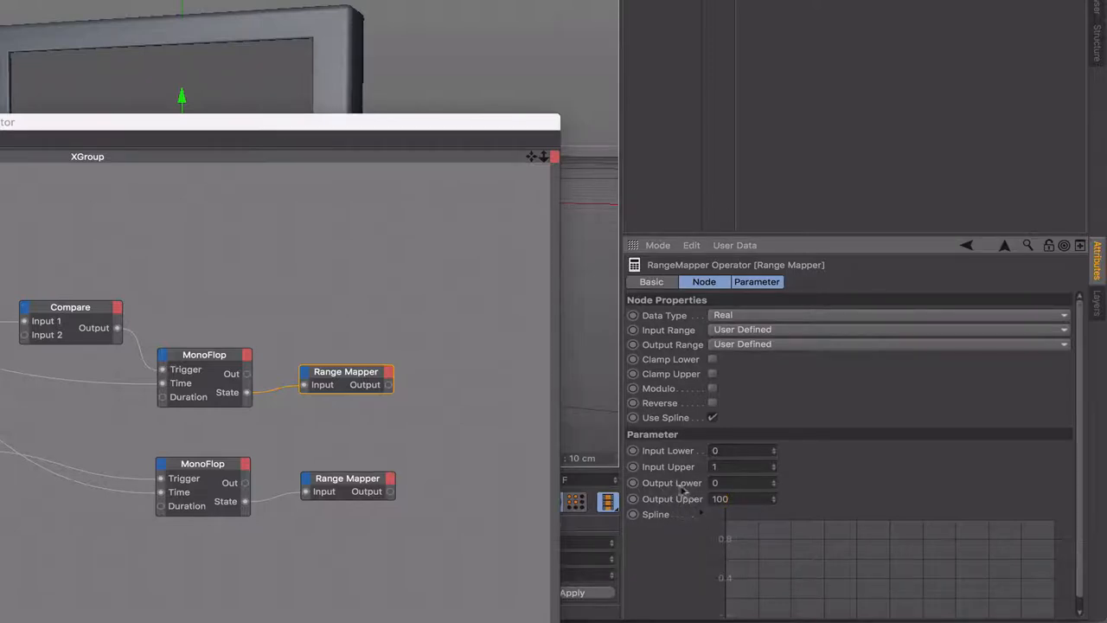
pyautogui.moveTo(377, 396)
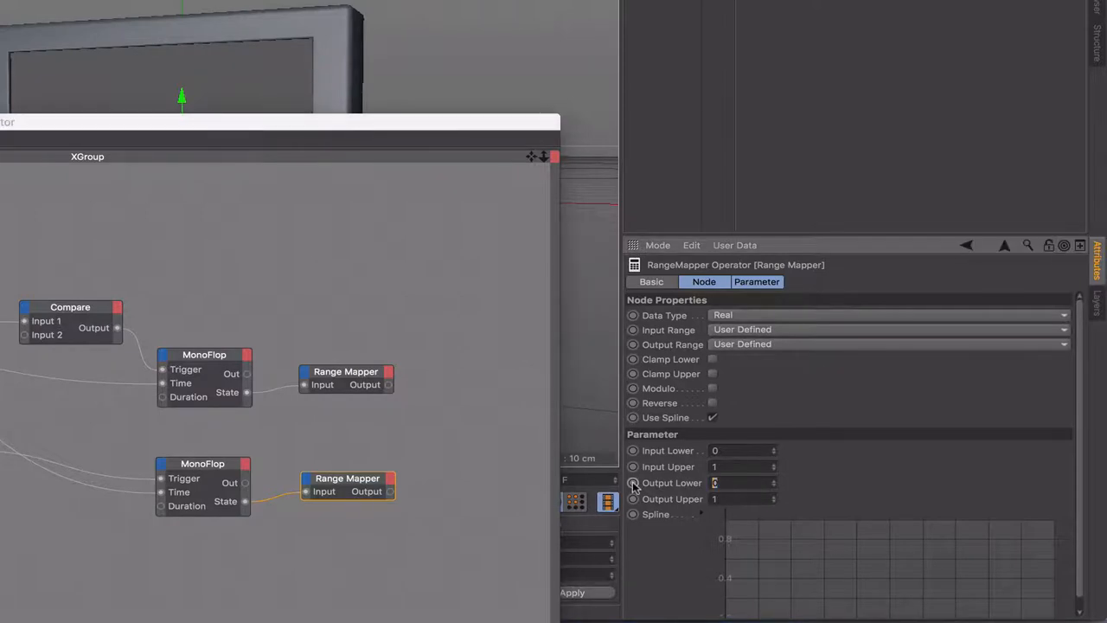
pyautogui.click(739, 483)
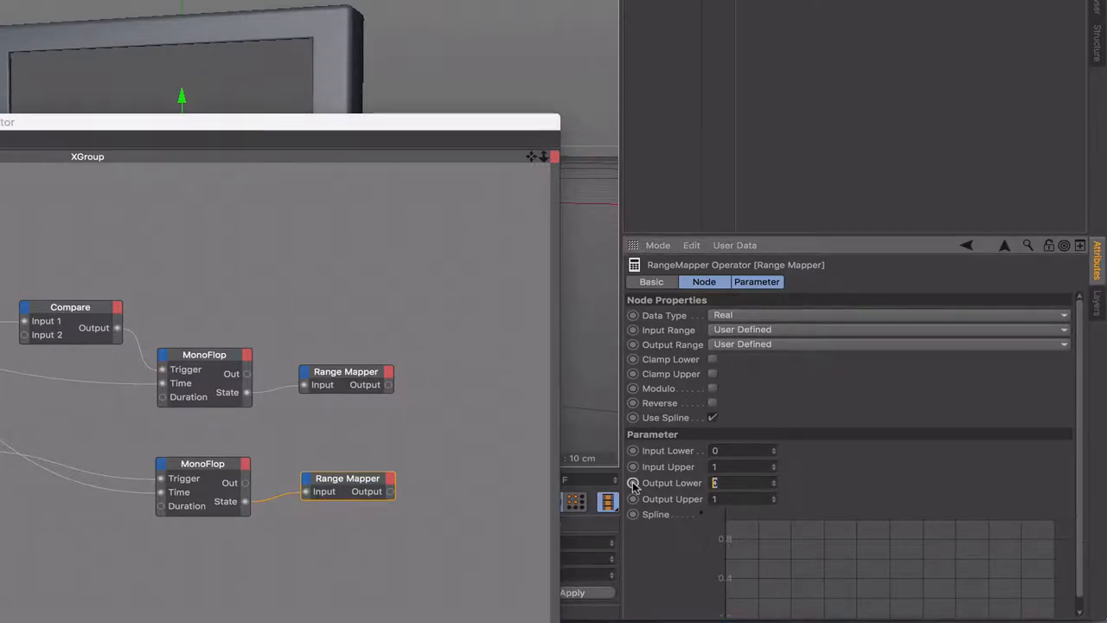
pyautogui.write('-10')
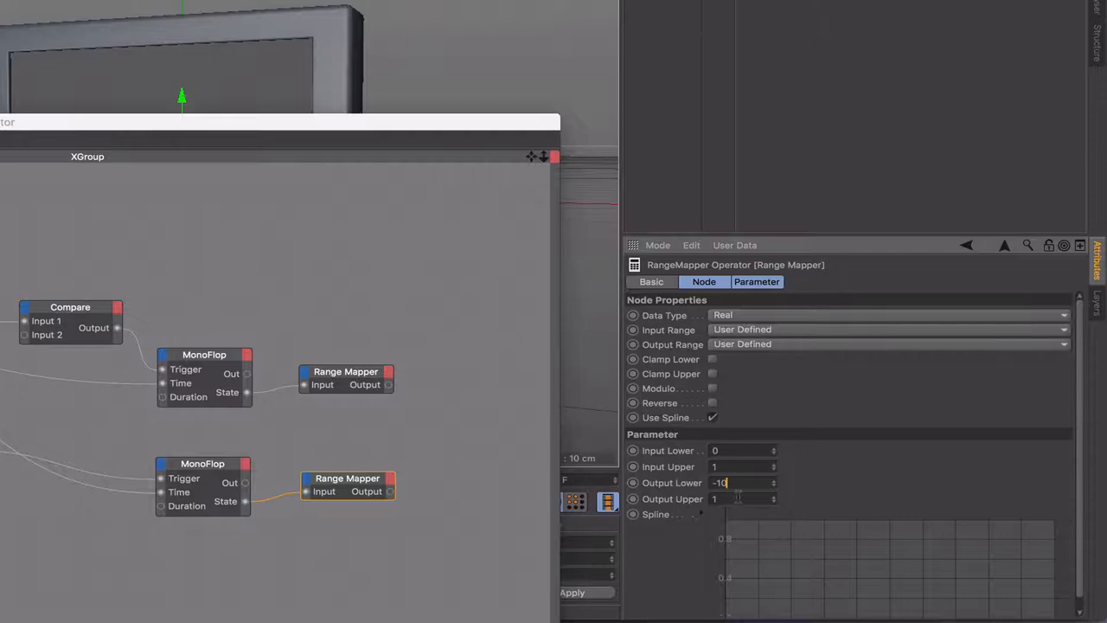
pyautogui.write('40')
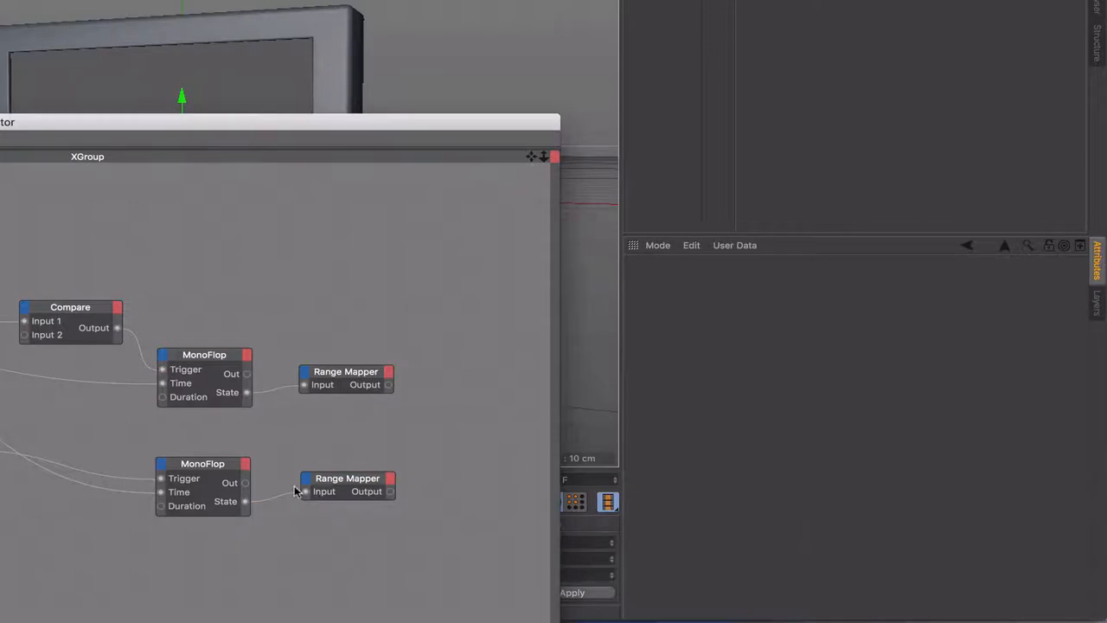
pyautogui.click(346, 477)
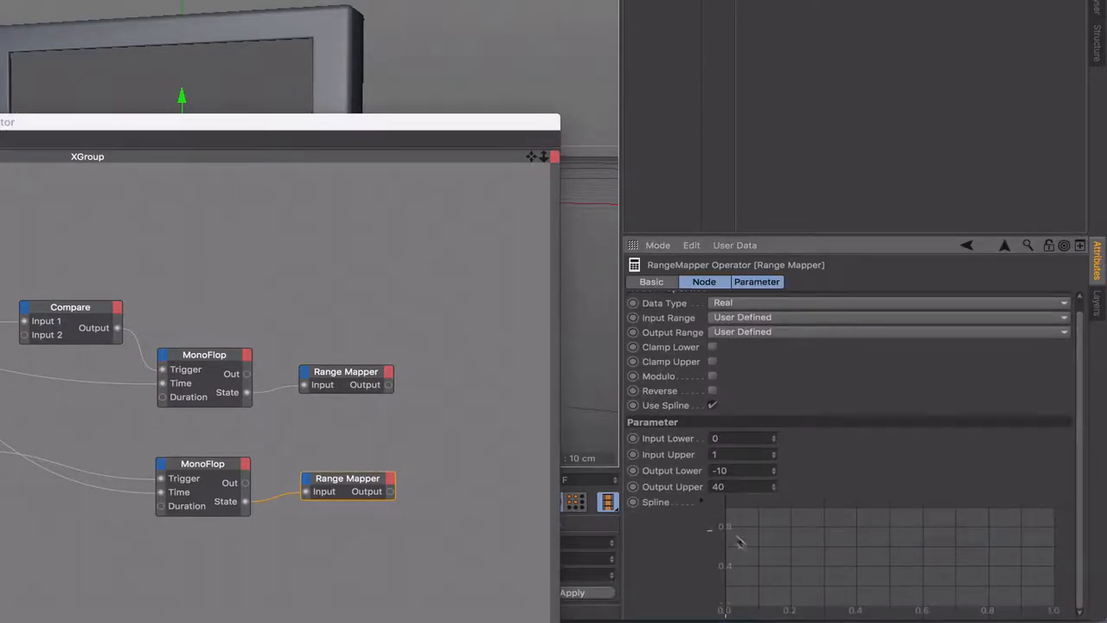
pyautogui.moveTo(951, 566)
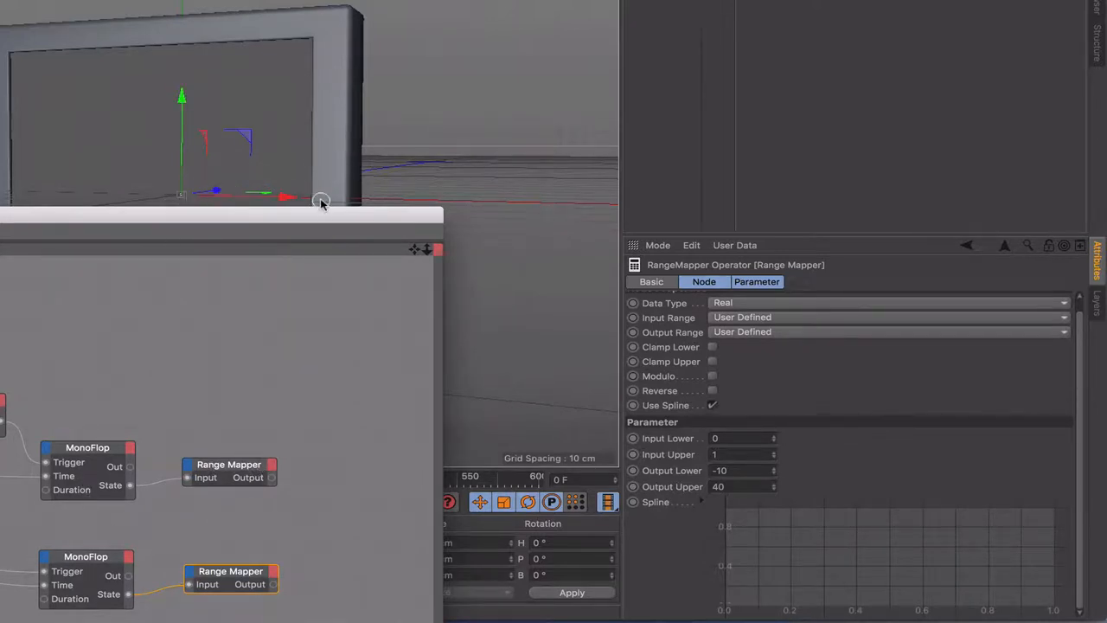
pyautogui.moveTo(161, 207)
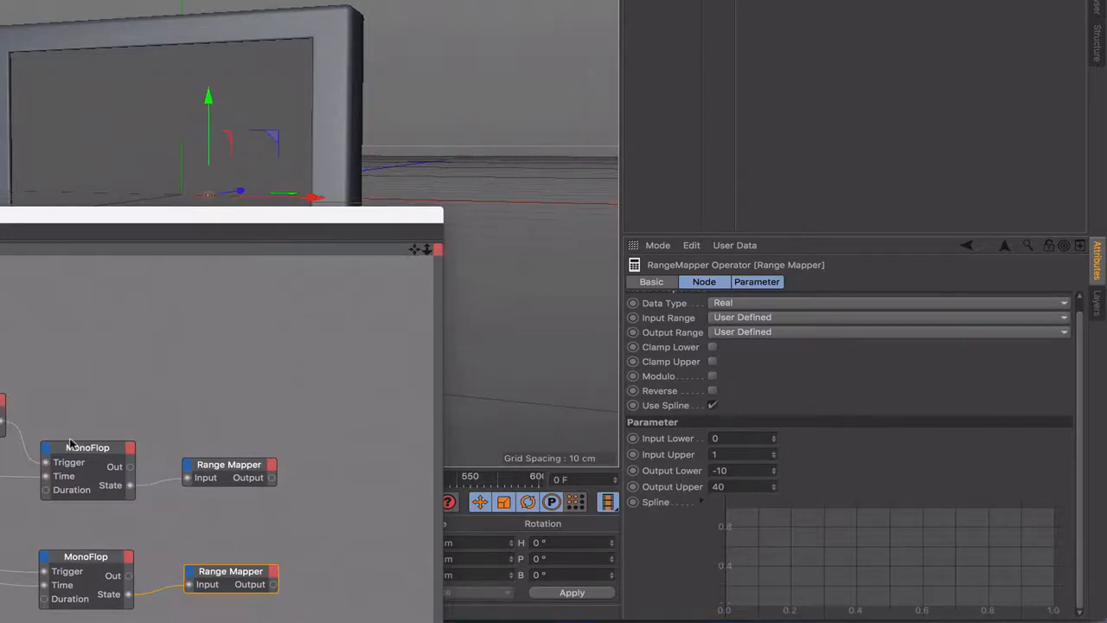
pyautogui.moveTo(91, 449)
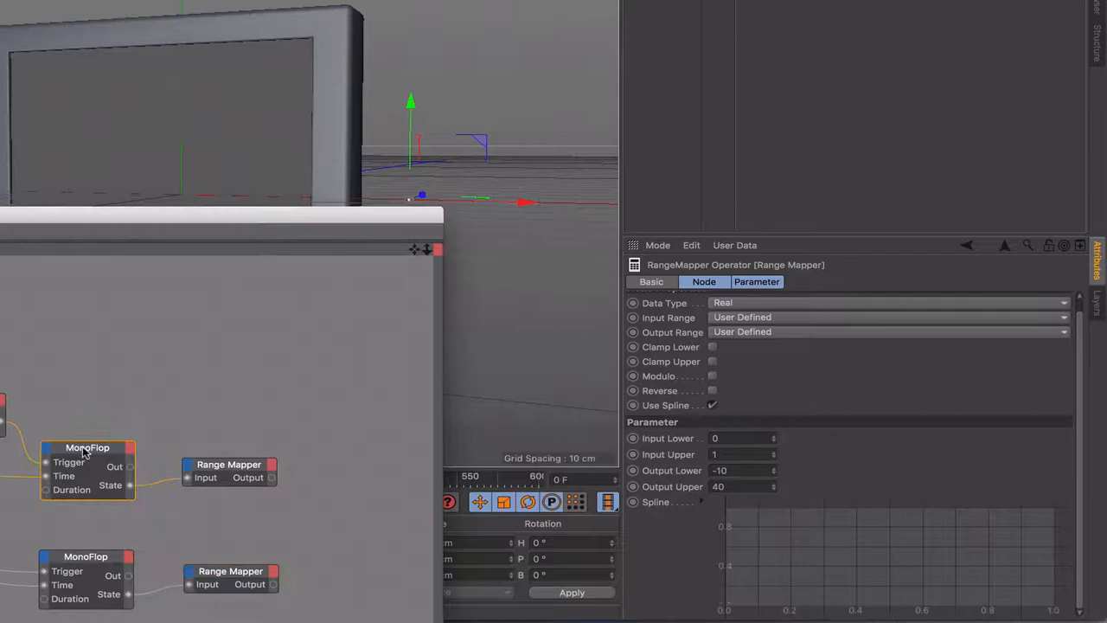
# Select the upper MonoFlop and test-move the screen object up and back down on Y
pyautogui.click(88, 447)
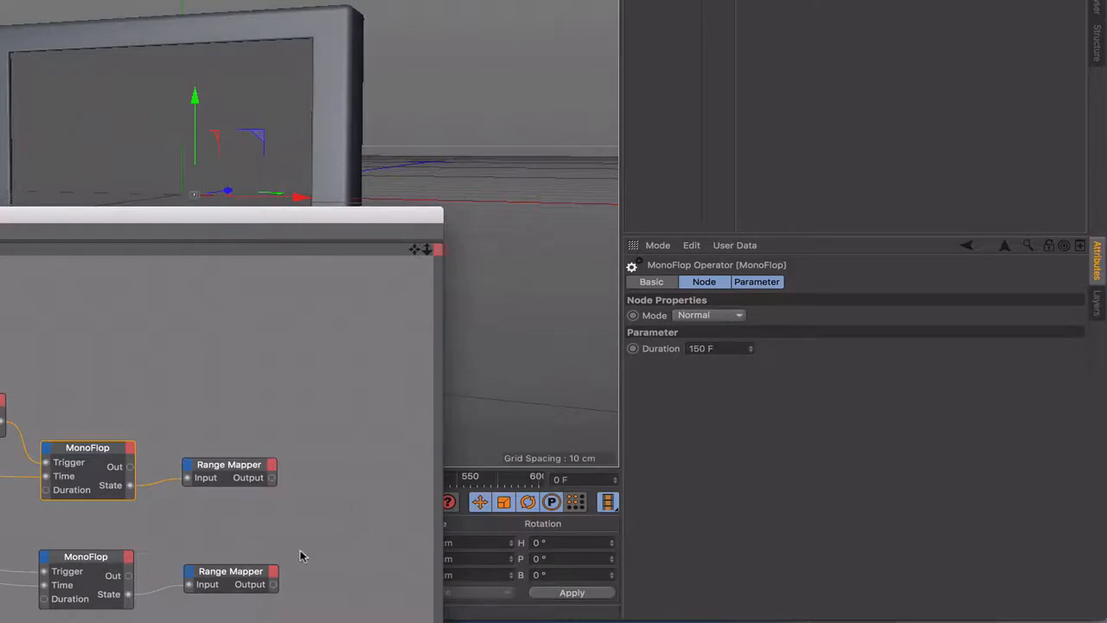
pyautogui.moveTo(212, 204)
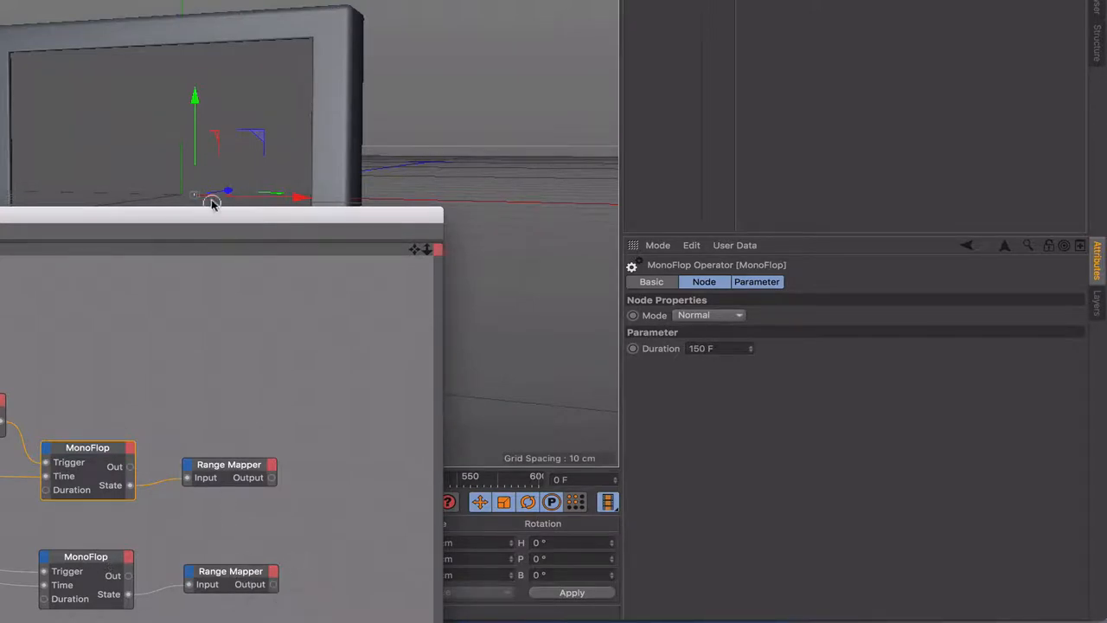
pyautogui.moveTo(212, 203); pyautogui.dragTo(212, 71)
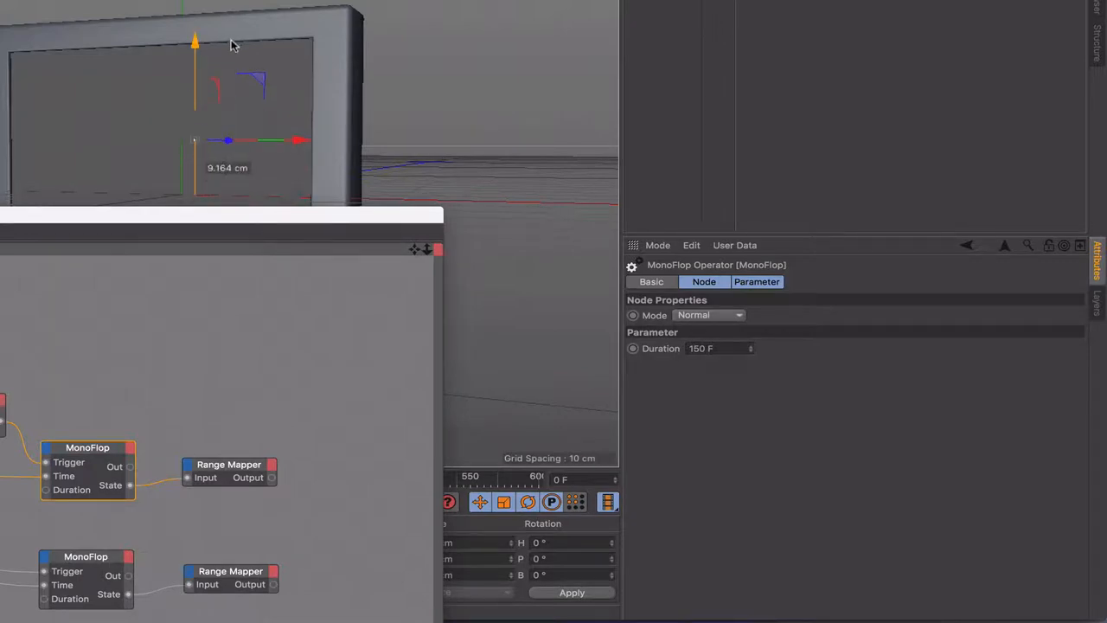
pyautogui.moveTo(194, 43); pyautogui.dragTo(193, 98)
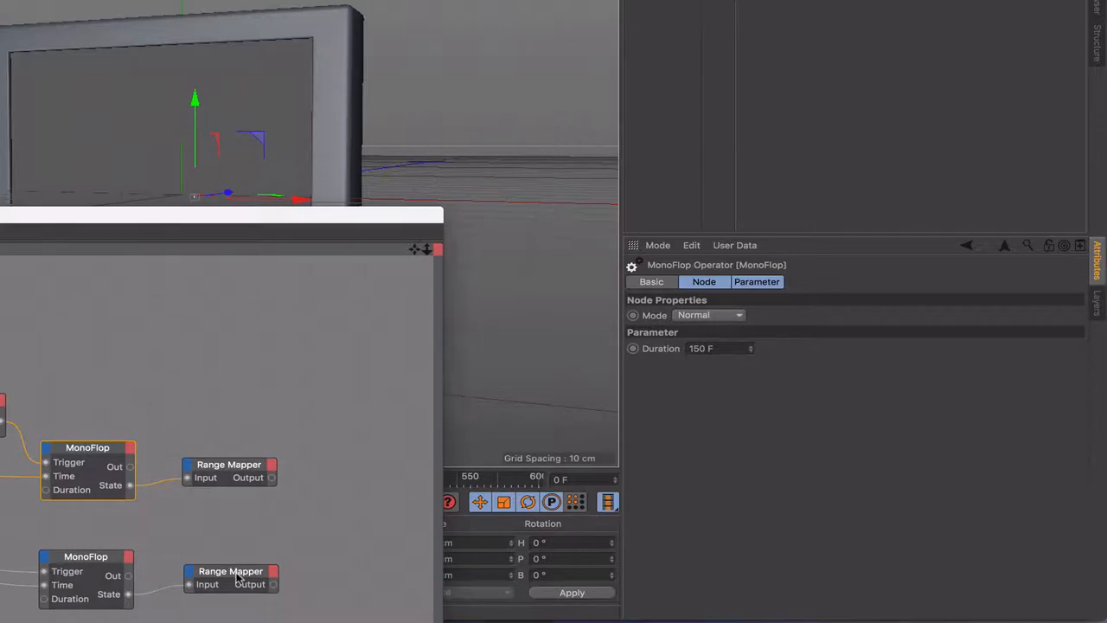
pyautogui.click(230, 571)
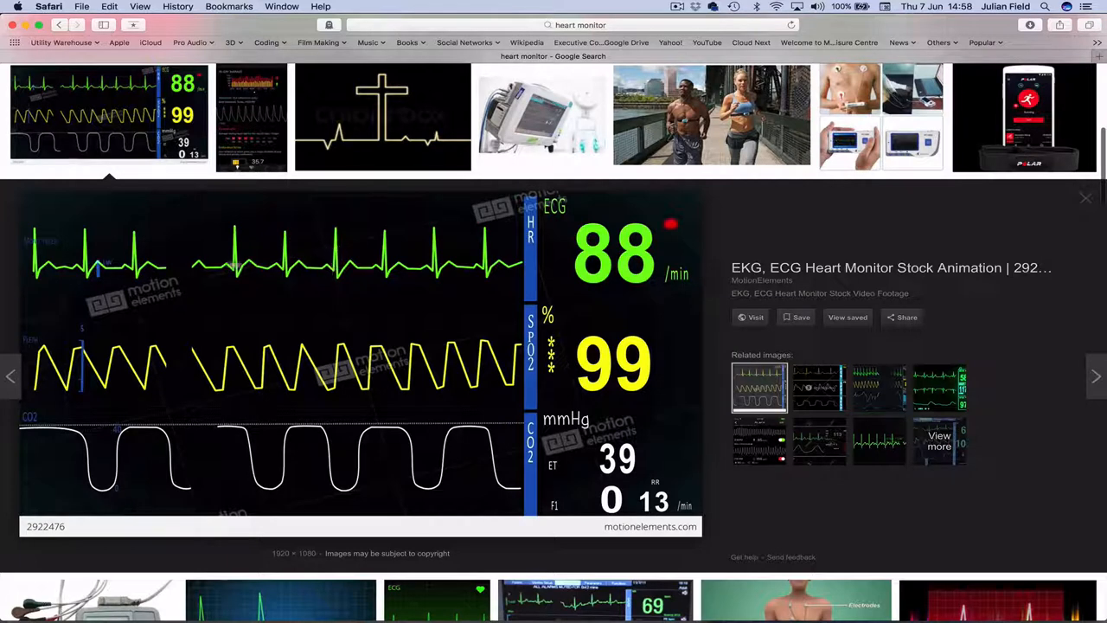
pyautogui.moveTo(191, 271)
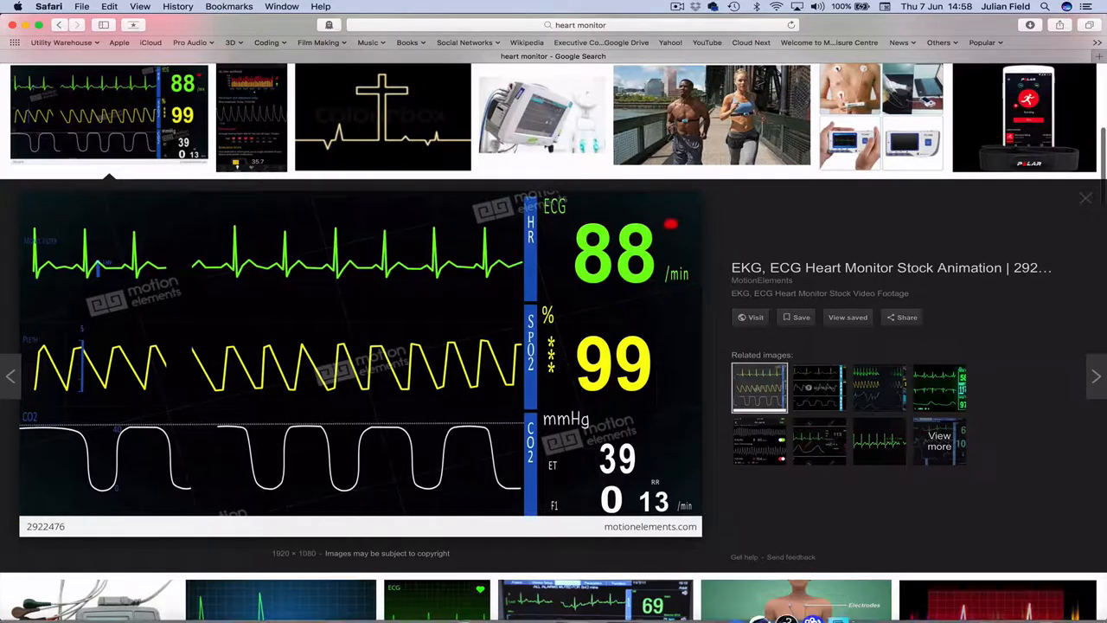
pyautogui.moveTo(781, 579)
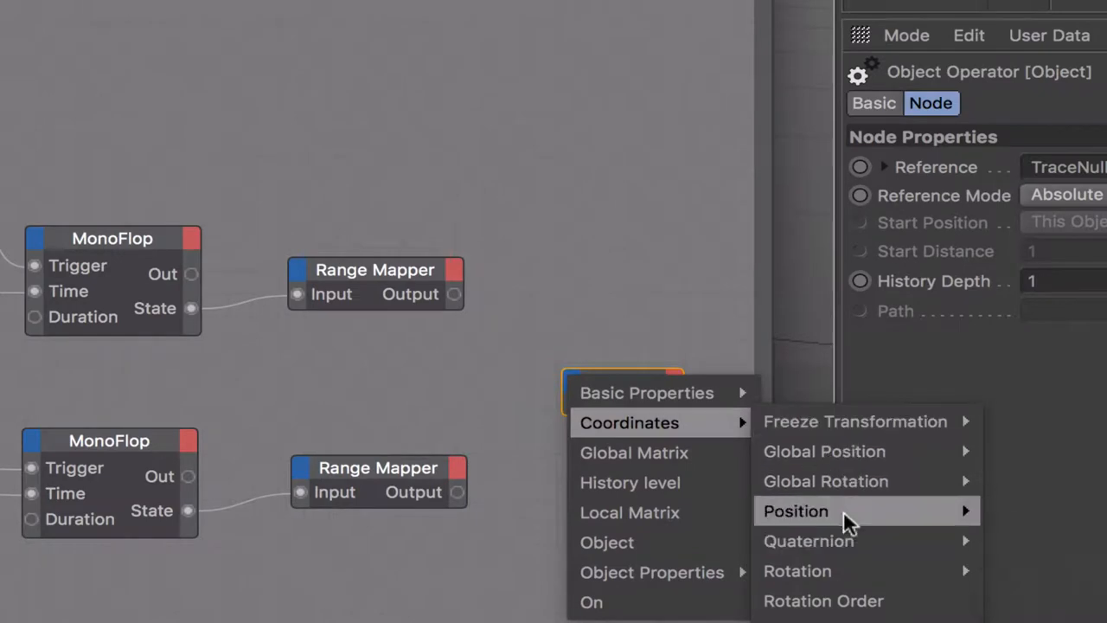
# Add Position.X and Position.Y ports to TraceNull, fed by the upper and lower Range Mappers
pyautogui.click(795, 510)
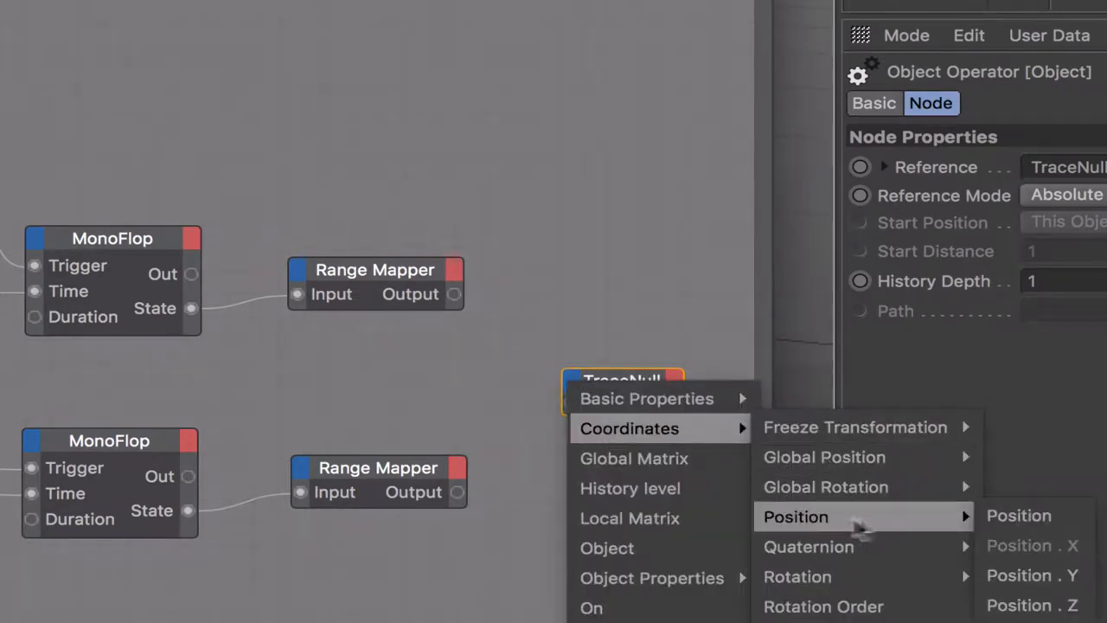
pyautogui.click(1018, 515)
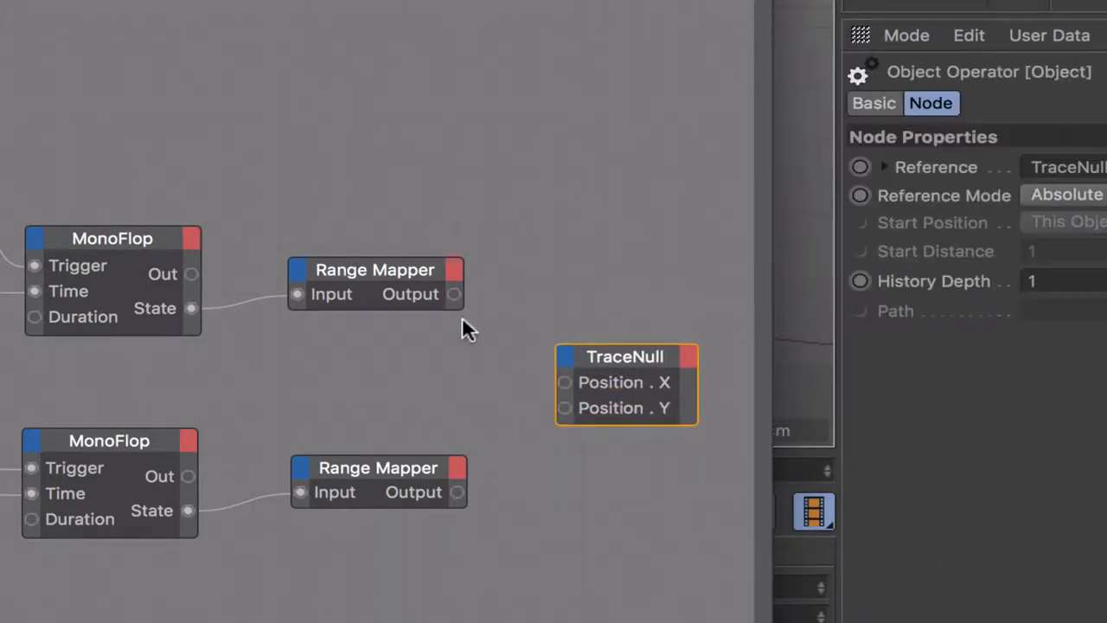
pyautogui.moveTo(456, 294); pyautogui.dragTo(564, 382)
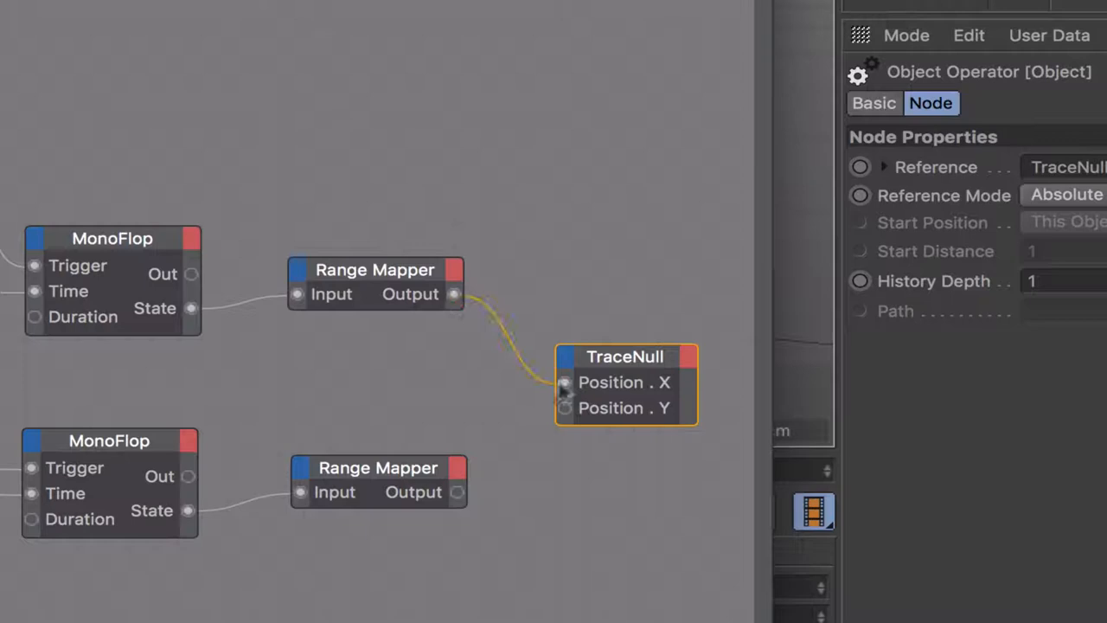
pyautogui.moveTo(456, 492); pyautogui.dragTo(563, 408)
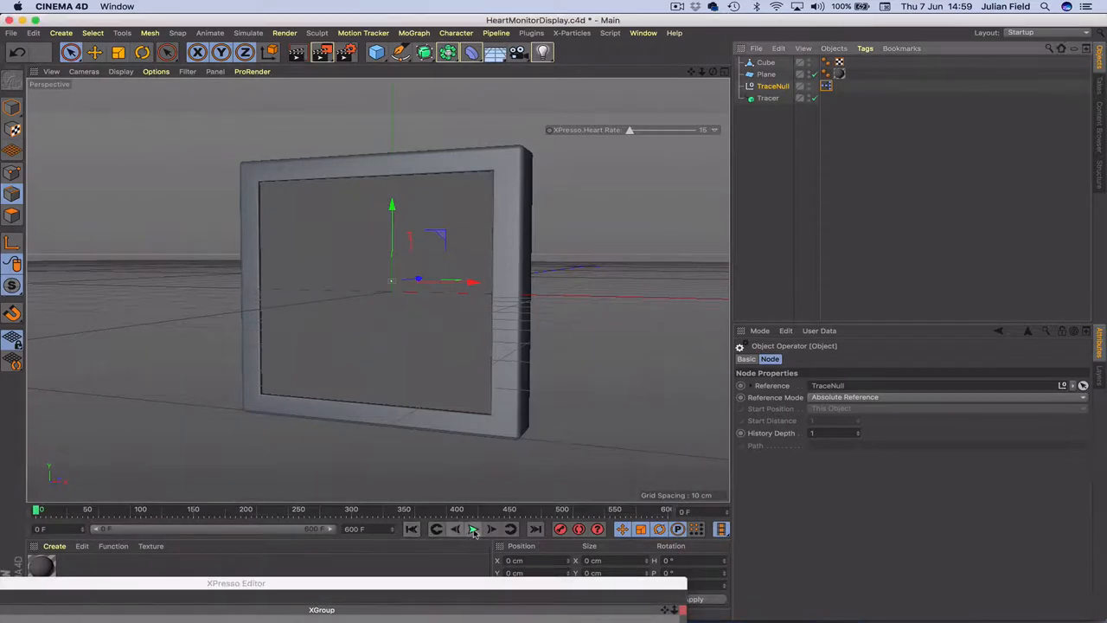
# Play and stop the animation several times to watch the Tracer draw the heartbeat line
pyautogui.click(473, 528)
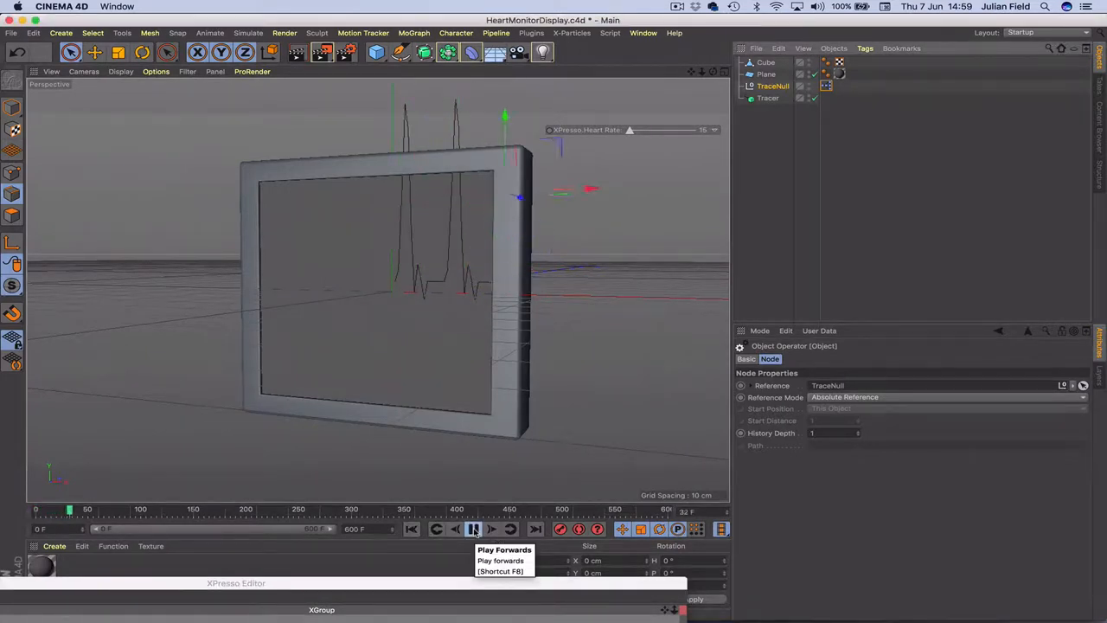
pyautogui.click(473, 529)
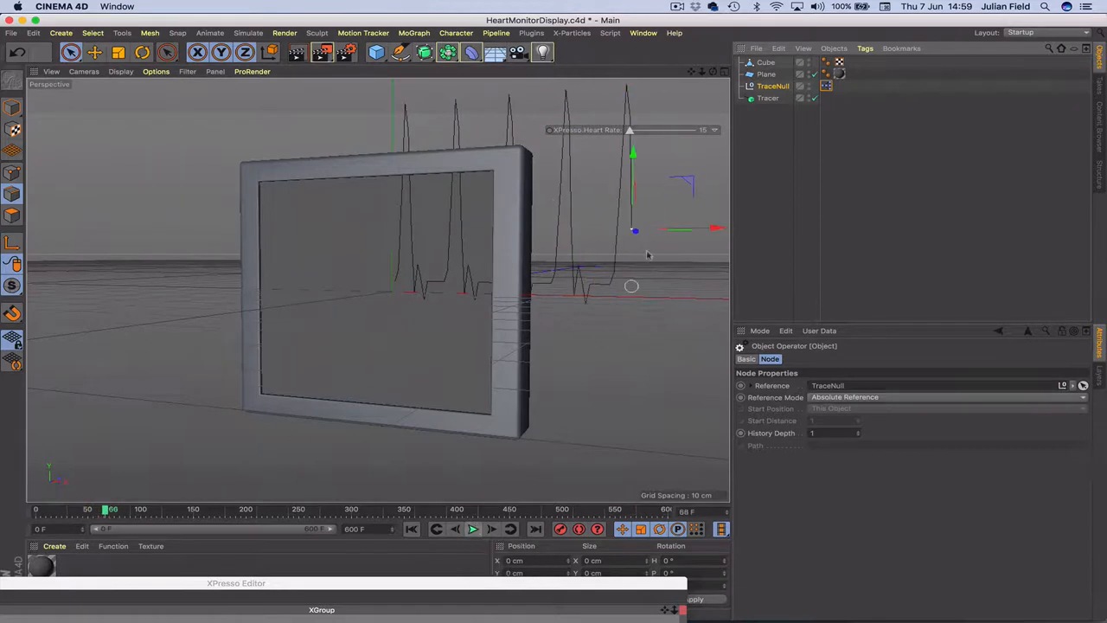
pyautogui.moveTo(768, 99)
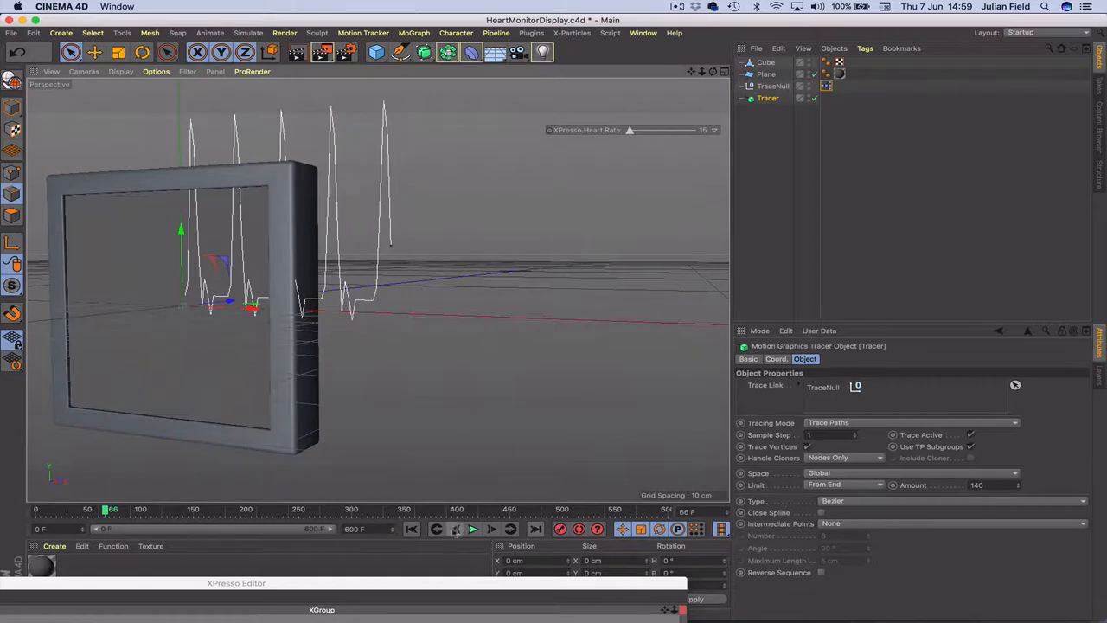
pyautogui.click(473, 528)
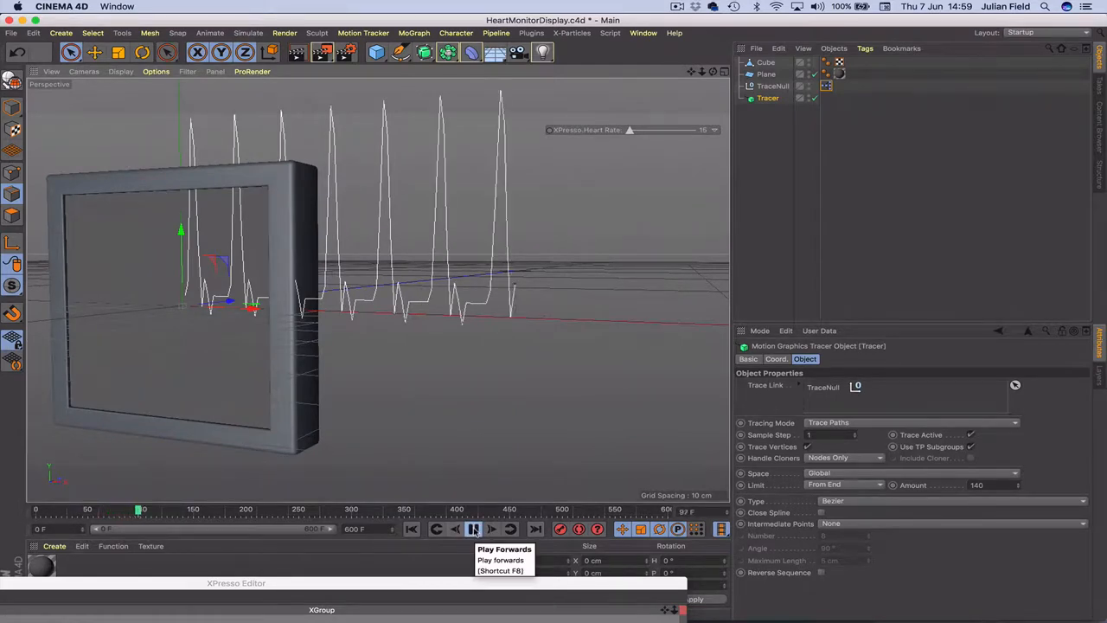
pyautogui.click(473, 528)
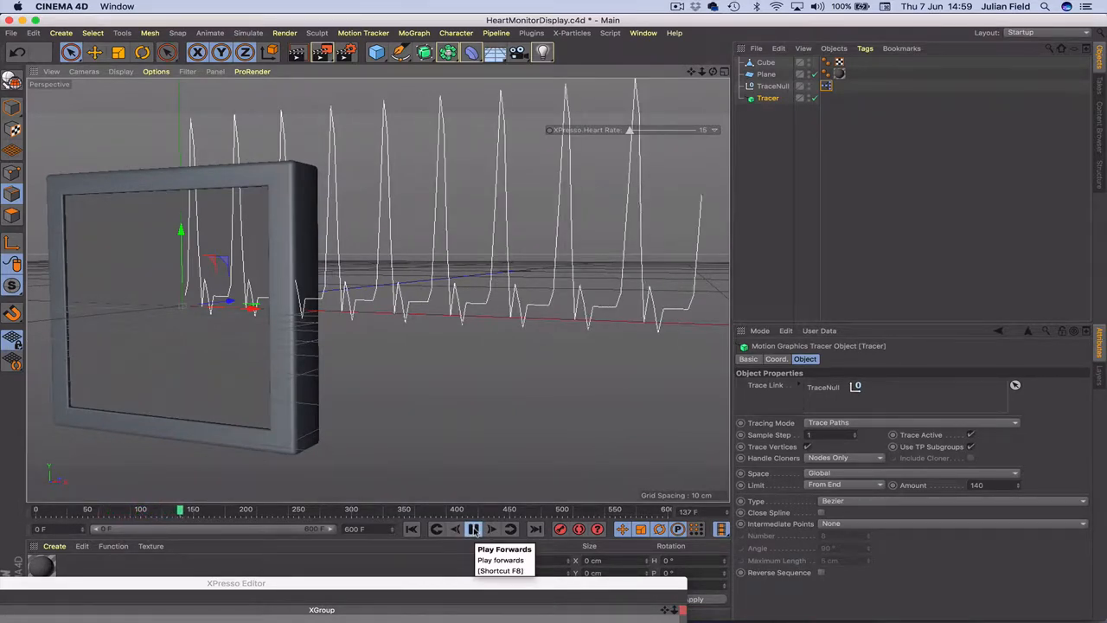
pyautogui.click(473, 528)
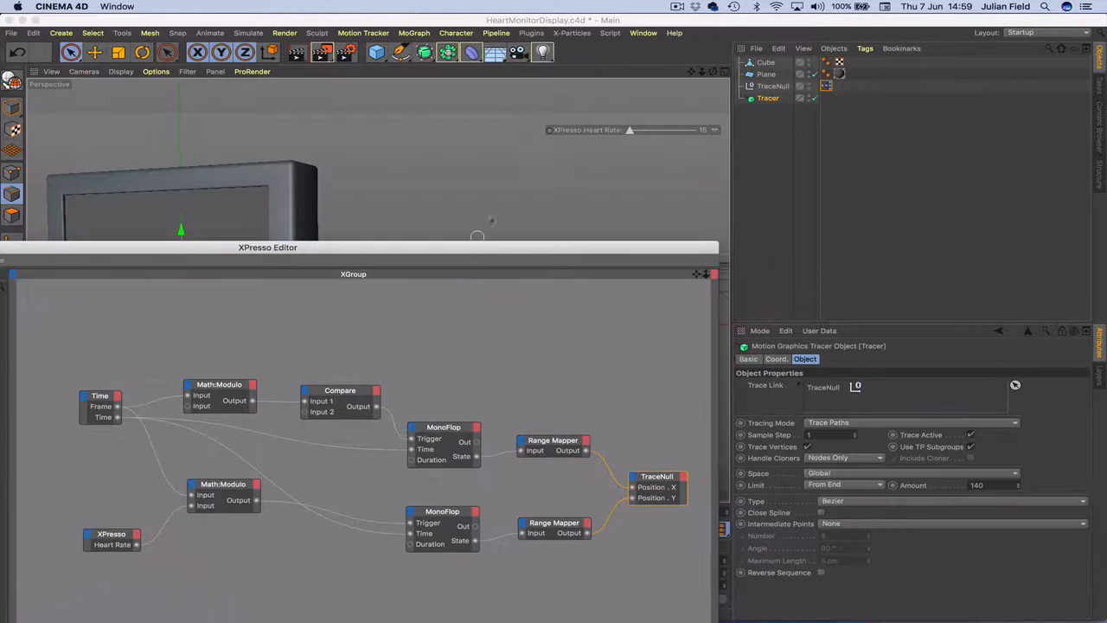
# Inspect the upper Math:Modulo node and add a Compare node placed above it
pyautogui.moveTo(267, 246); pyautogui.dragTo(263, 182)
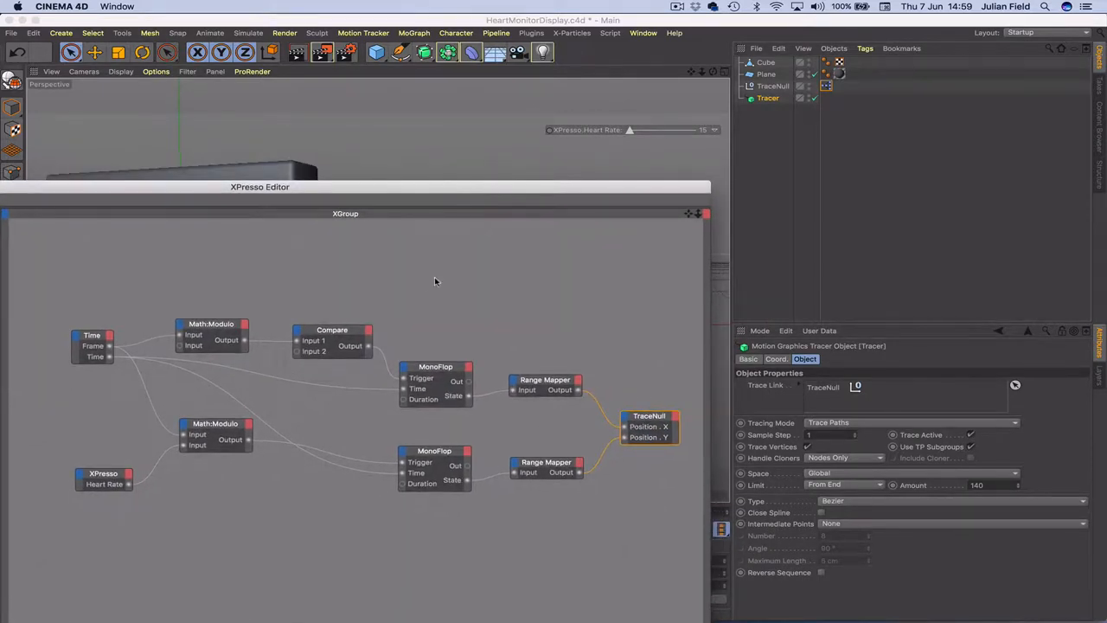
pyautogui.click(212, 329)
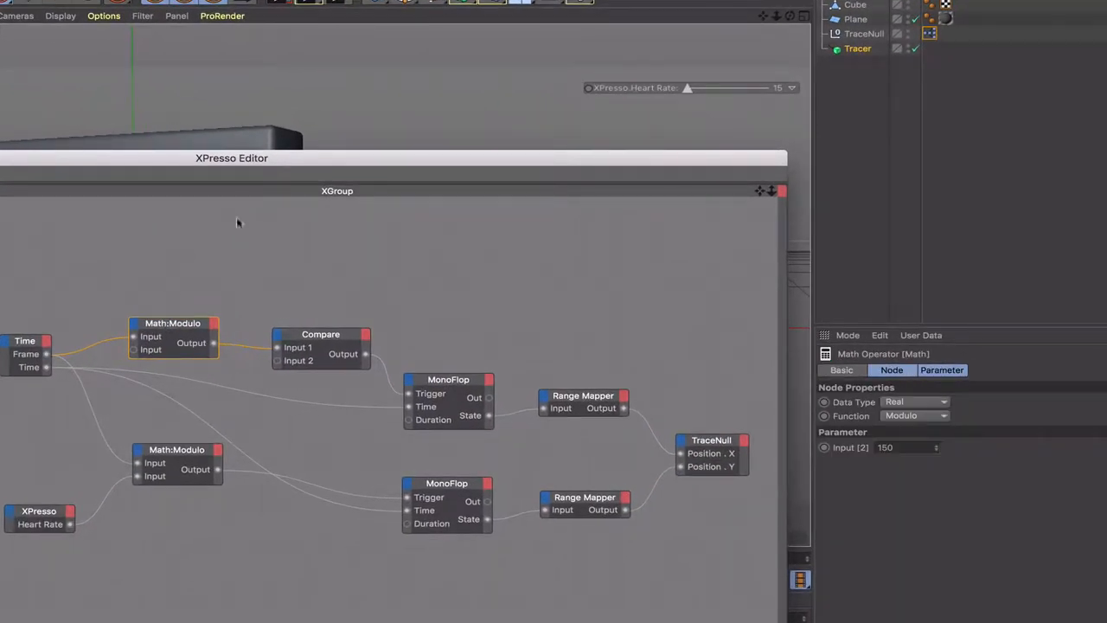
pyautogui.rightClick(238, 223)
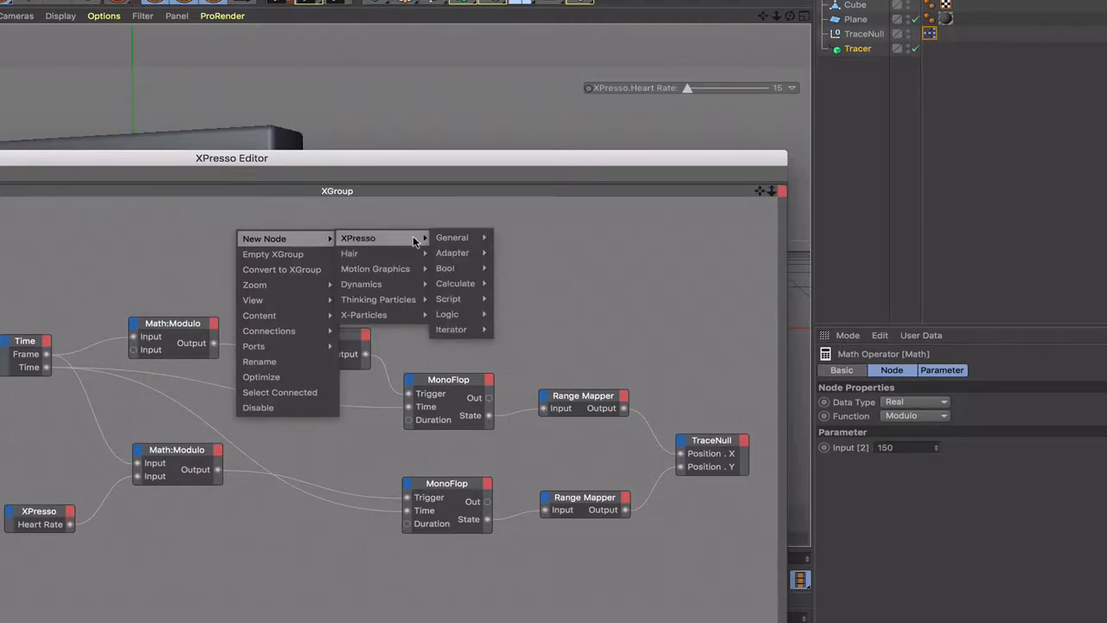
pyautogui.moveTo(447, 314)
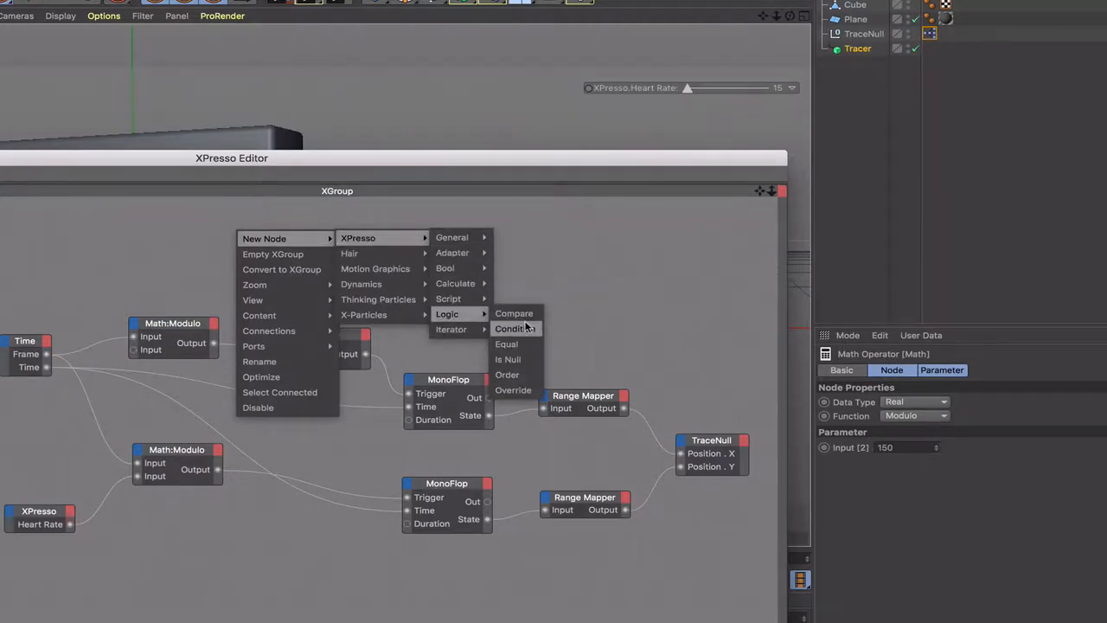
pyautogui.click(514, 313)
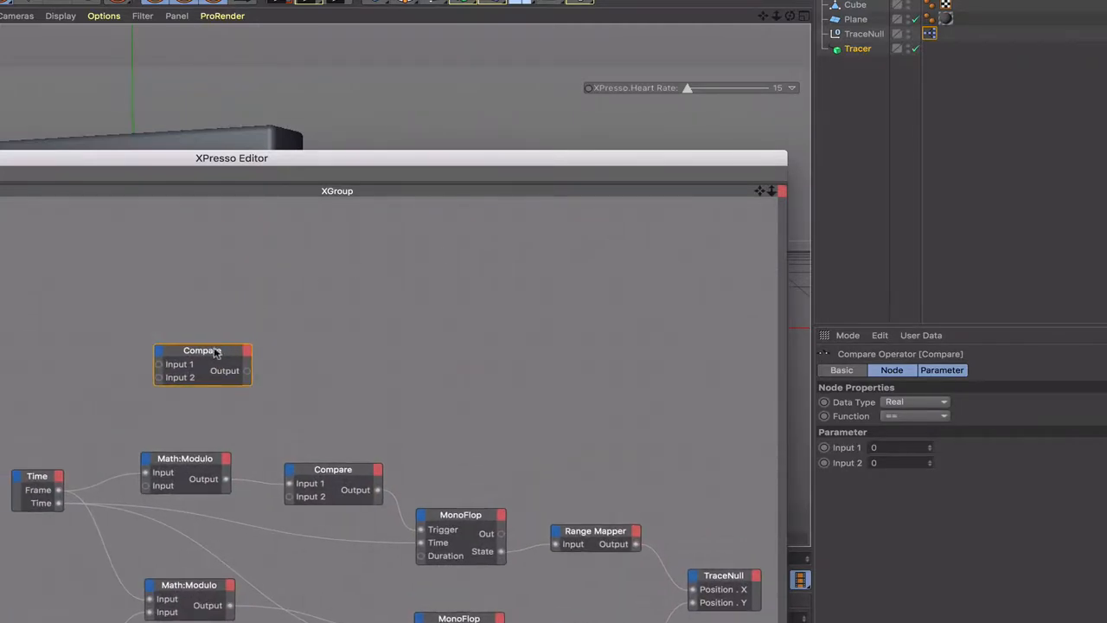
pyautogui.moveTo(202, 350); pyautogui.dragTo(323, 267)
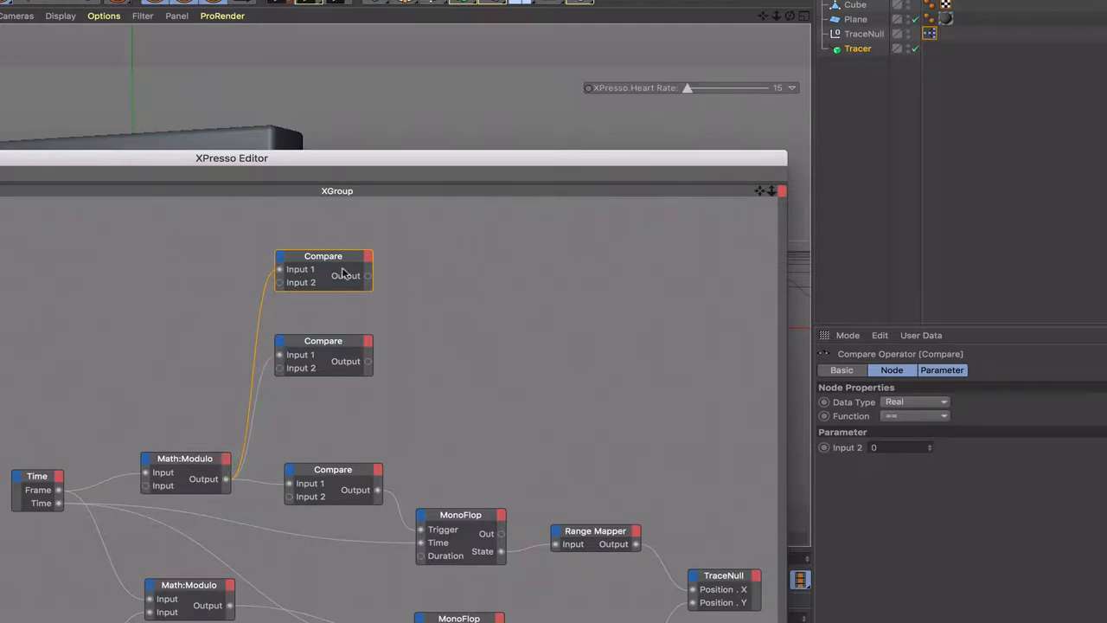
# Set the Compare functions, the second to <= 148, and add a Boole node
pyautogui.click(914, 415)
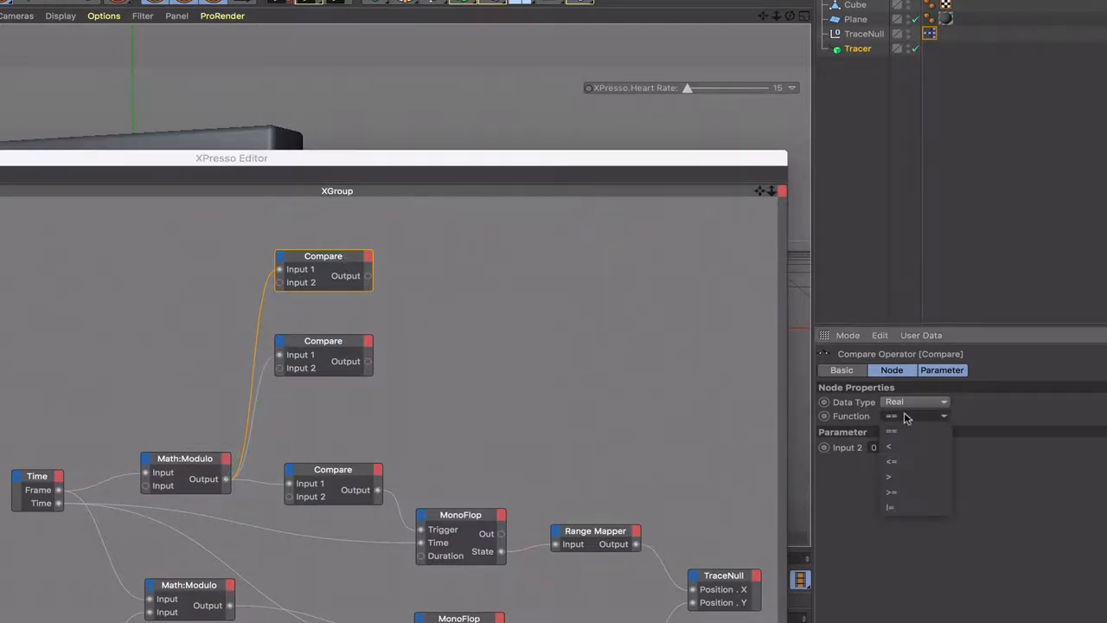
pyautogui.click(891, 492)
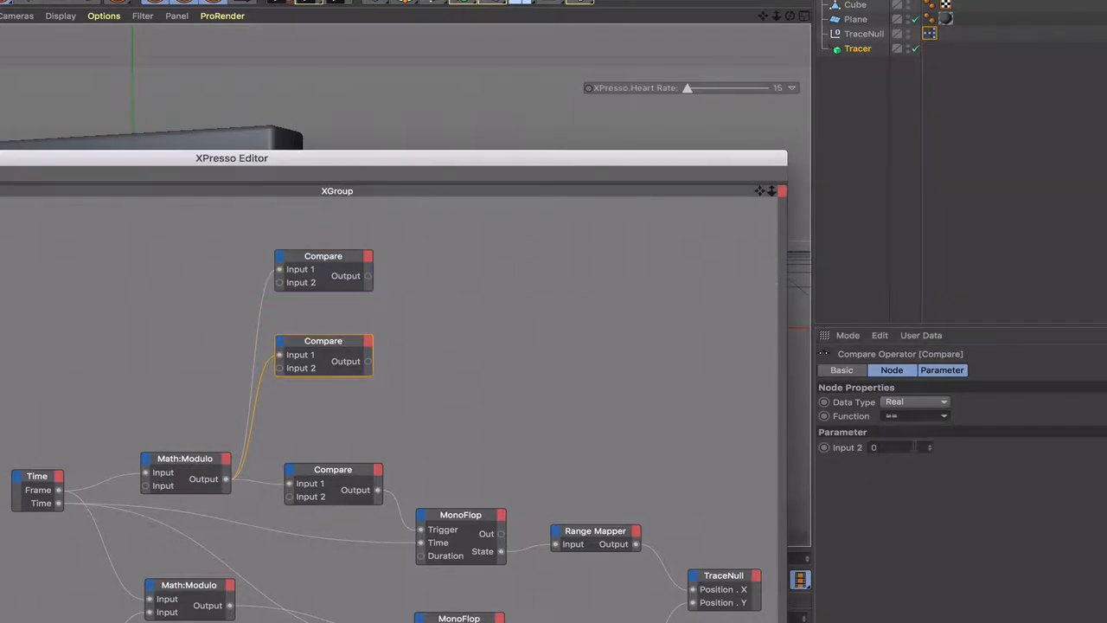
pyautogui.click(913, 416)
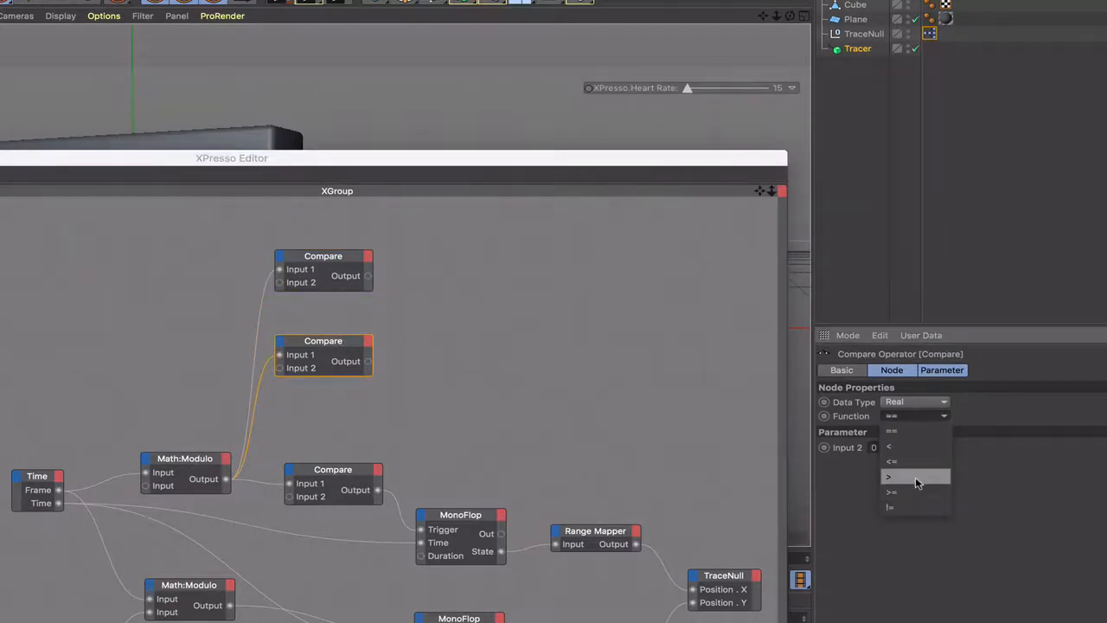
pyautogui.click(892, 461)
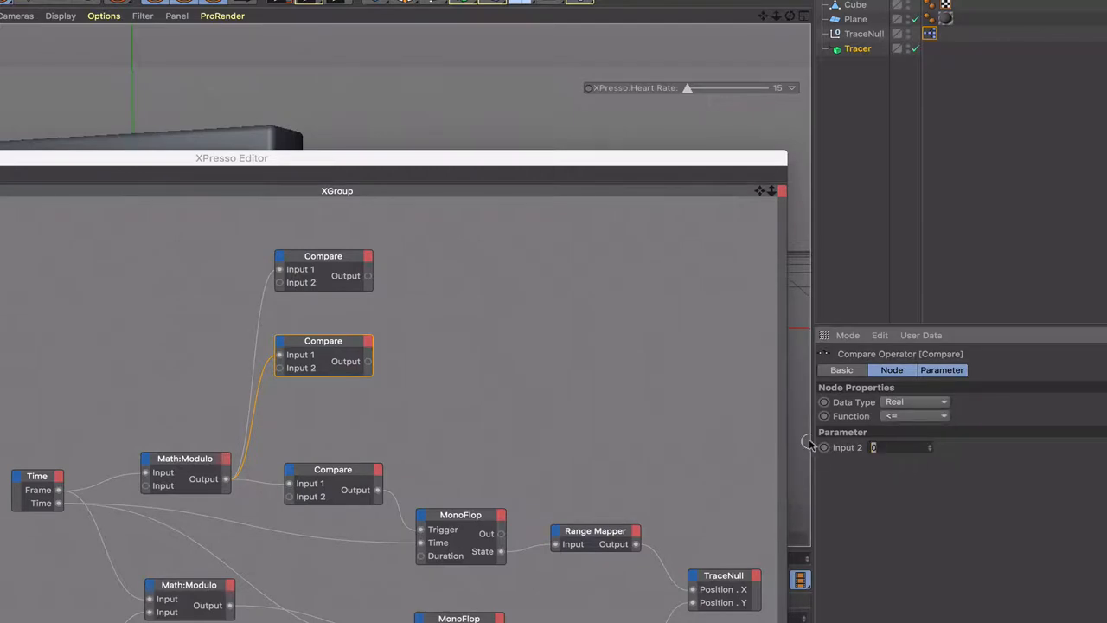
pyautogui.write('148')
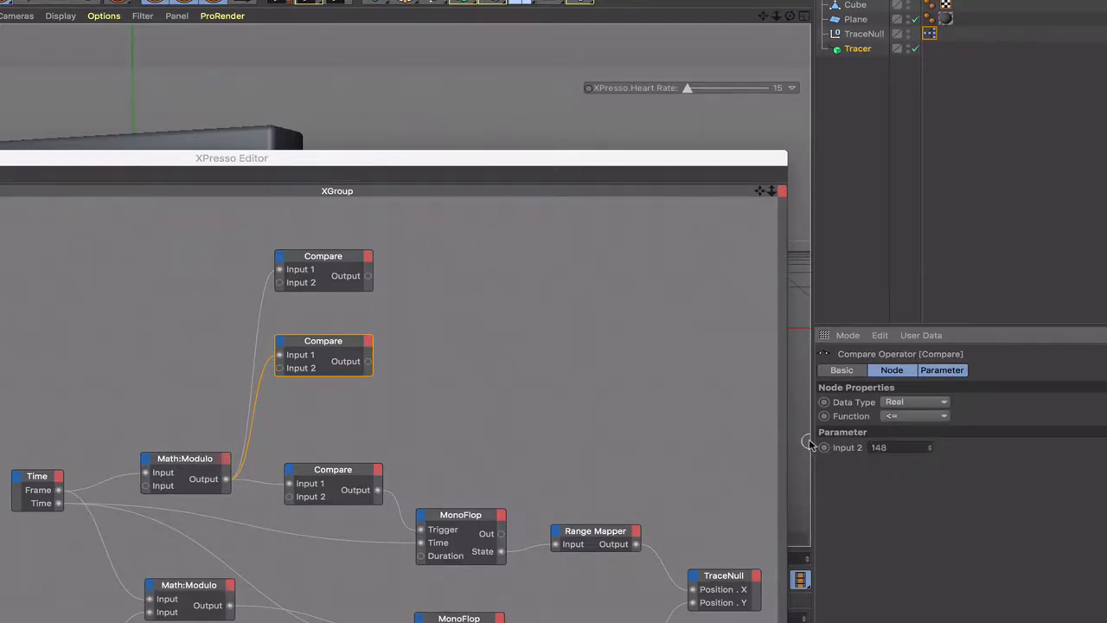
pyautogui.moveTo(378, 393)
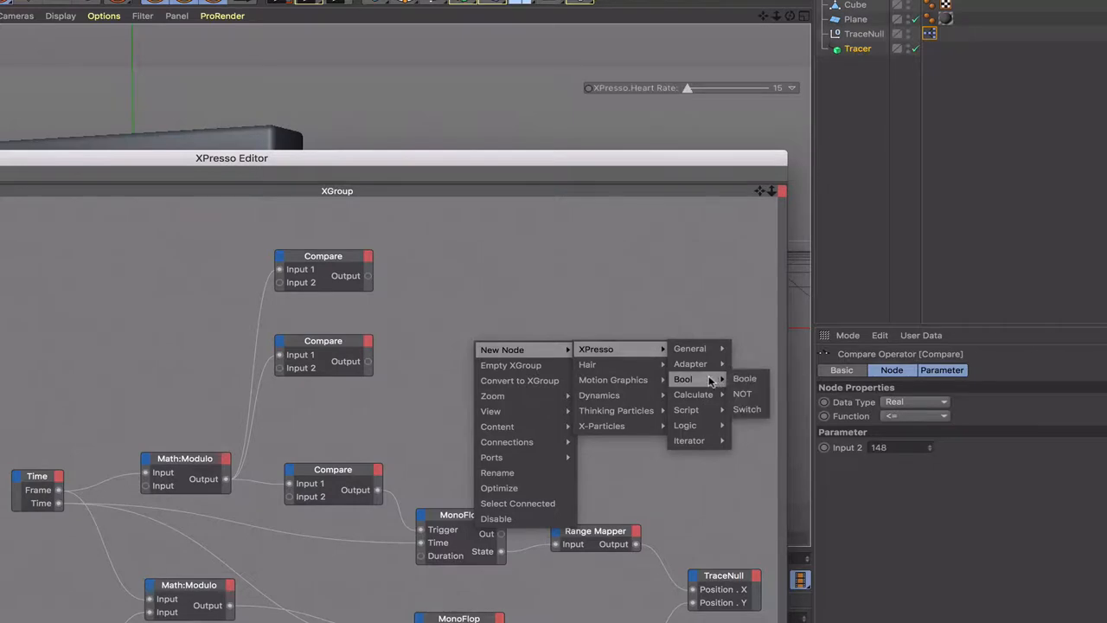
pyautogui.click(743, 379)
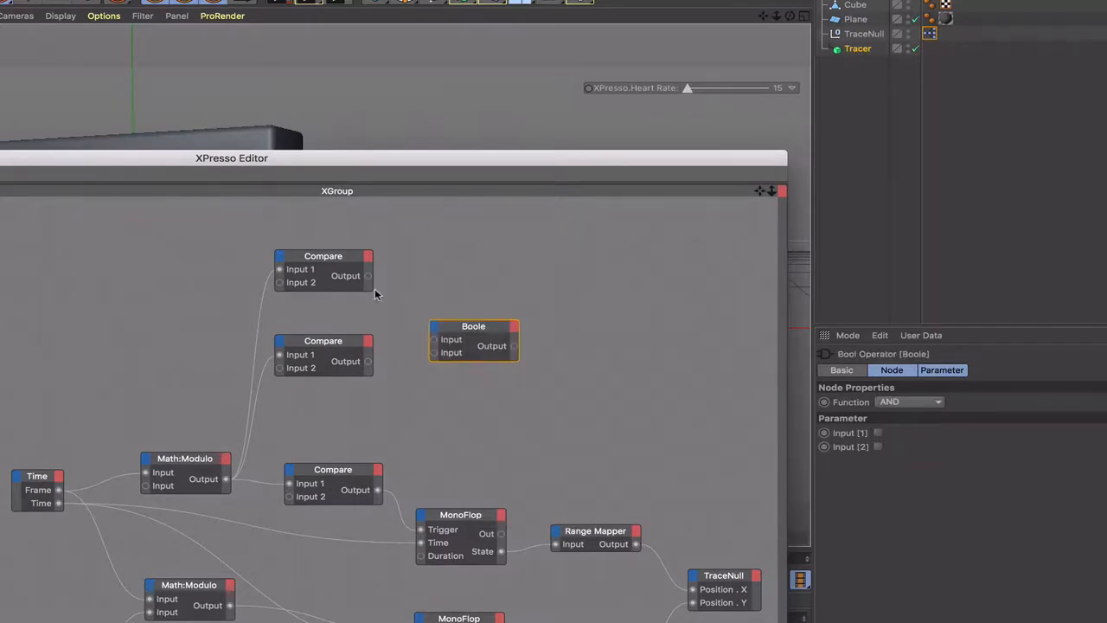
# Place the Boole node beside the Compare nodes and wire their outputs into it
pyautogui.moveTo(473, 326); pyautogui.dragTo(470, 288)
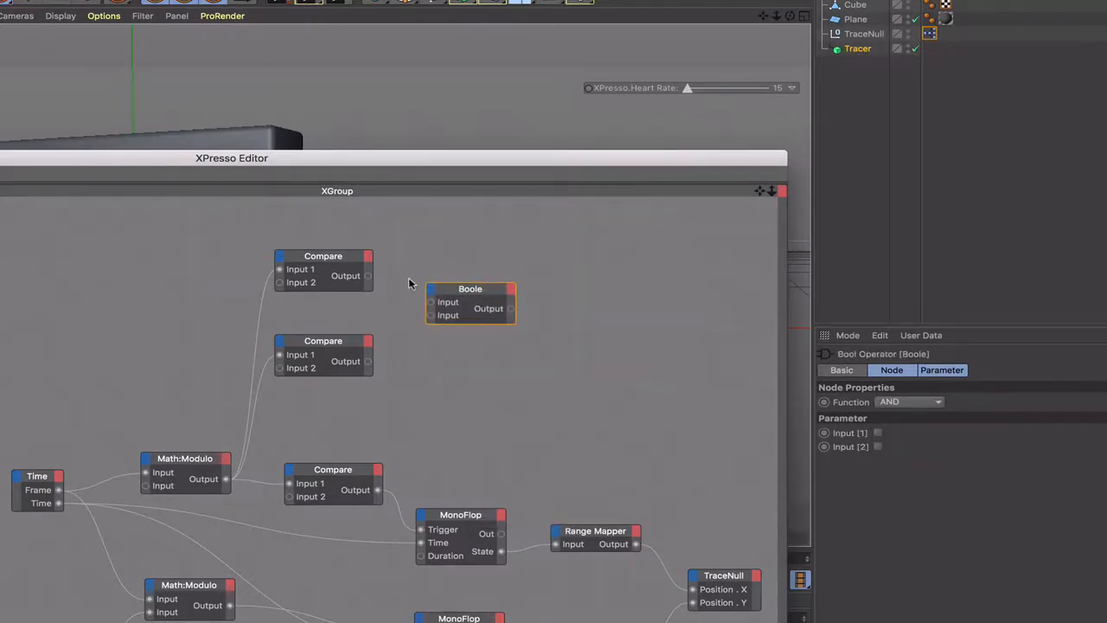
pyautogui.moveTo(368, 275); pyautogui.dragTo(430, 301)
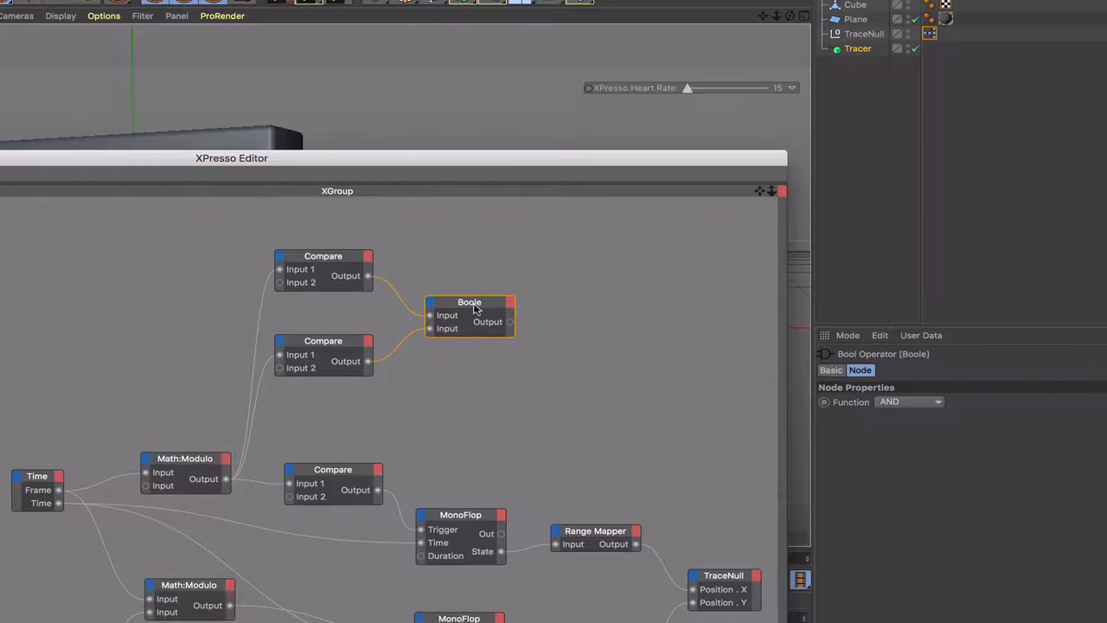
pyautogui.moveTo(468, 302); pyautogui.dragTo(483, 297)
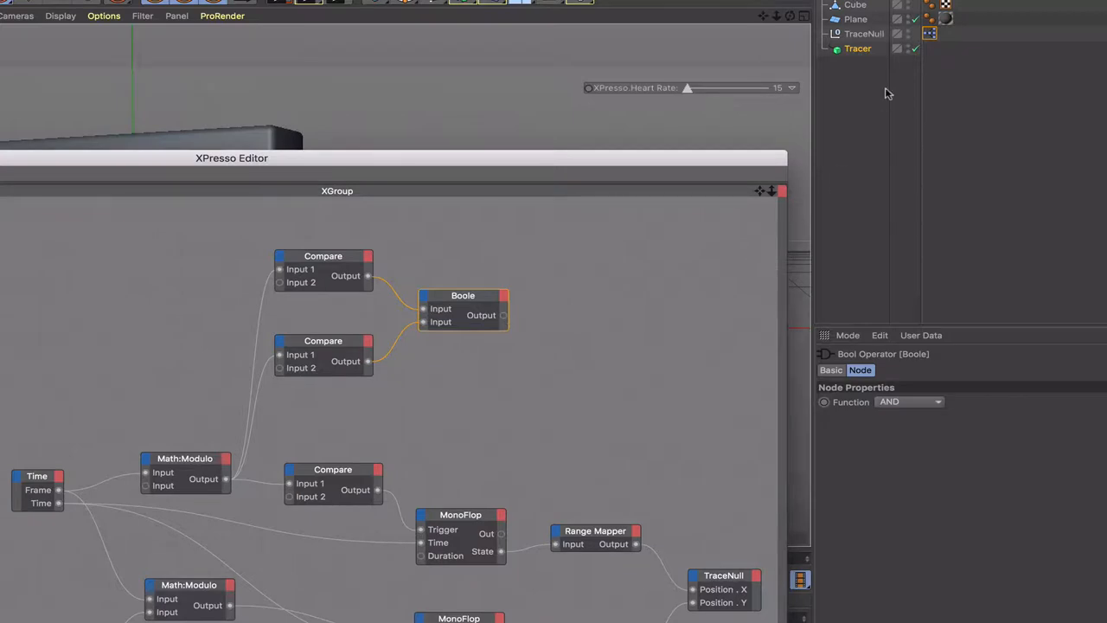
pyautogui.moveTo(613, 314)
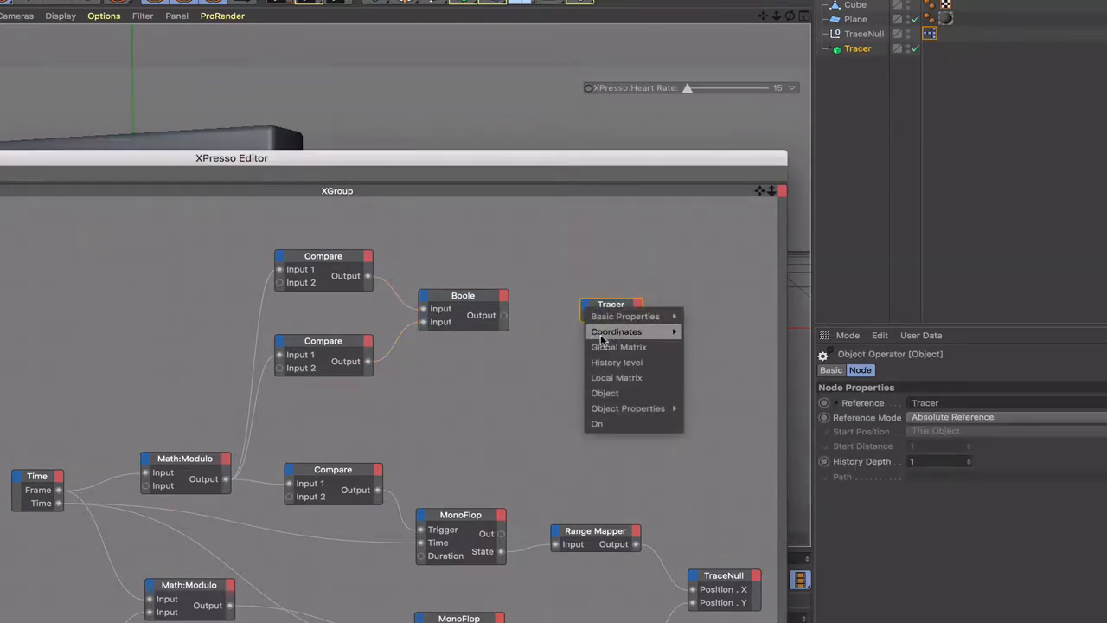
pyautogui.moveTo(627, 407)
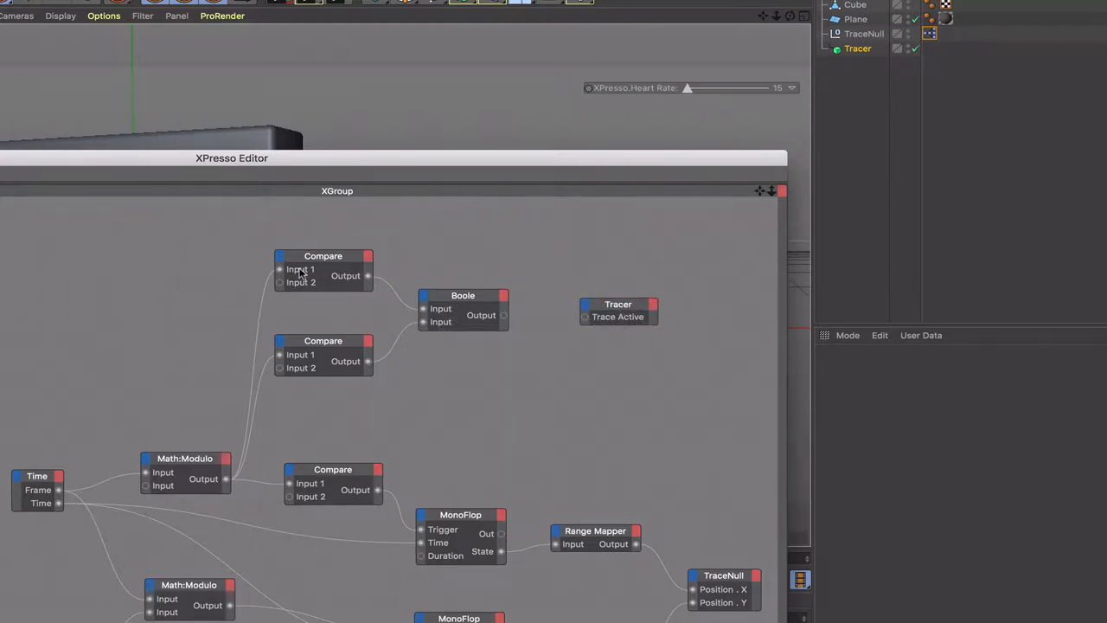
pyautogui.moveTo(327, 361)
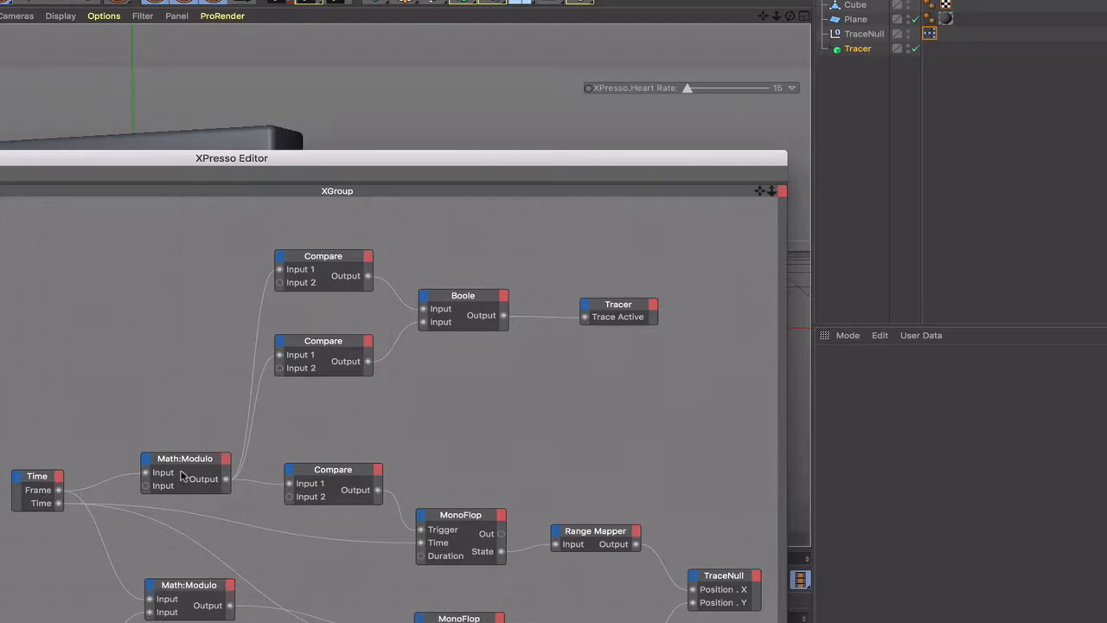
pyautogui.moveTo(602, 315)
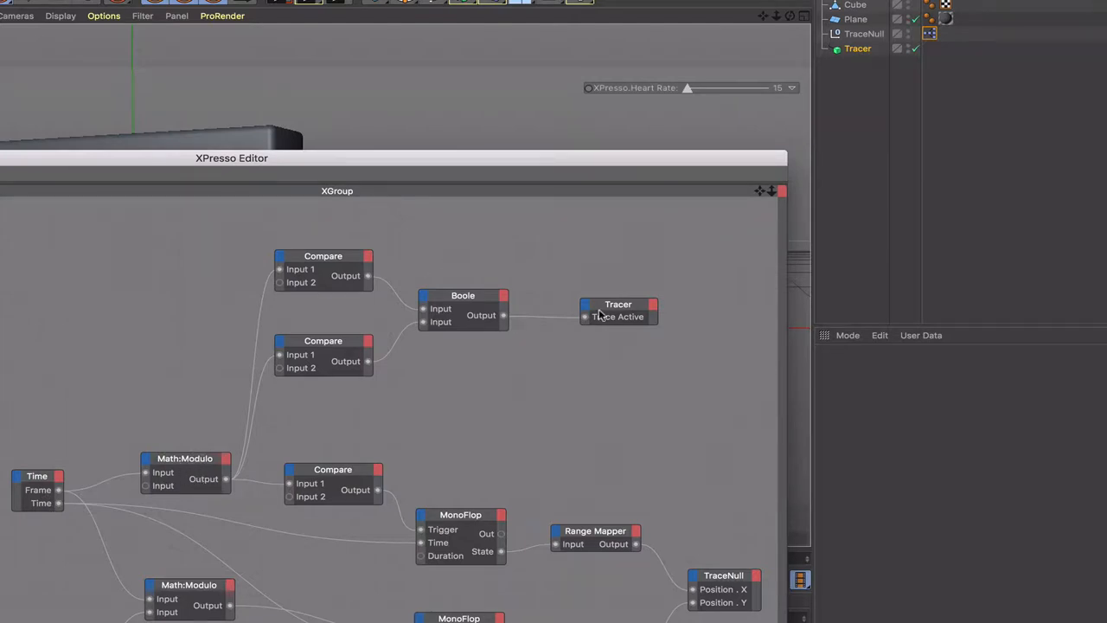
pyautogui.moveTo(696, 158)
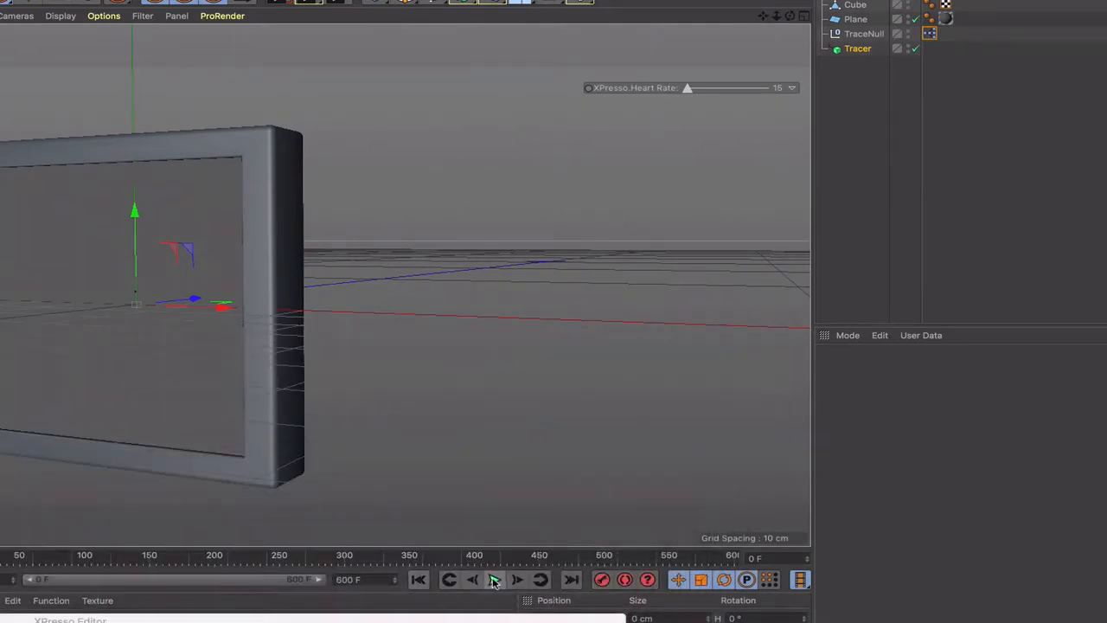
# Start and stop playback repeatedly to watch the Tracer draw the heartbeat spline
pyautogui.click(494, 580)
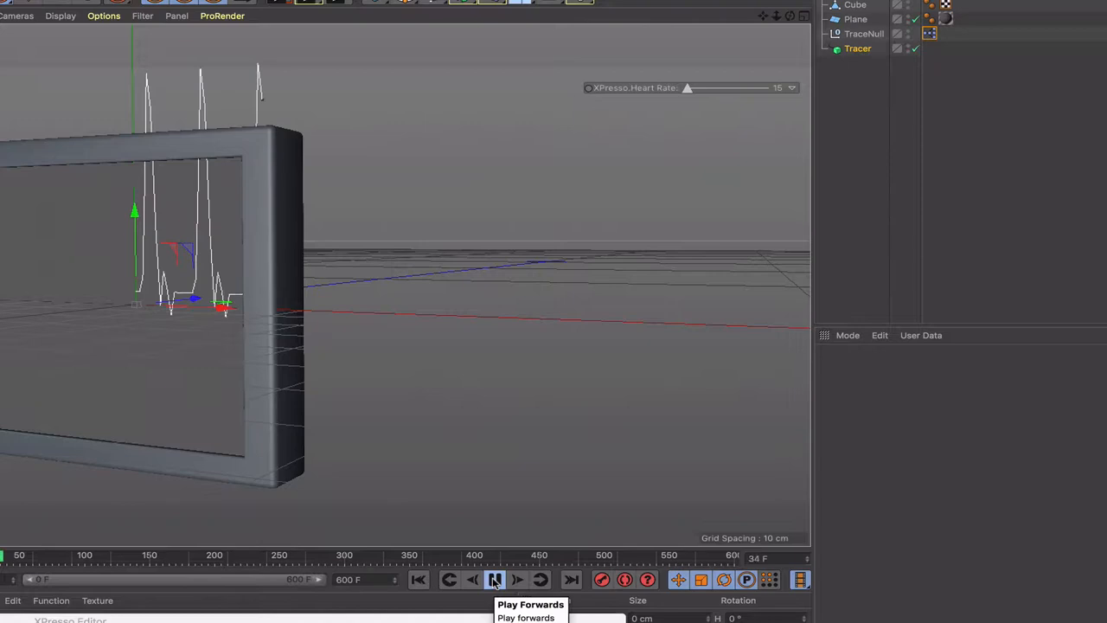
pyautogui.click(495, 580)
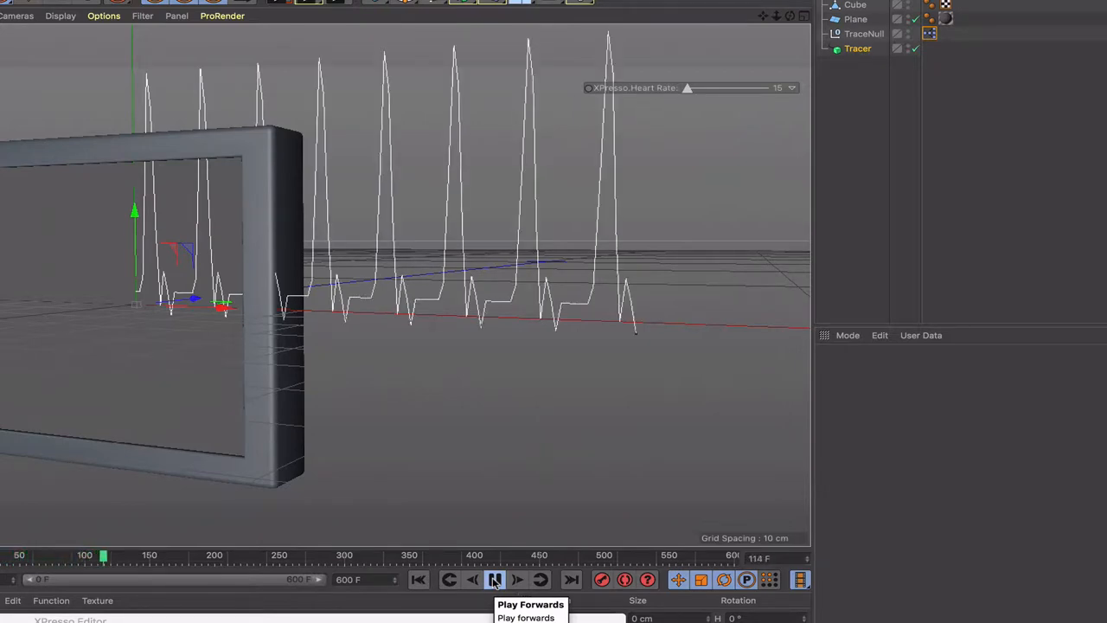
pyautogui.click(493, 580)
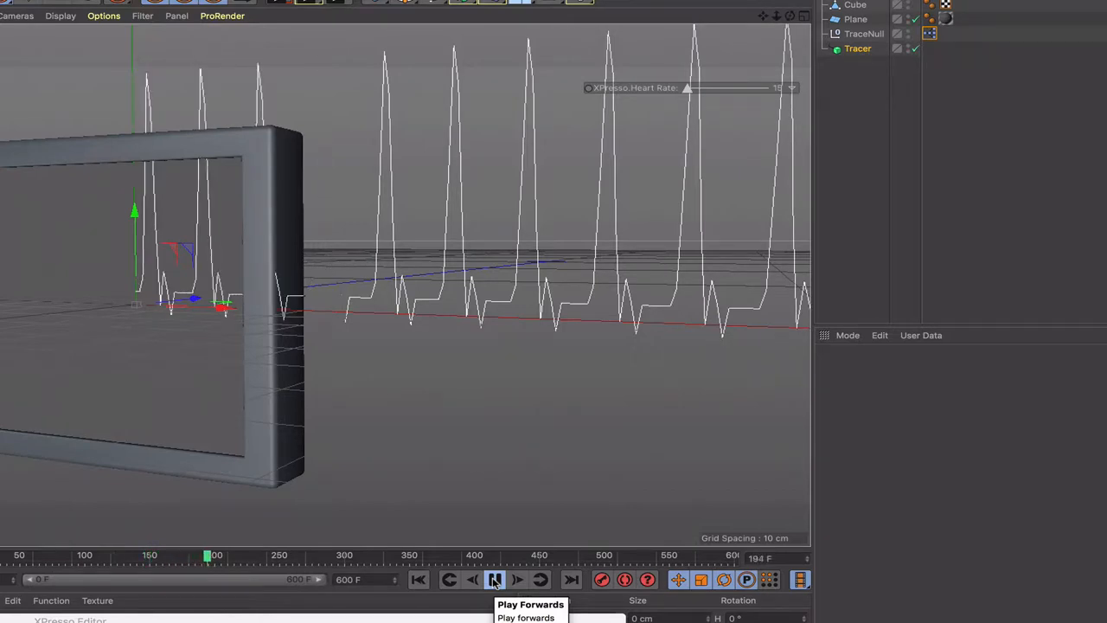
pyautogui.click(496, 580)
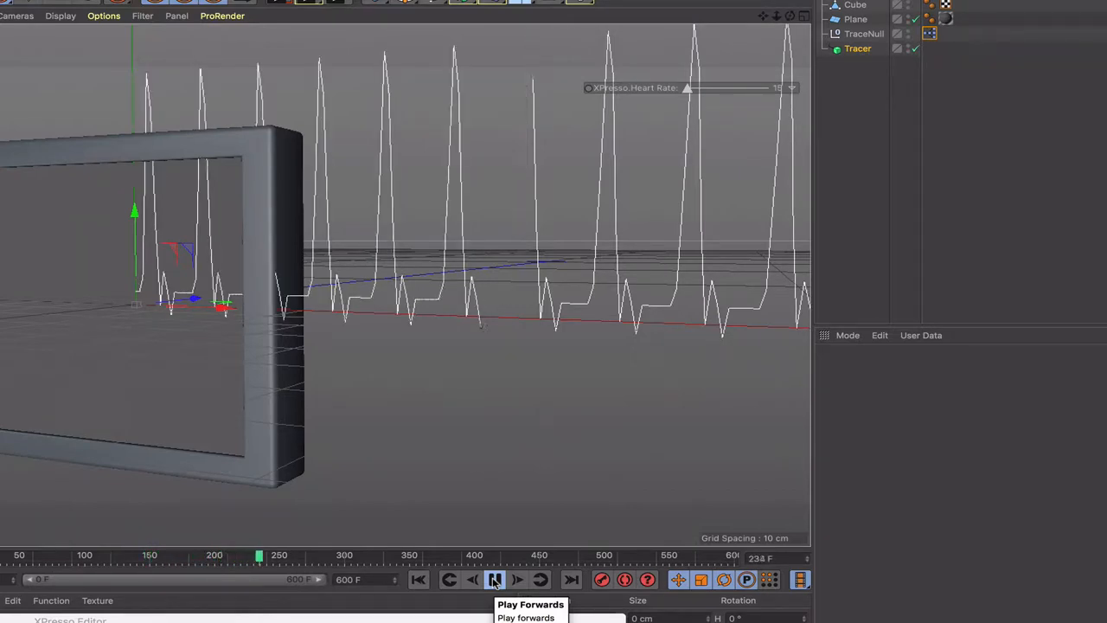
pyautogui.click(516, 579)
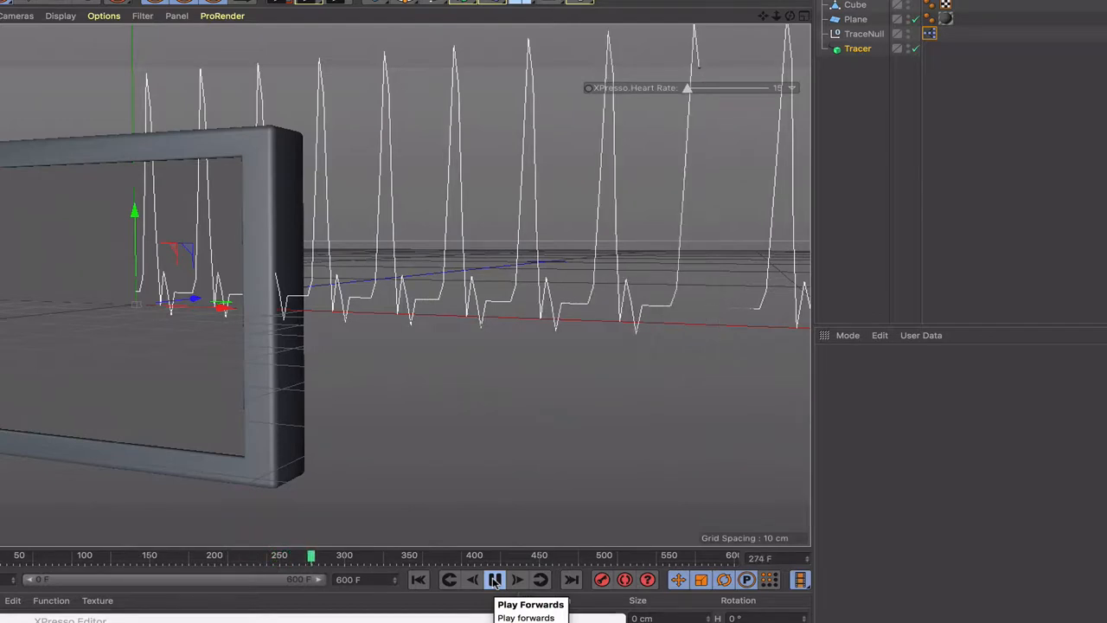
pyautogui.click(494, 579)
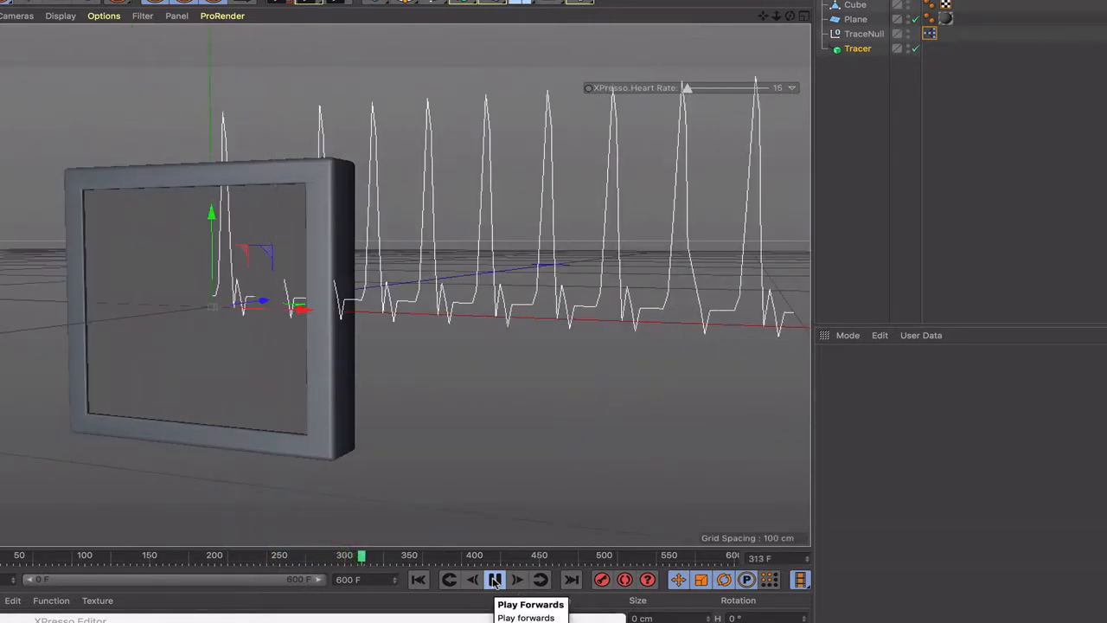
pyautogui.click(496, 579)
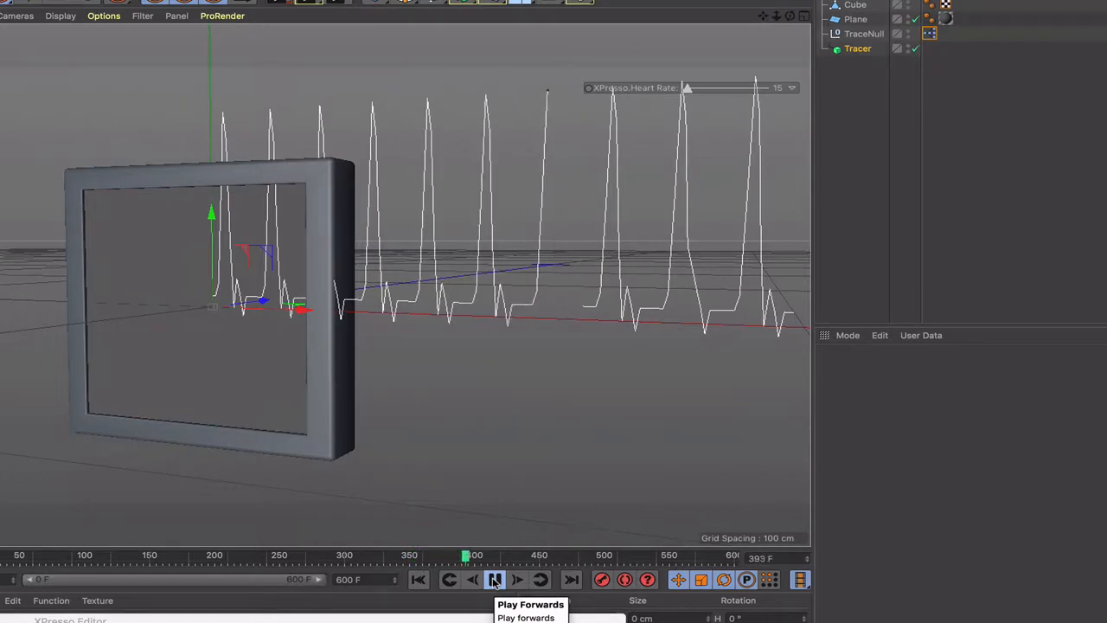
pyautogui.click(495, 579)
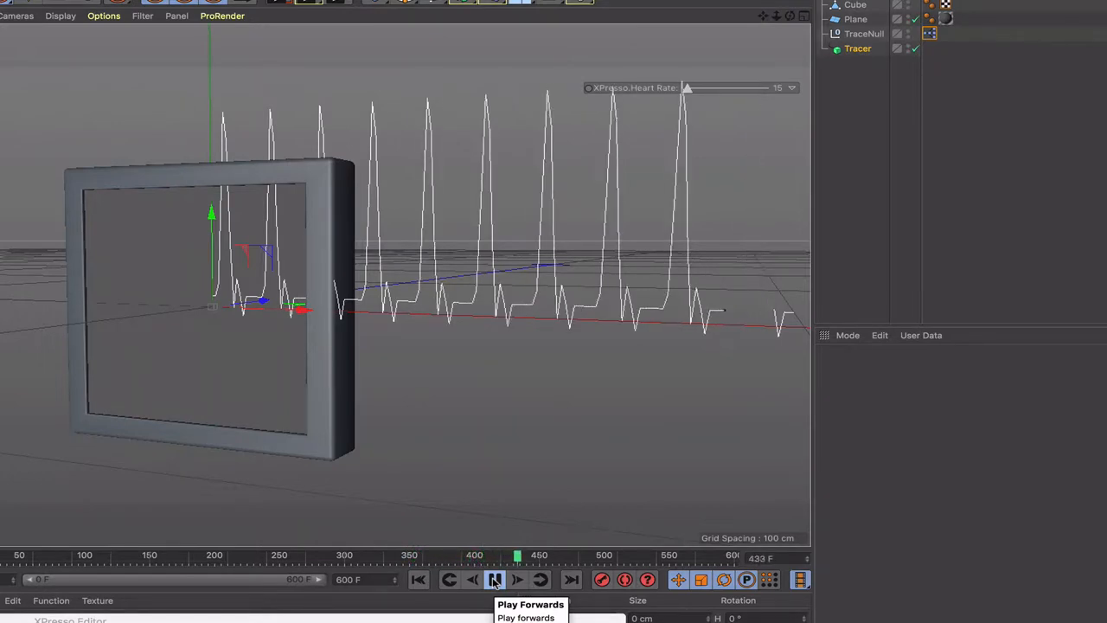
pyautogui.click(493, 580)
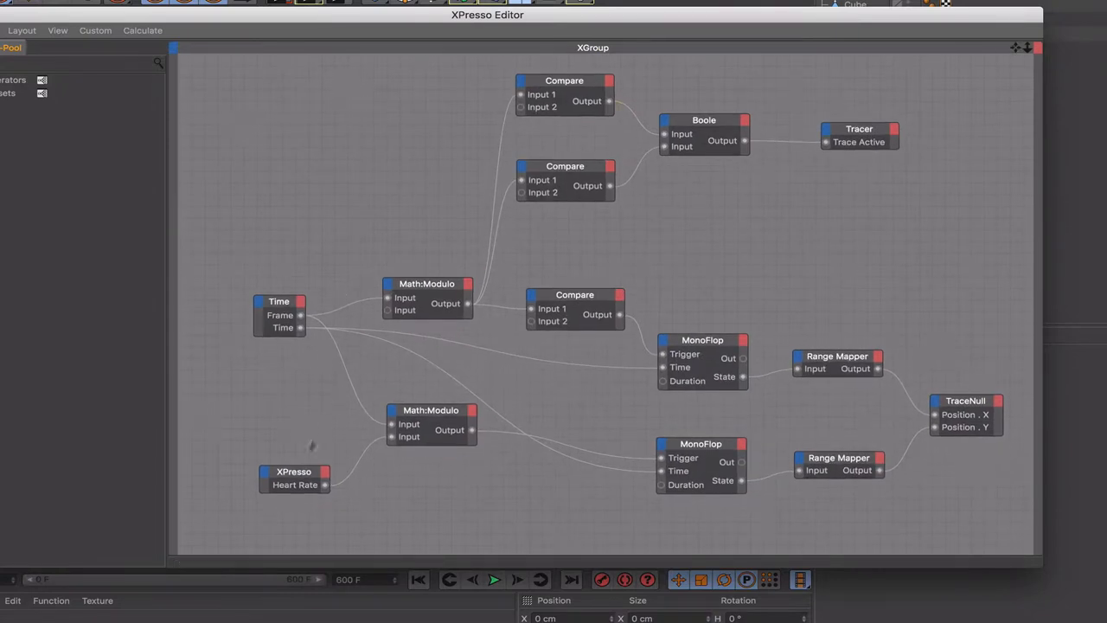
pyautogui.moveTo(731, 75)
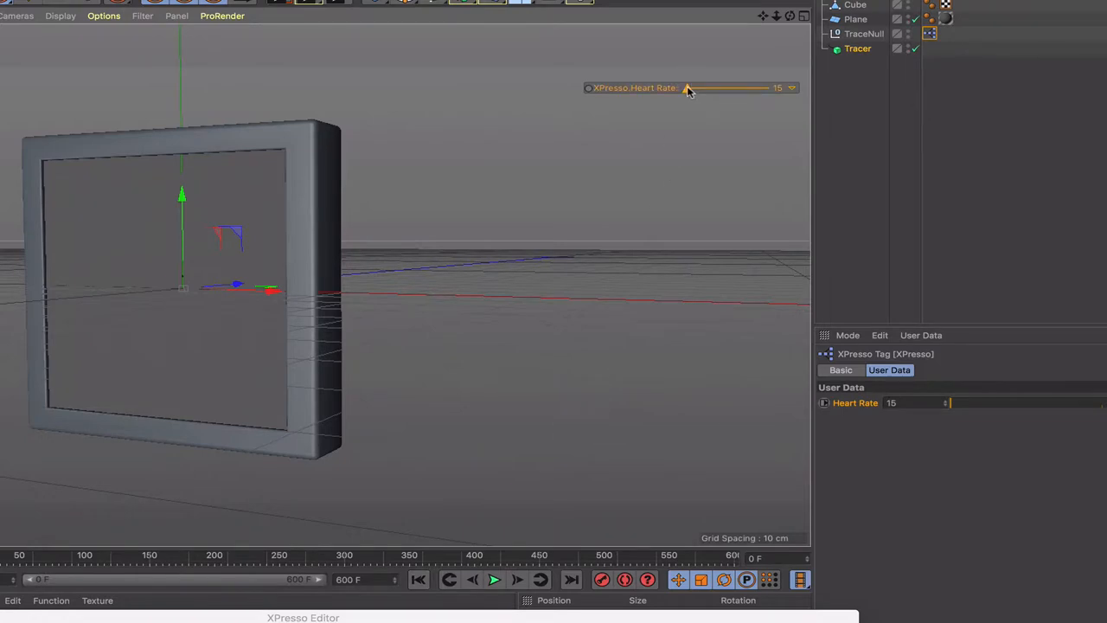
# Raise Heart Rate to 30 during playback, then lower it and reset to 15
pyautogui.moveTo(686, 87); pyautogui.dragTo(768, 87)
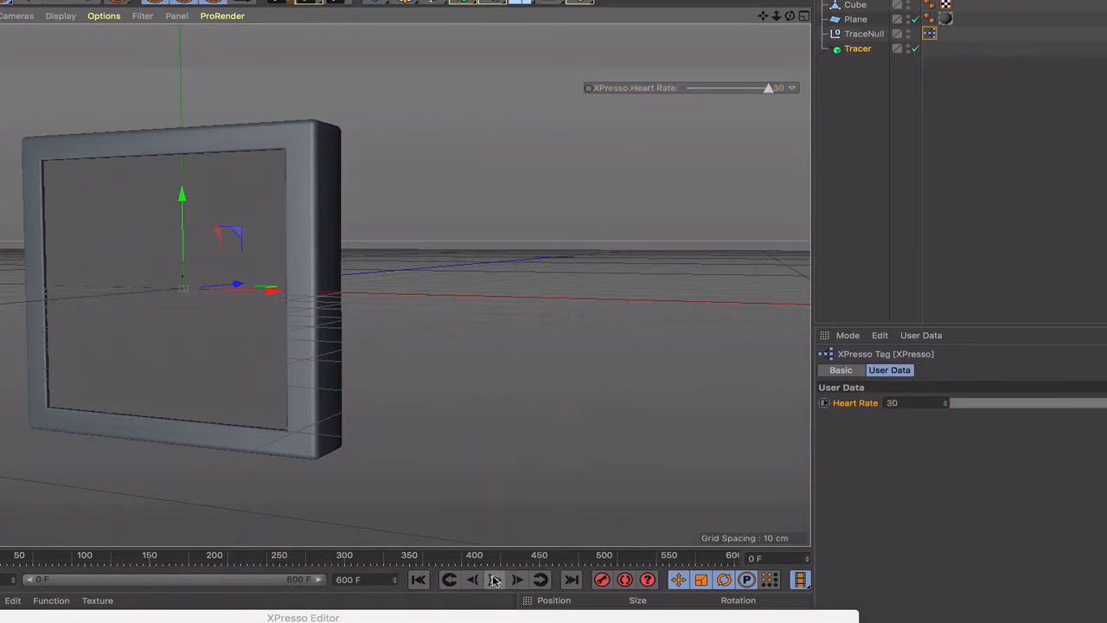
pyautogui.click(495, 579)
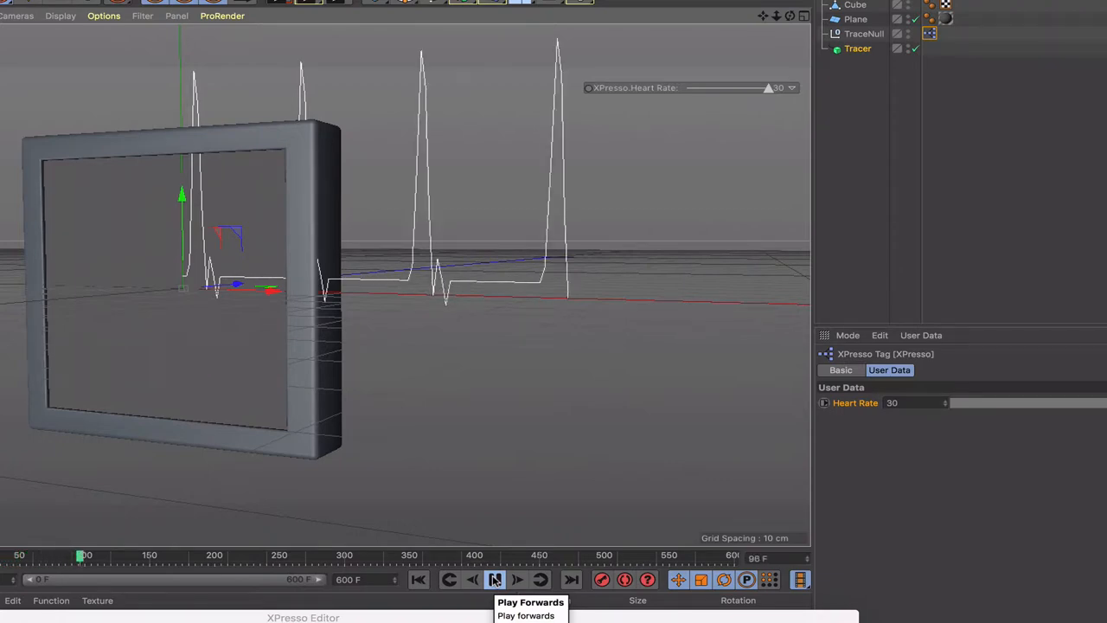
pyautogui.click(495, 580)
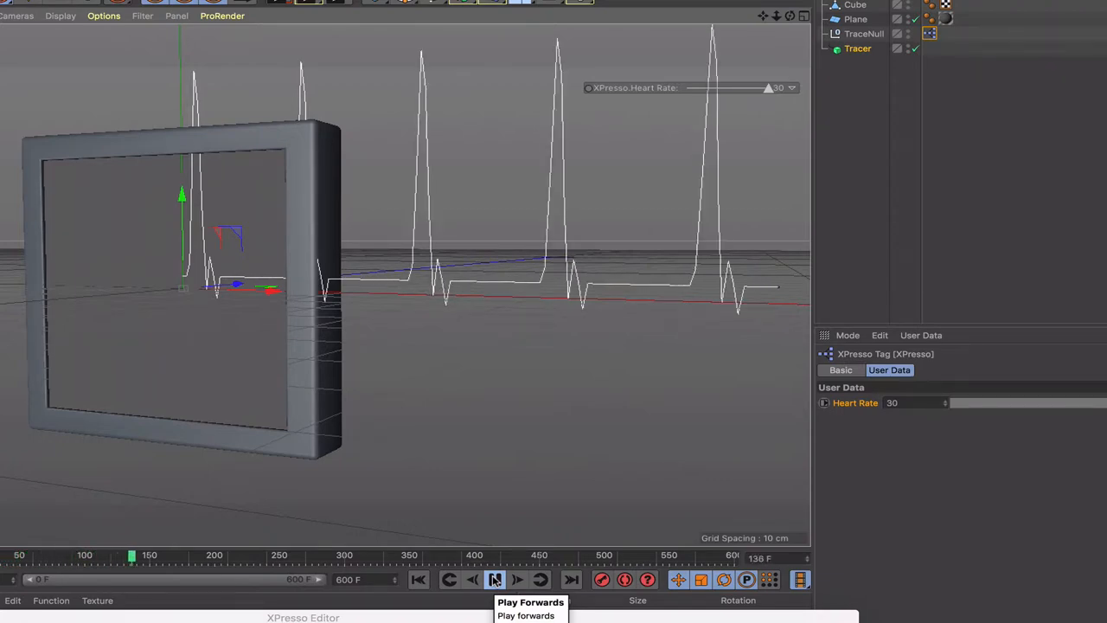
pyautogui.click(495, 579)
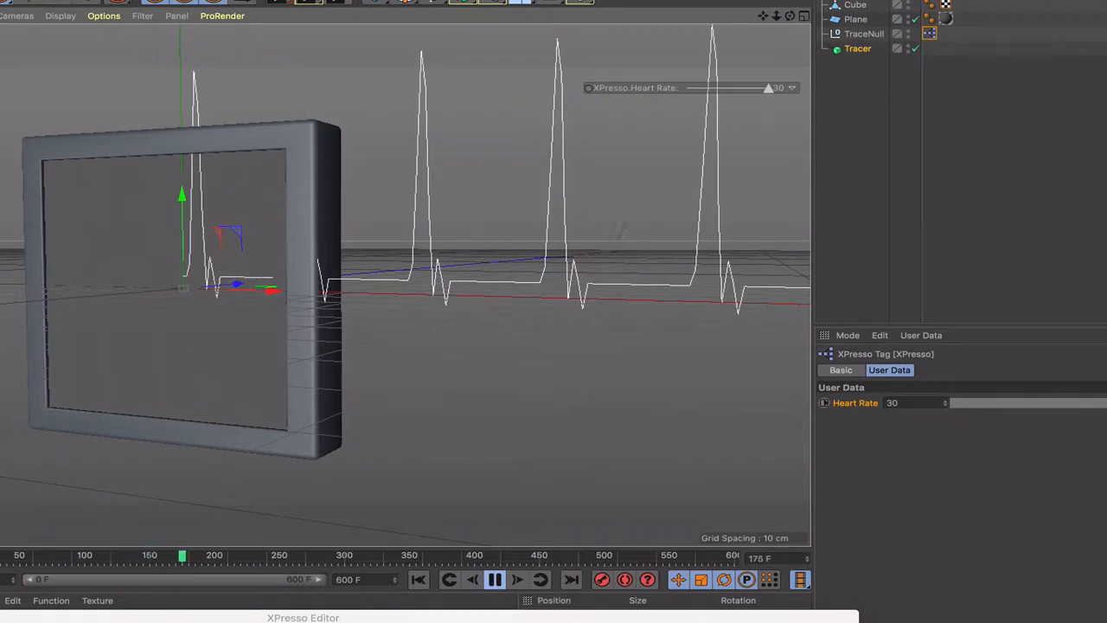
pyautogui.moveTo(768, 87); pyautogui.dragTo(735, 87)
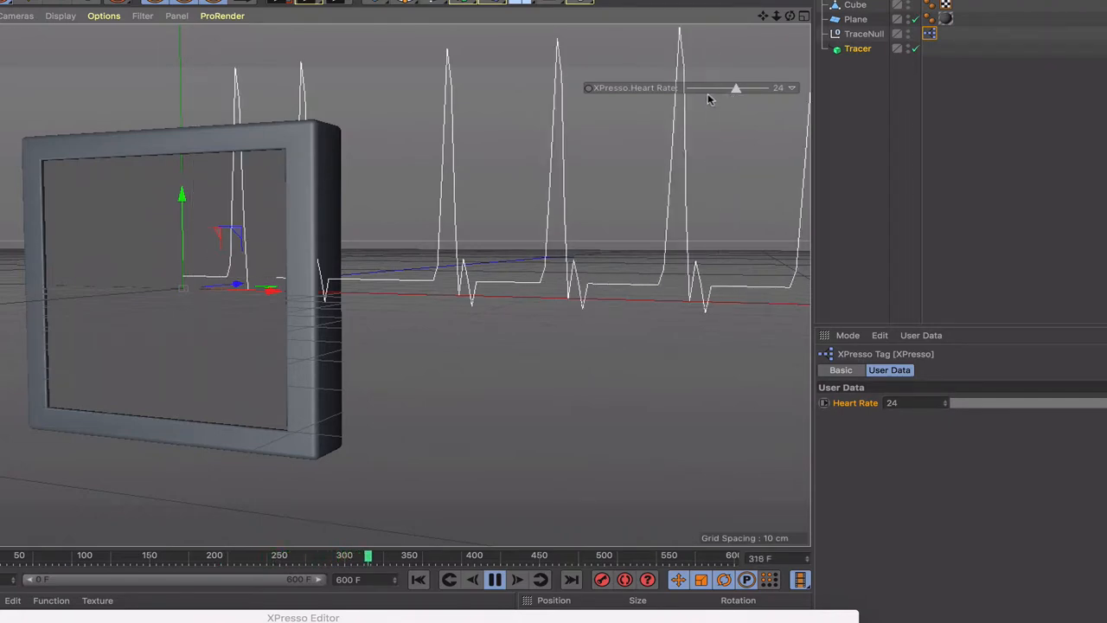
pyautogui.moveTo(736, 87); pyautogui.dragTo(703, 88)
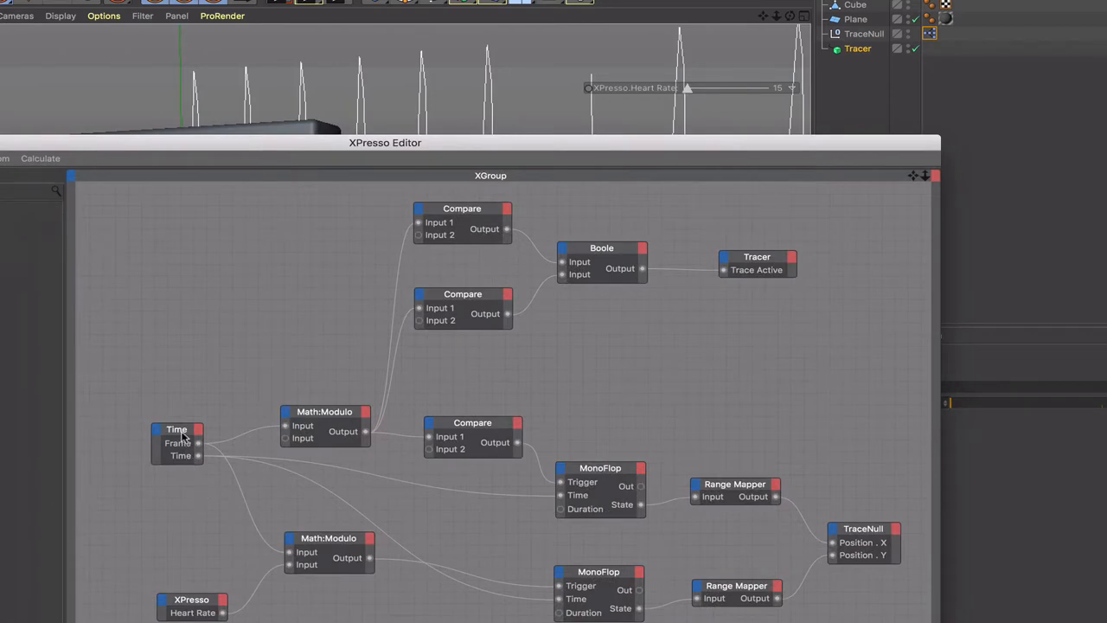
# Nudge the lower Math:Modulo node right and check the lower Range Mapper's -10 to 40 settings
pyautogui.click(177, 429)
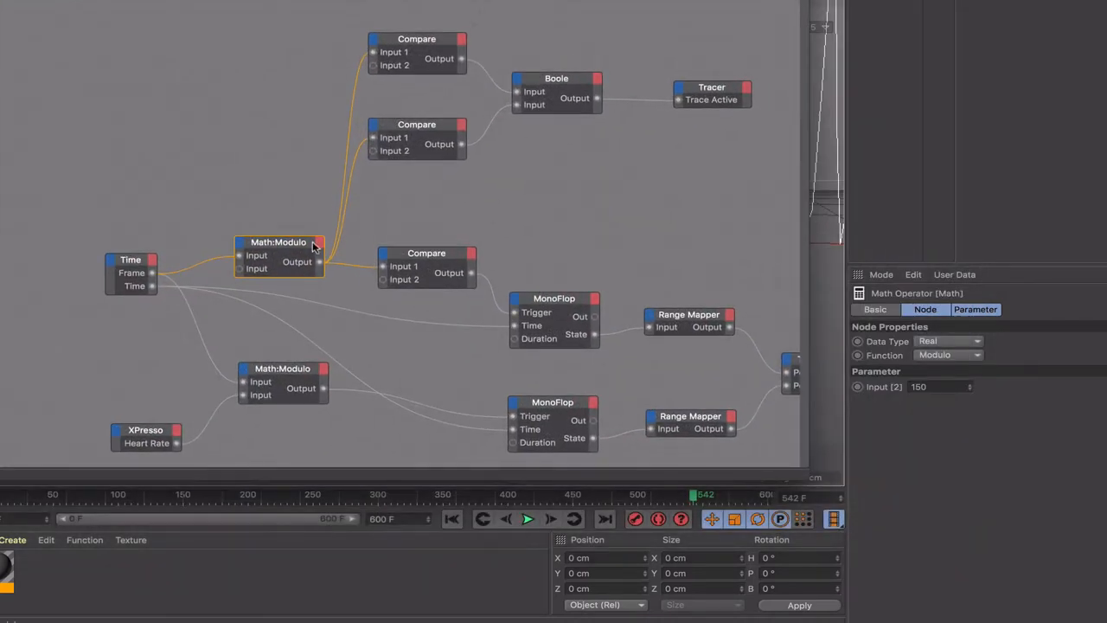
pyautogui.moveTo(424, 257)
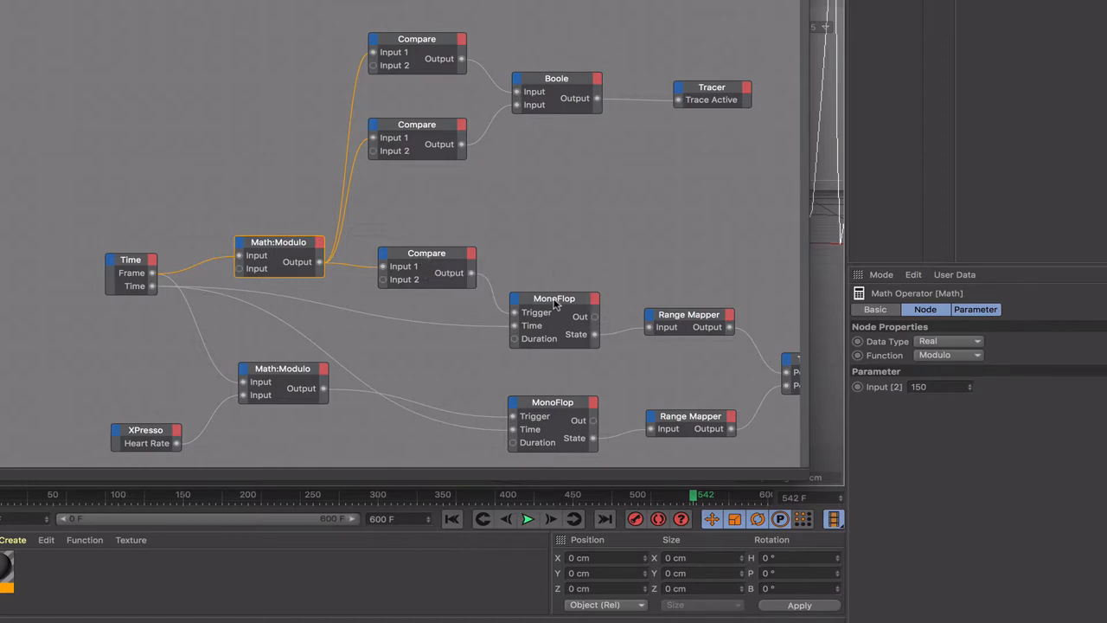
pyautogui.moveTo(700, 324)
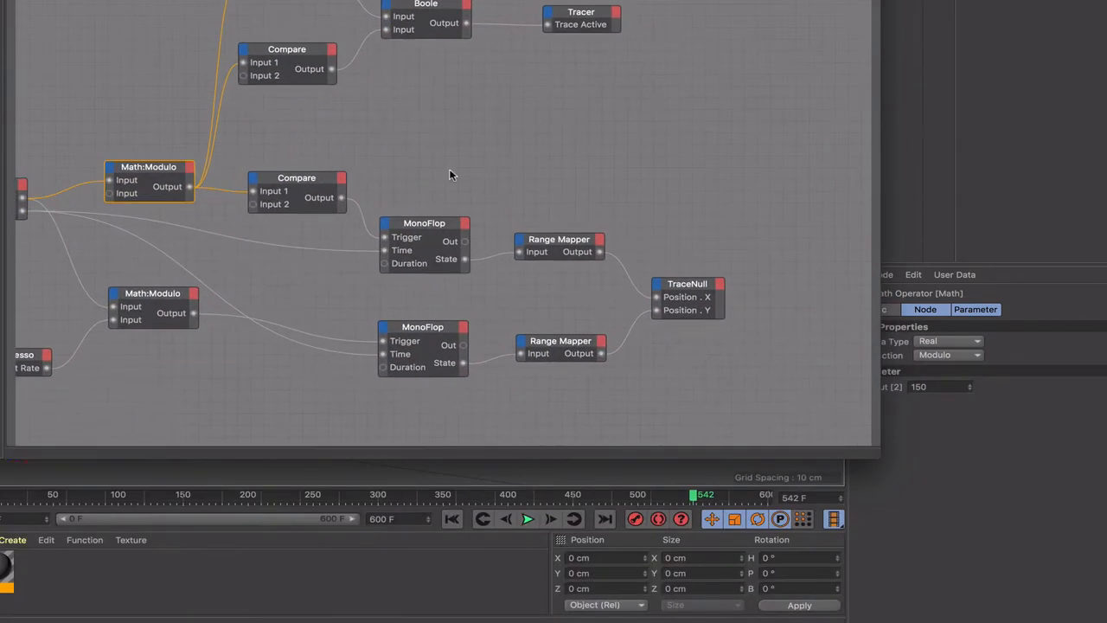
pyautogui.moveTo(170, 313)
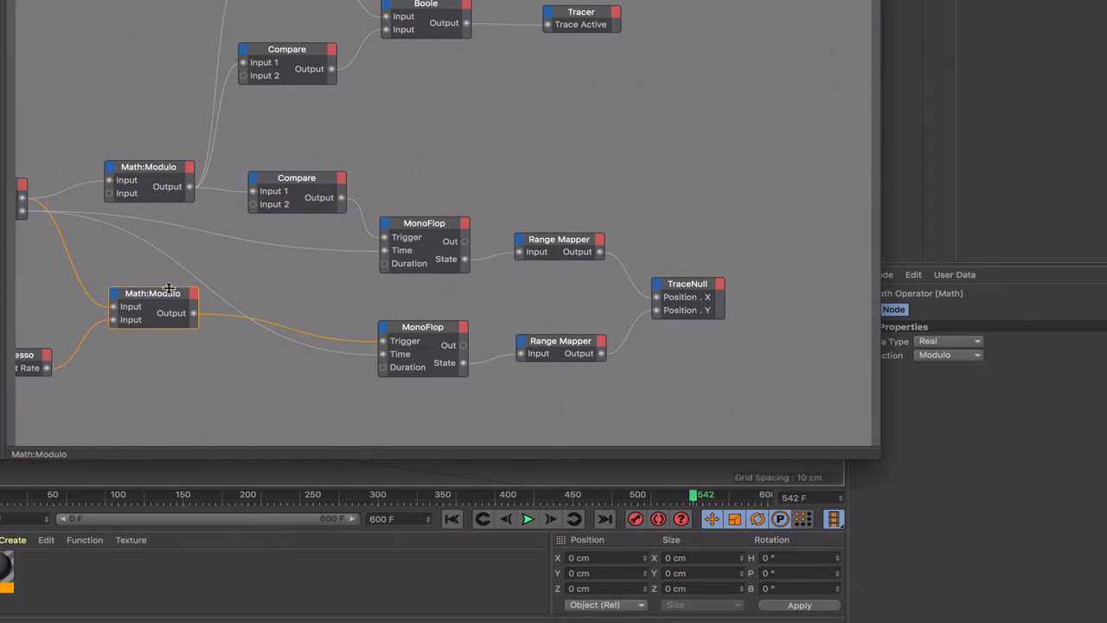
pyautogui.moveTo(153, 307); pyautogui.dragTo(224, 313)
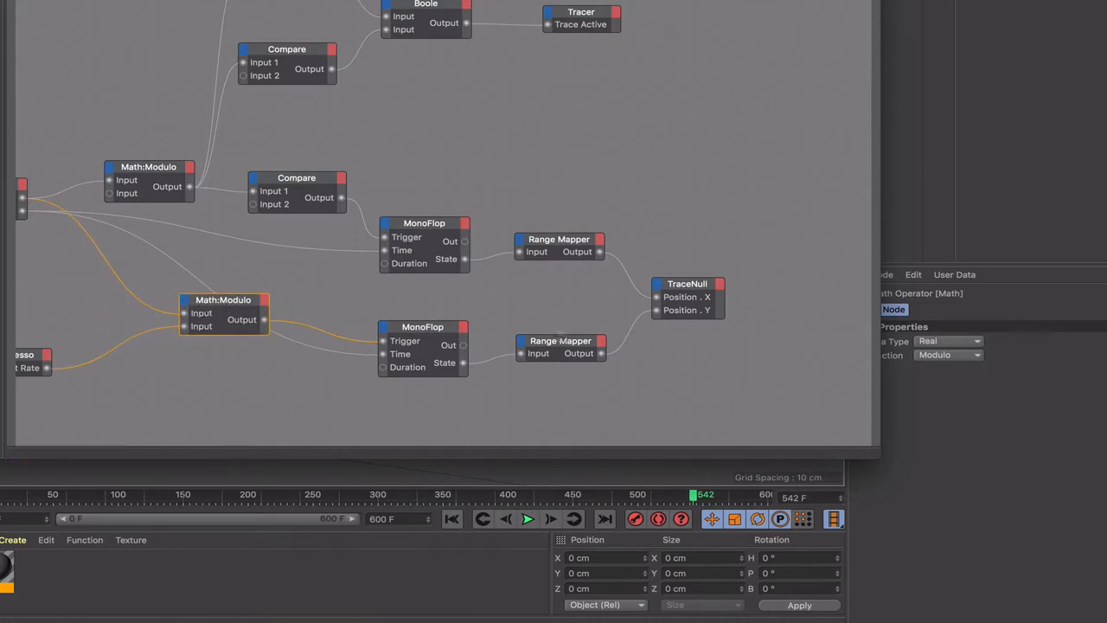
pyautogui.click(559, 340)
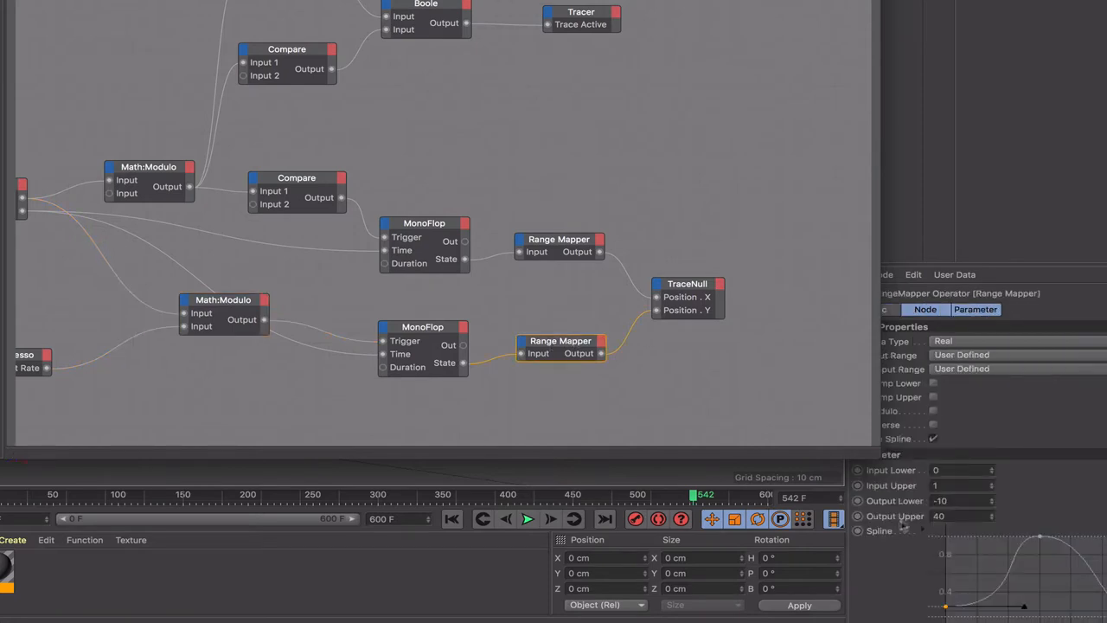
pyautogui.moveTo(726, 279)
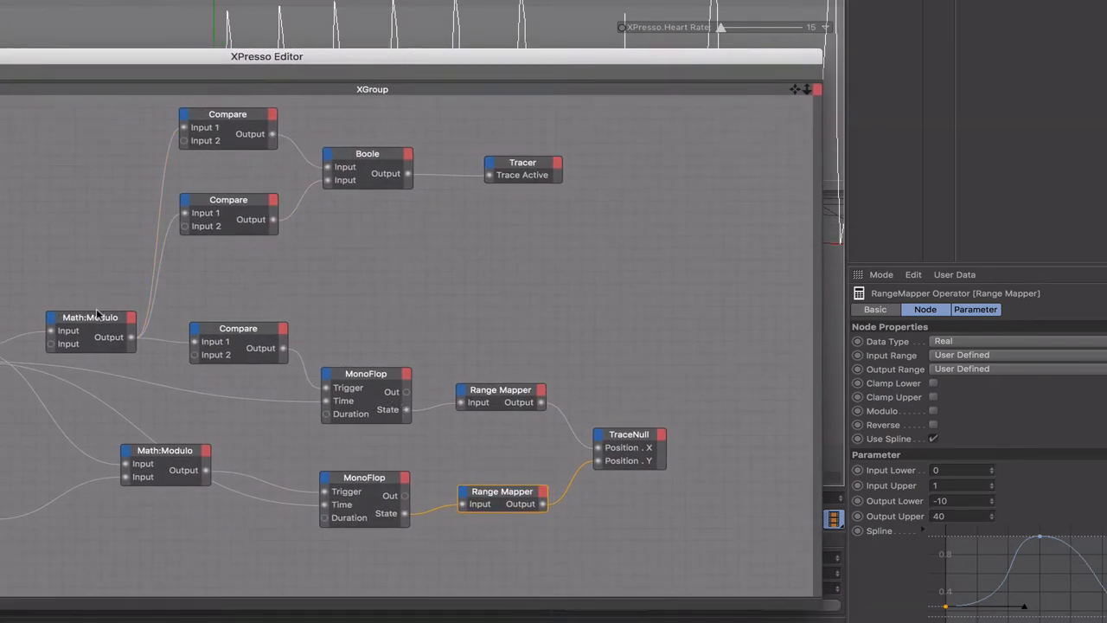
pyautogui.moveTo(228, 212)
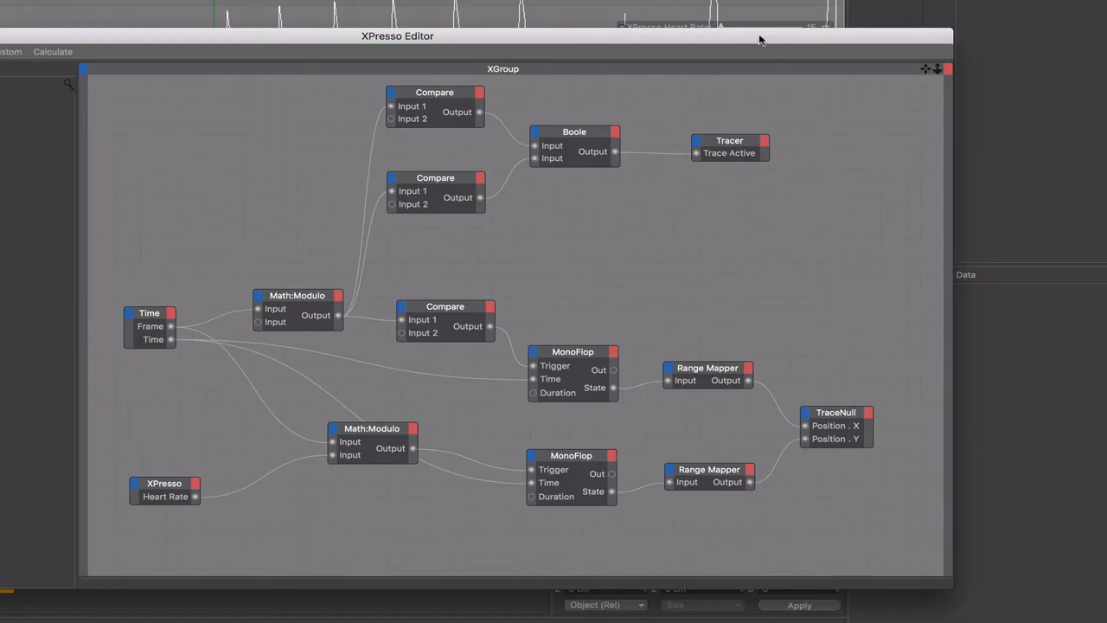
# Drag the XPresso Editor window down to reveal the monitor and its heartbeat trace
pyautogui.moveTo(398, 35); pyautogui.dragTo(208, 306)
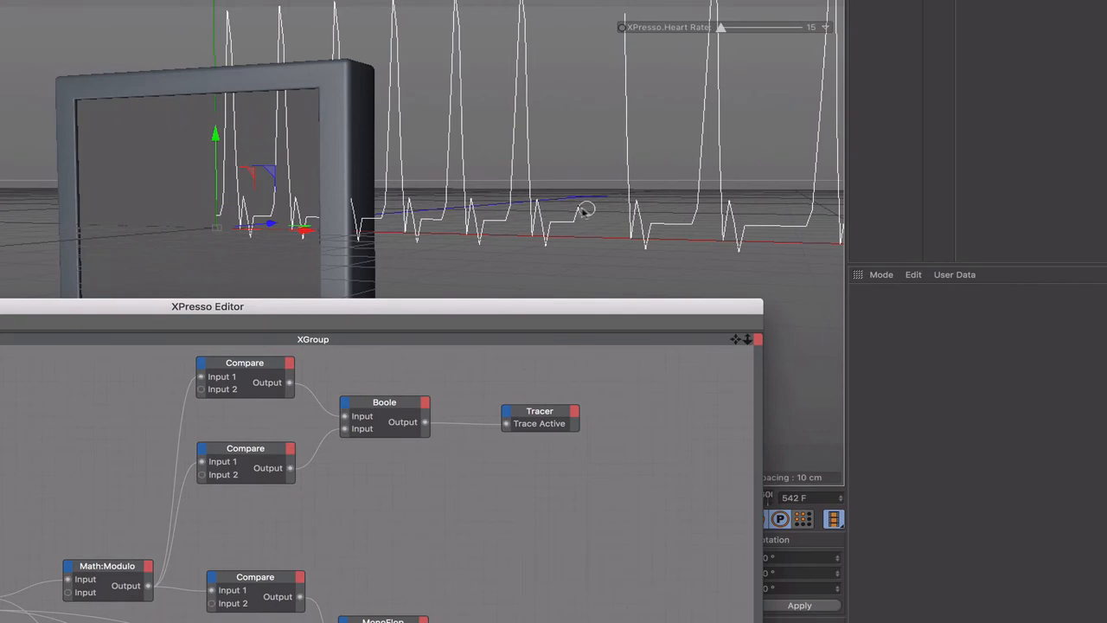
pyautogui.moveTo(628, 215)
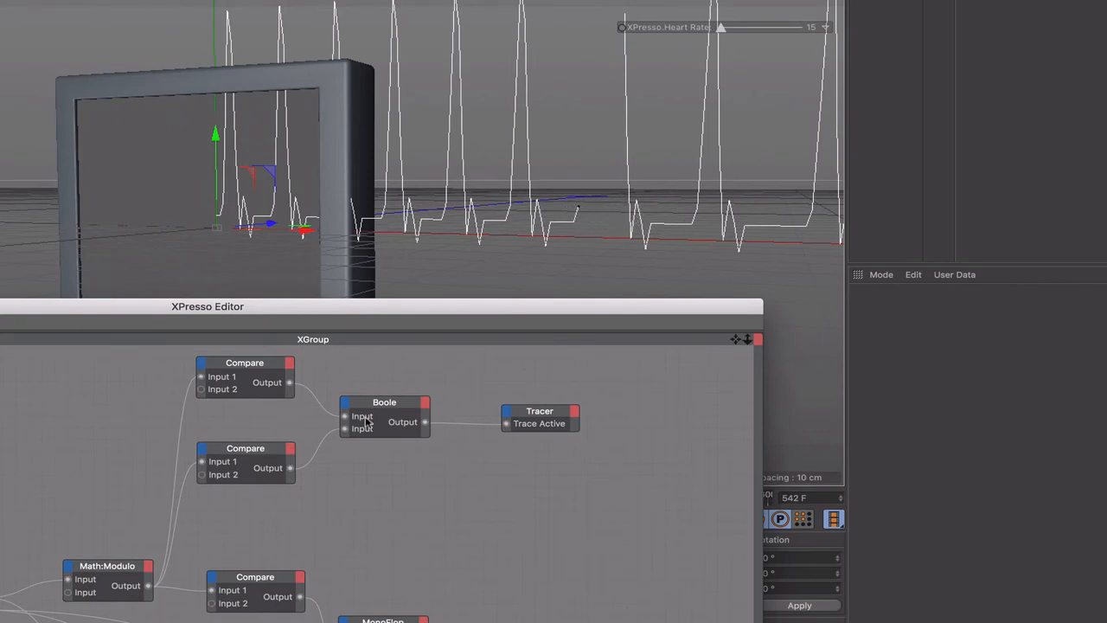
pyautogui.moveTo(402, 419)
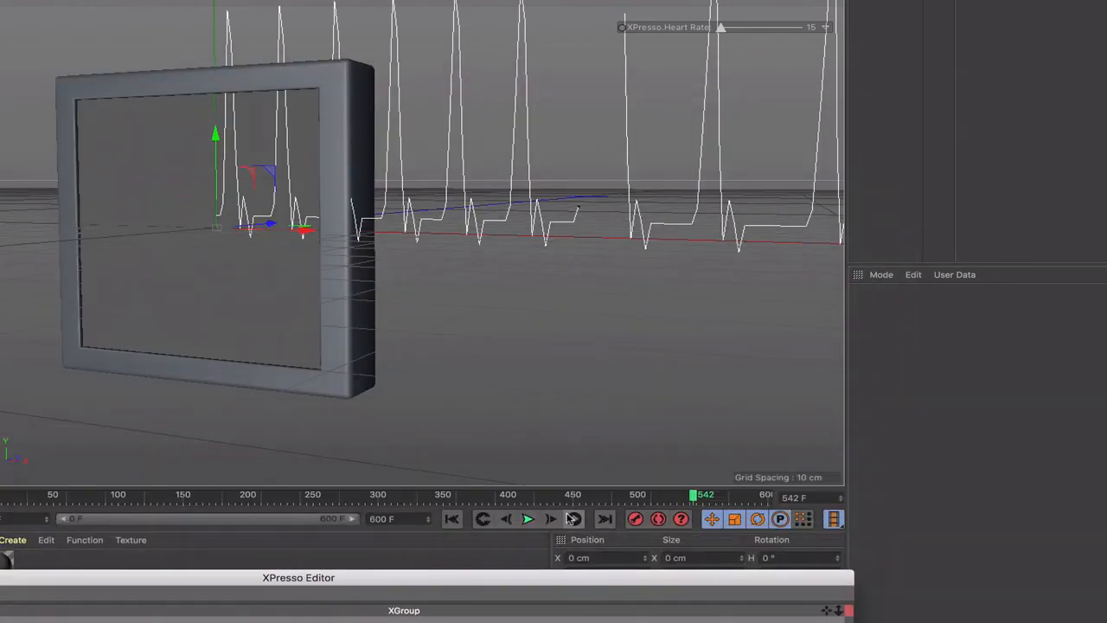
pyautogui.moveTo(551, 518)
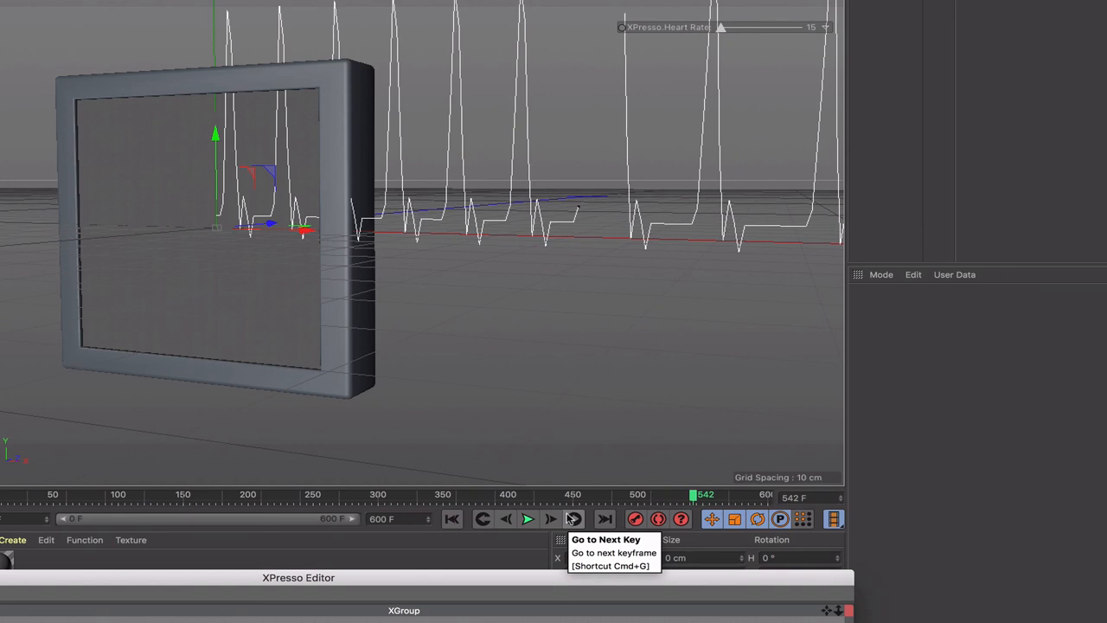
pyautogui.moveTo(575, 488)
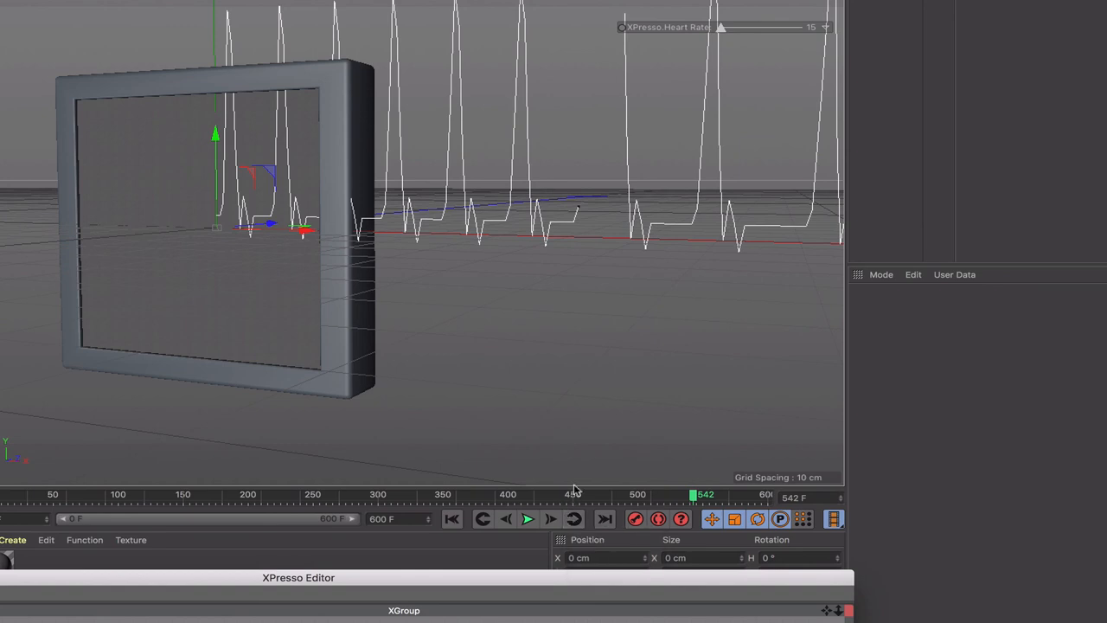